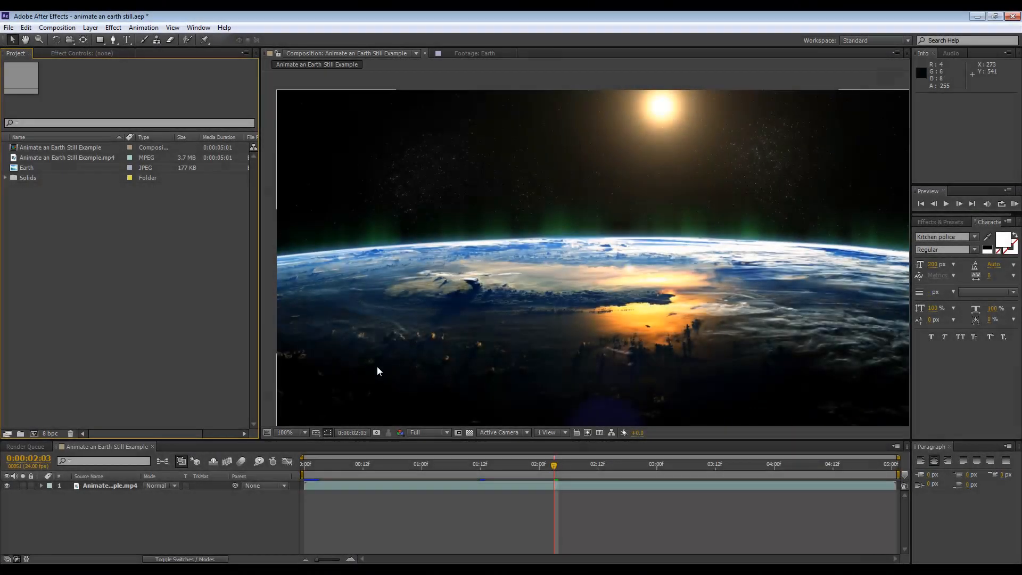
mouse_move(657, 370)
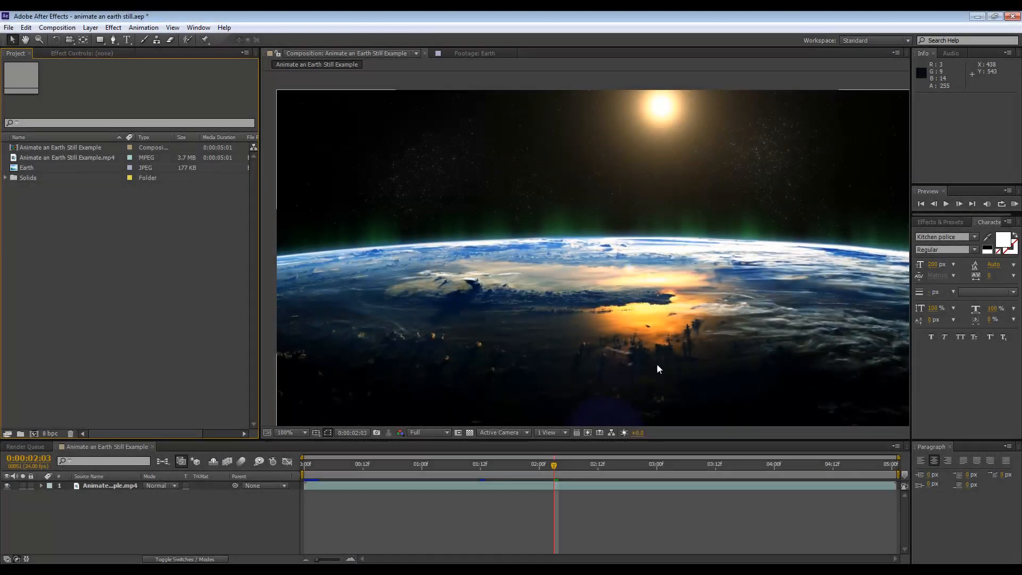
Preview the finished Earth composite and bring up the Earth still image on its own.
left_click(1014, 204)
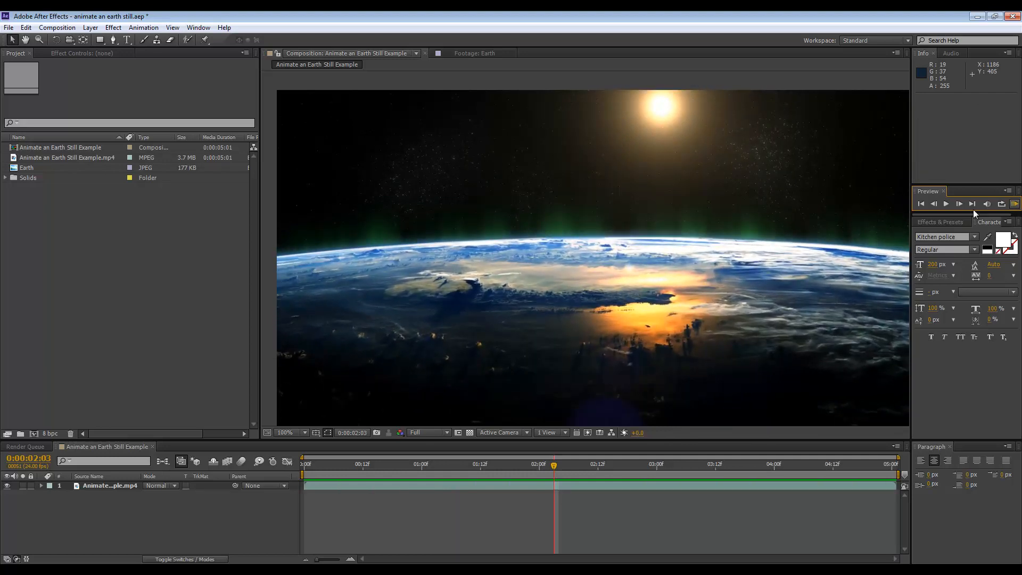
double_click(27, 168)
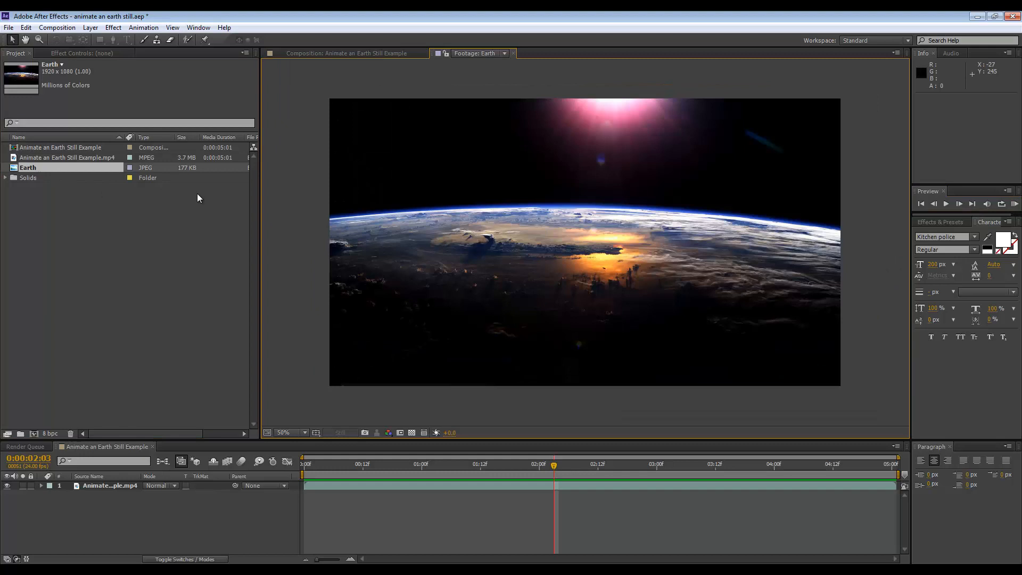
mouse_move(274, 315)
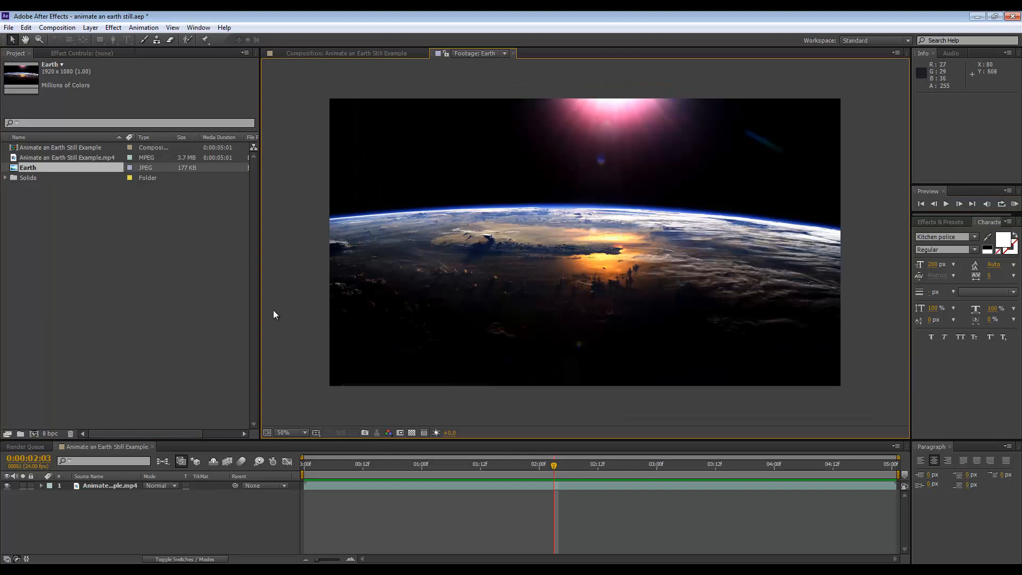
left_click(344, 53)
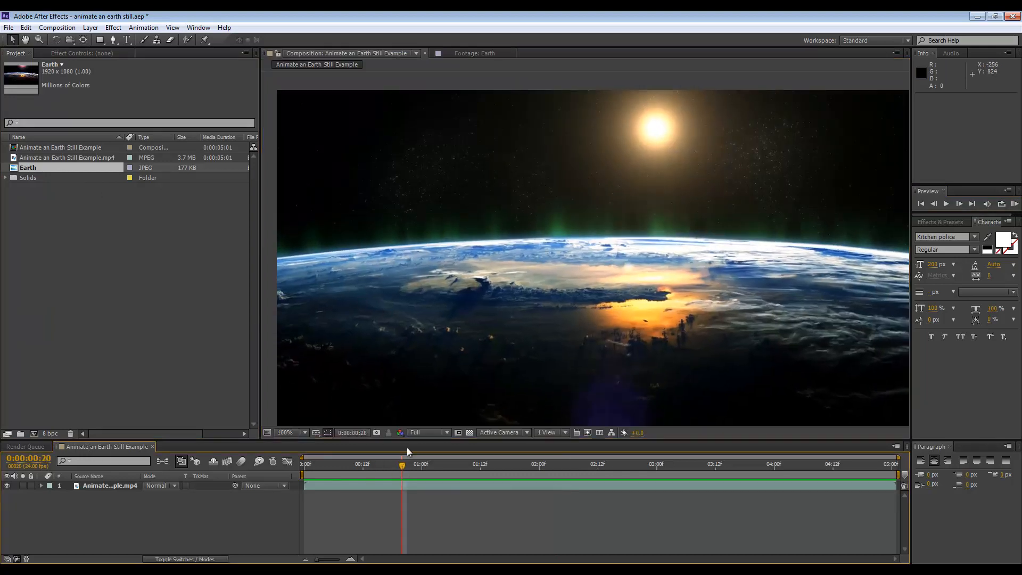
mouse_move(709, 230)
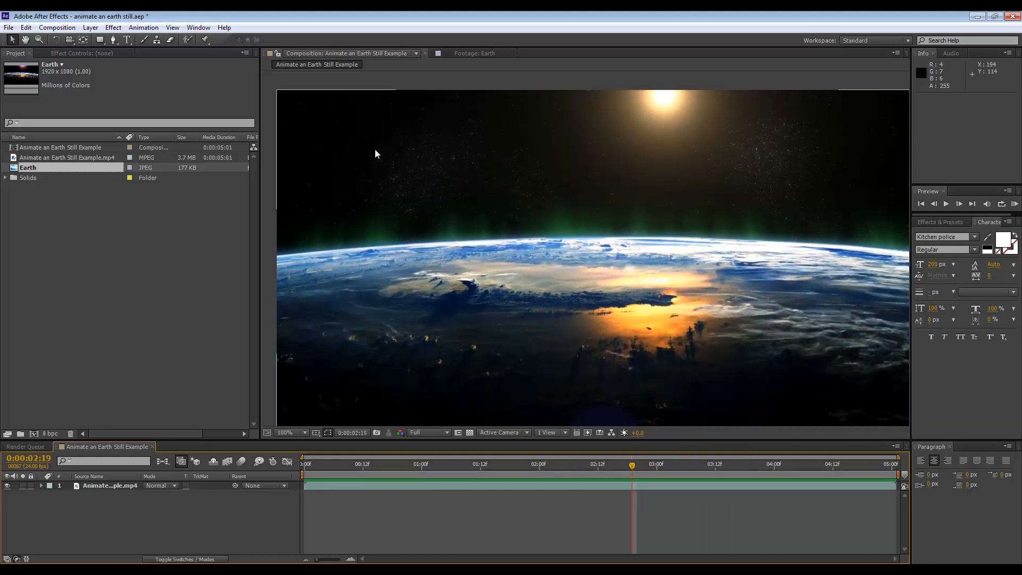
mouse_move(471, 173)
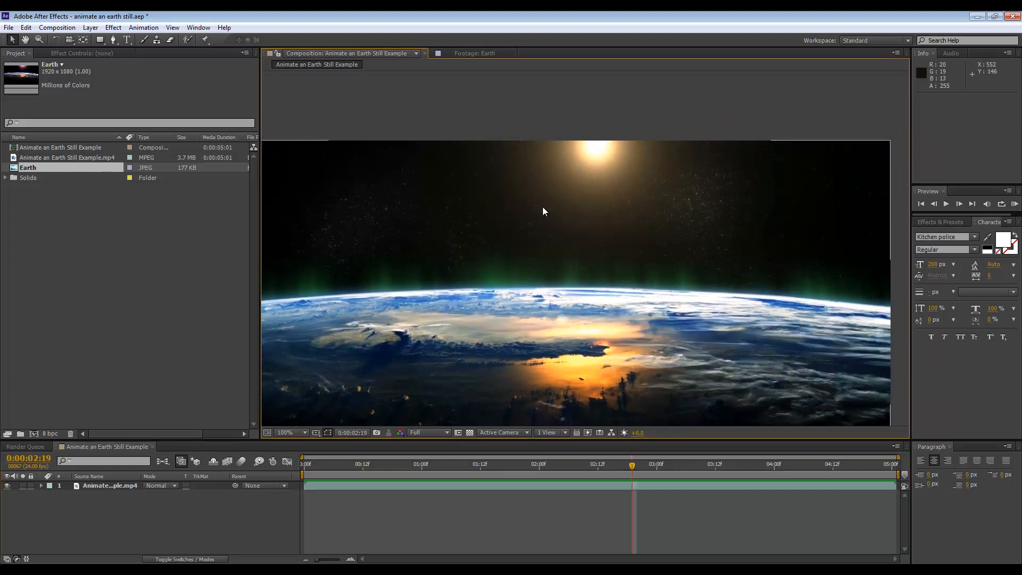
mouse_move(498, 227)
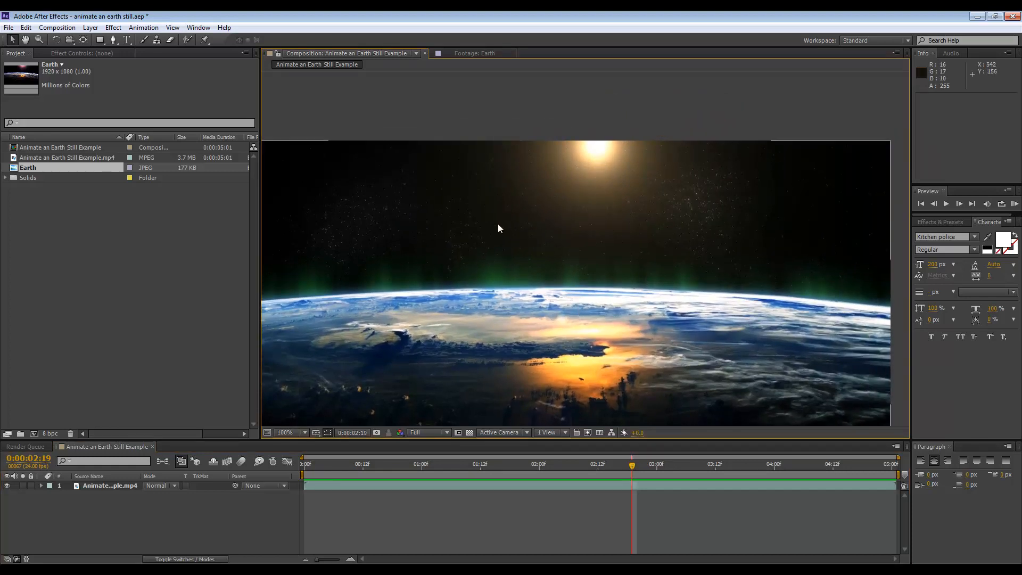
mouse_move(660, 248)
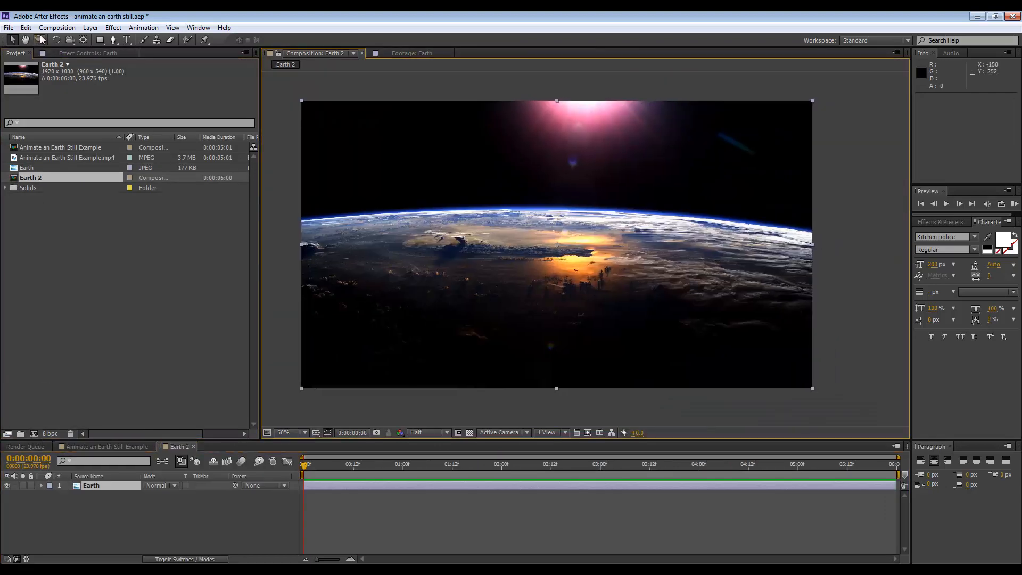
Resize Earth 2 to 960×540, then view it at 100% magnification with Full resolution.
left_click(57, 27)
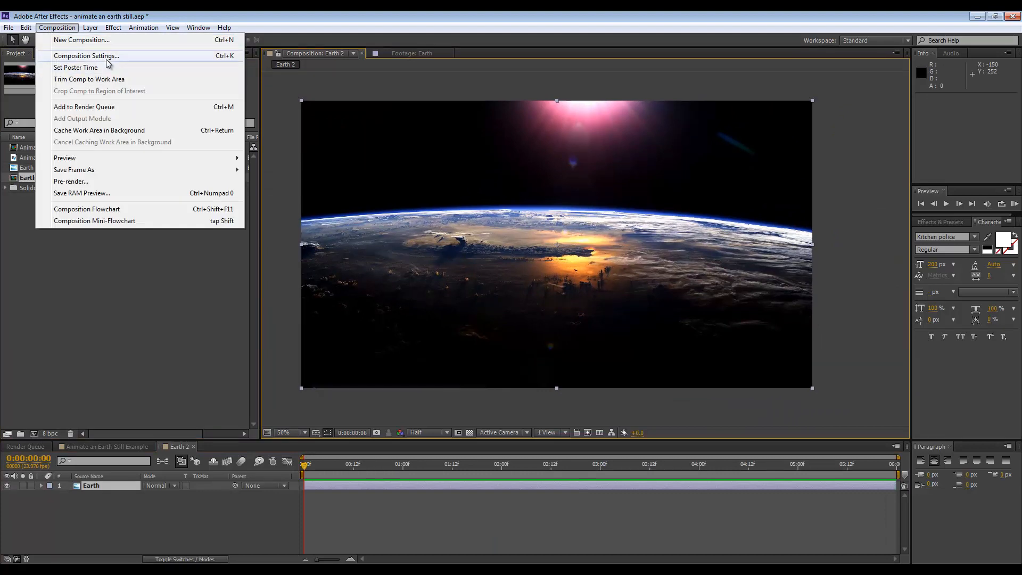
left_click(85, 55)
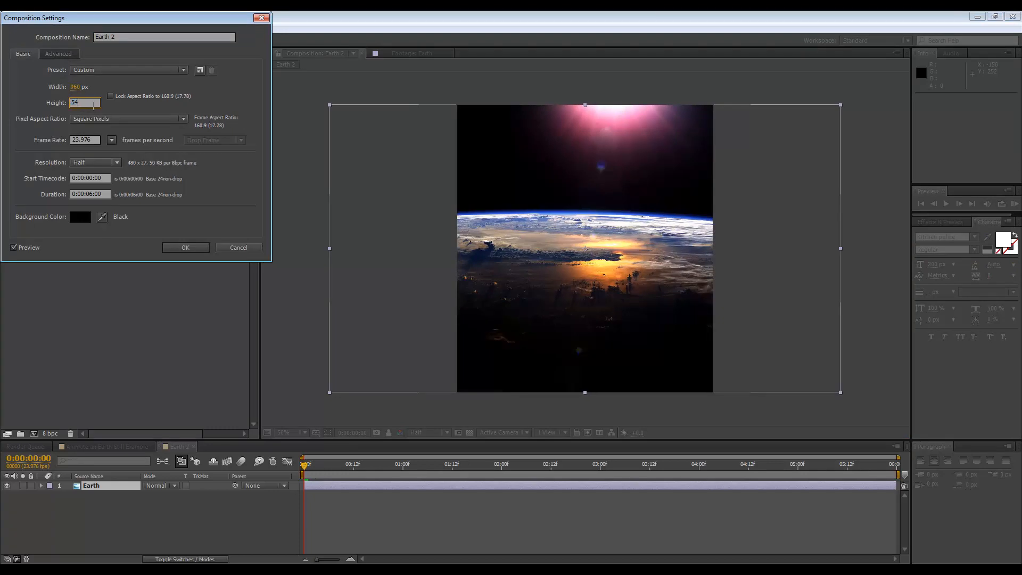
type("540")
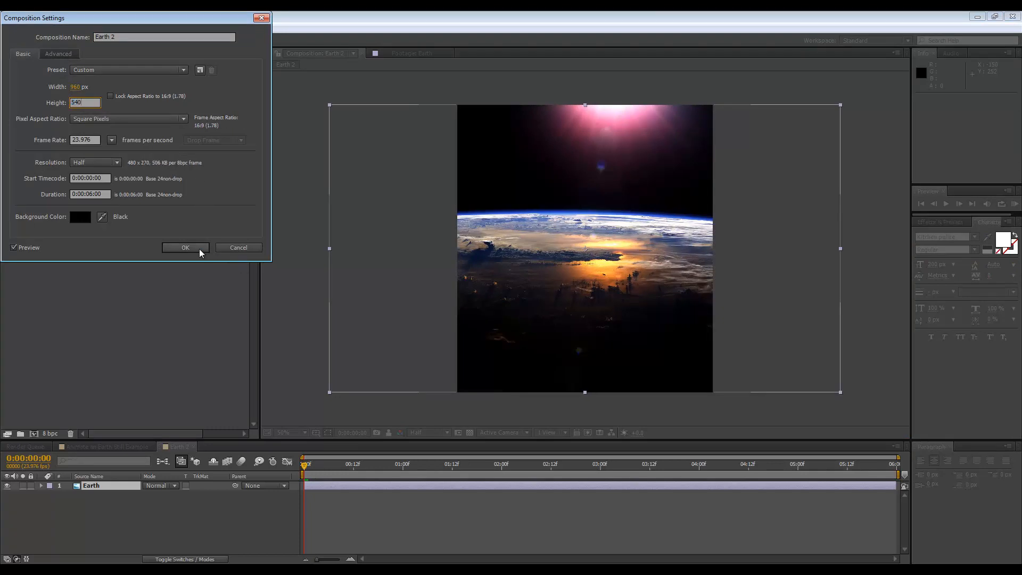
left_click(185, 248)
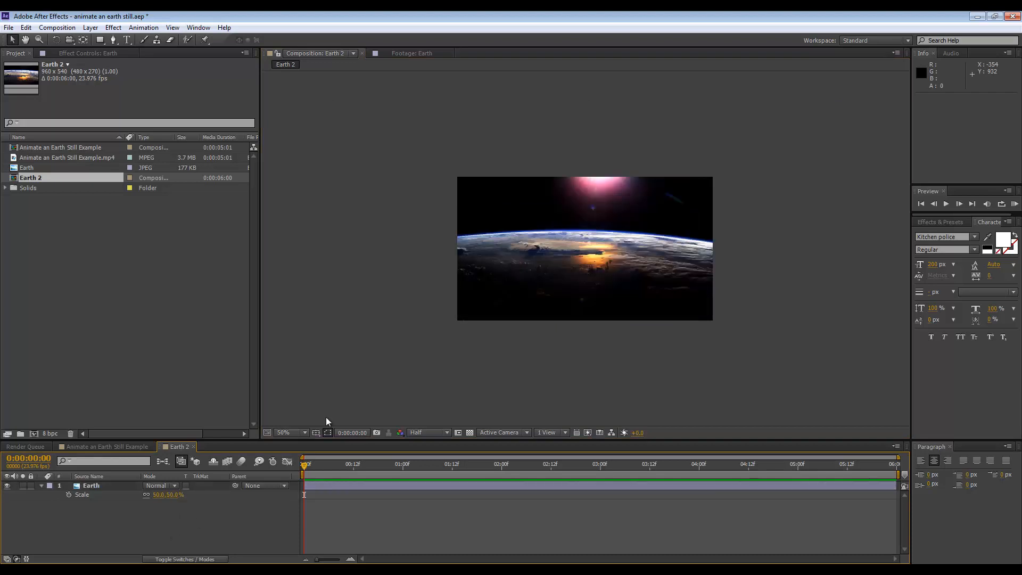
left_click(284, 432)
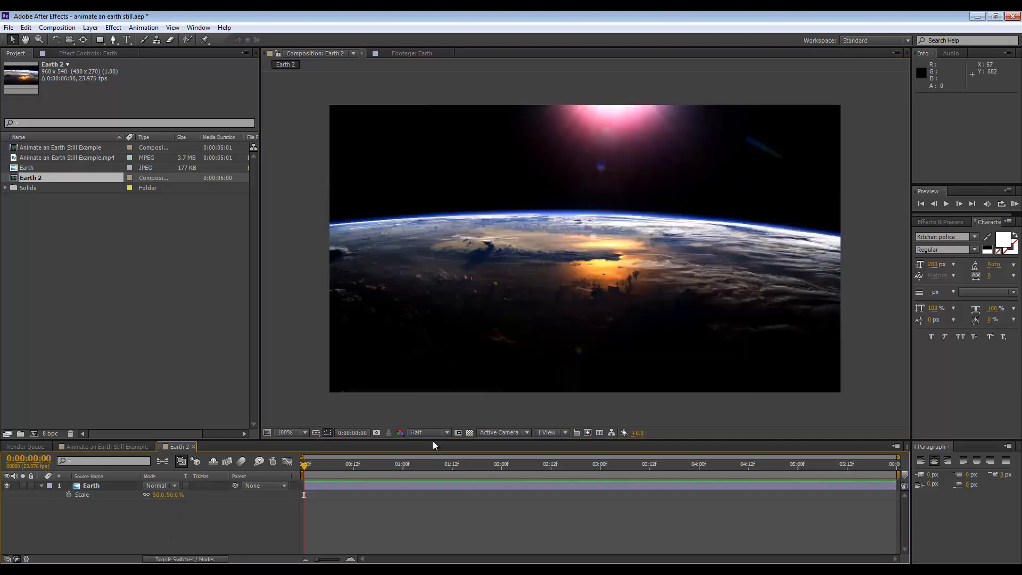
left_click(427, 432)
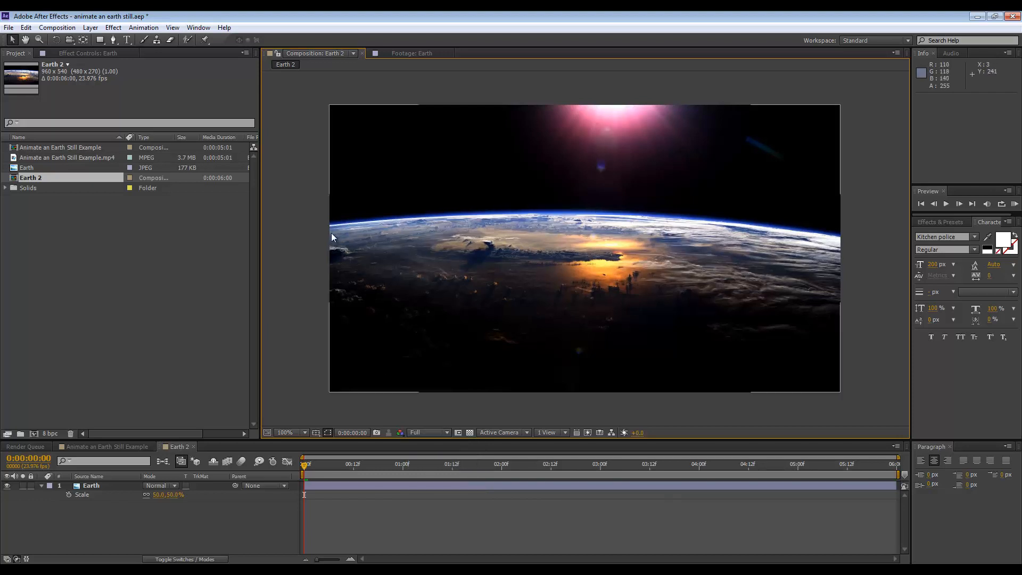
mouse_move(393, 272)
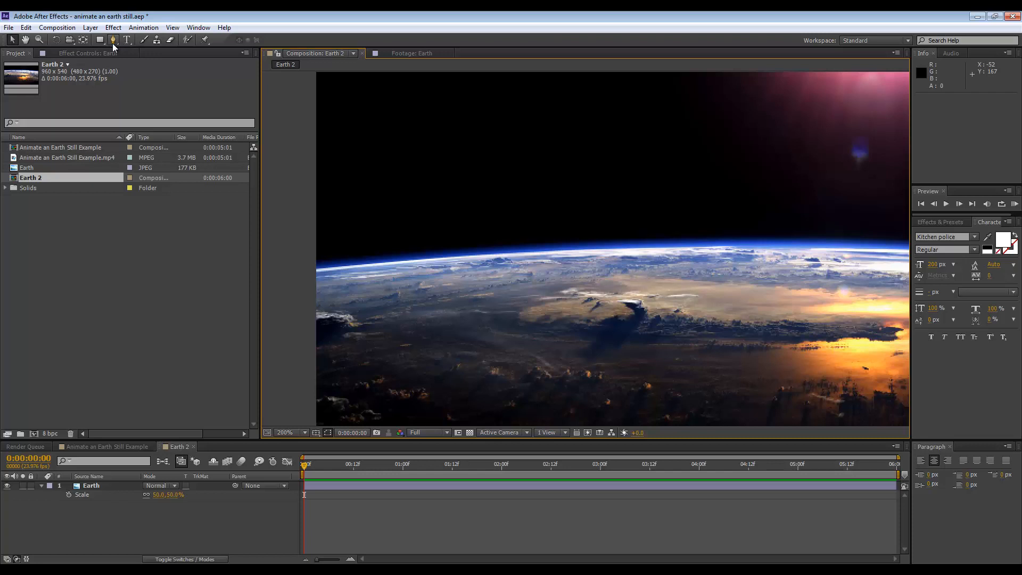
Draw Mask 1 with the Pen tool along the horizon so the sun glare above becomes black.
left_click(113, 39)
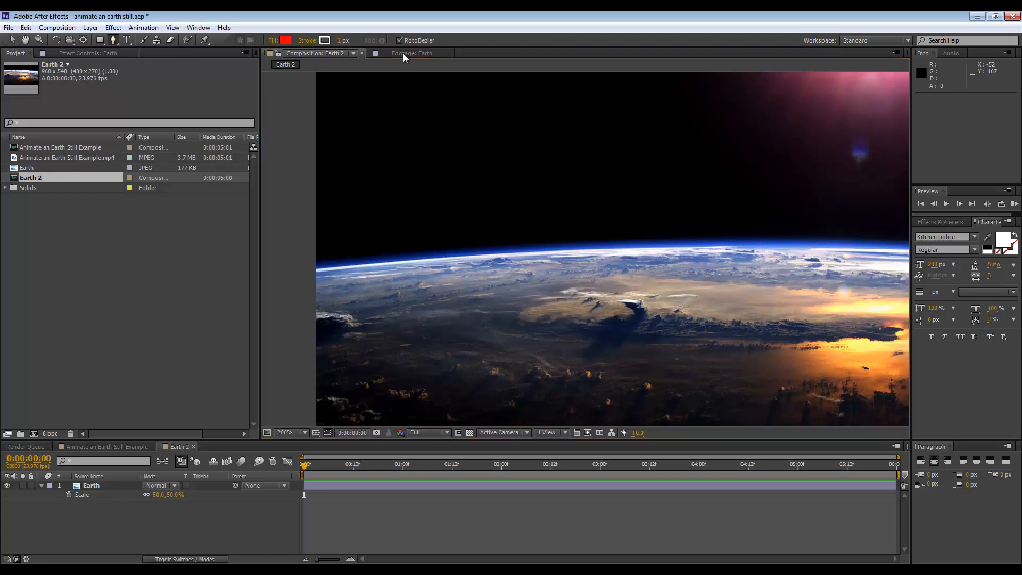
mouse_move(285, 285)
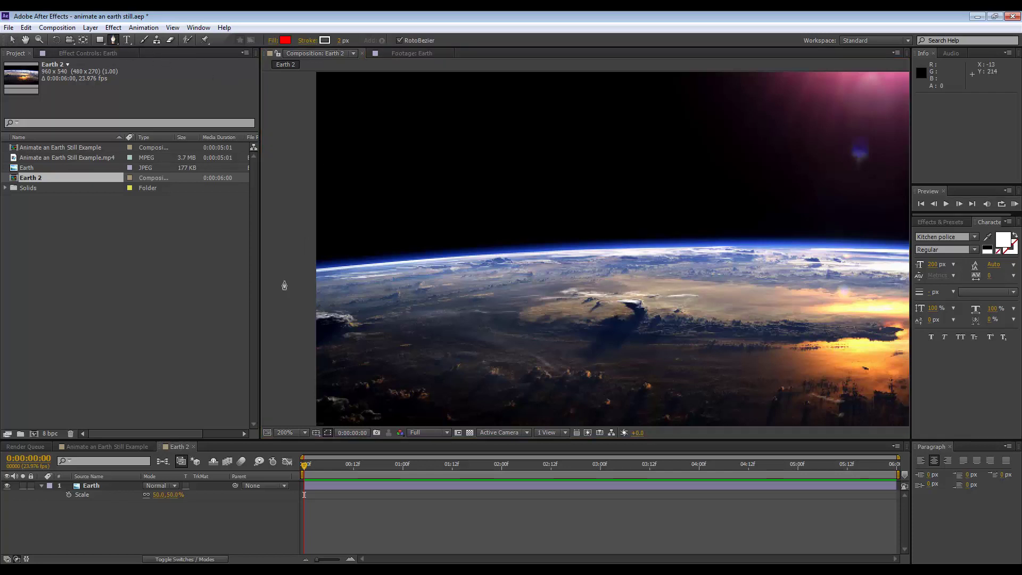
left_click(91, 485)
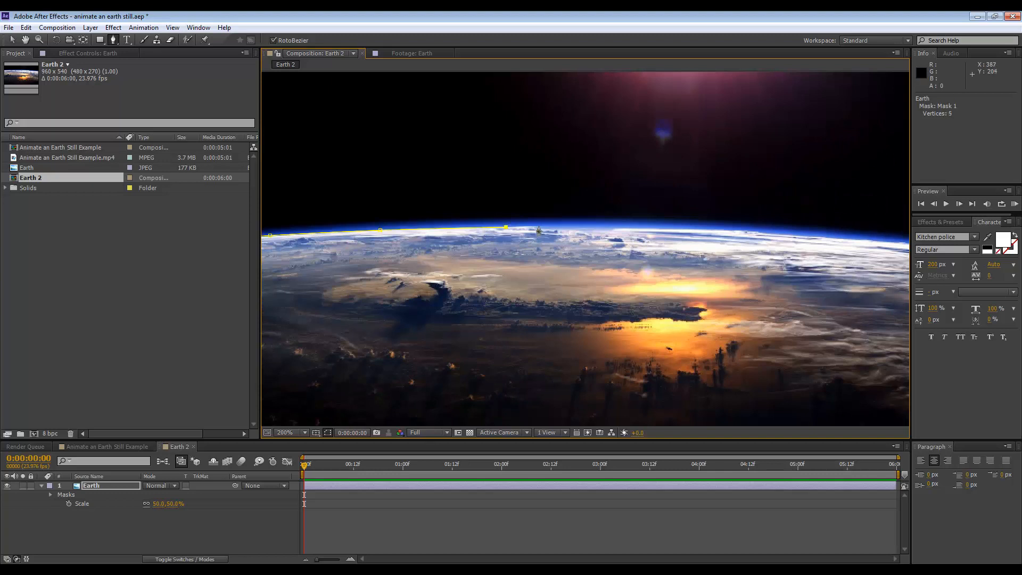
left_click(567, 224)
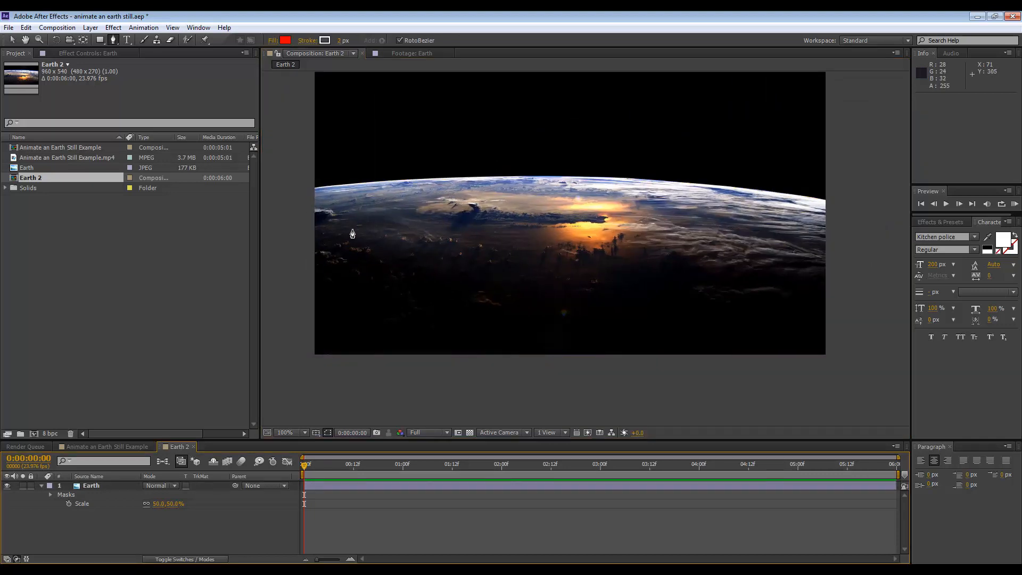
mouse_move(320, 381)
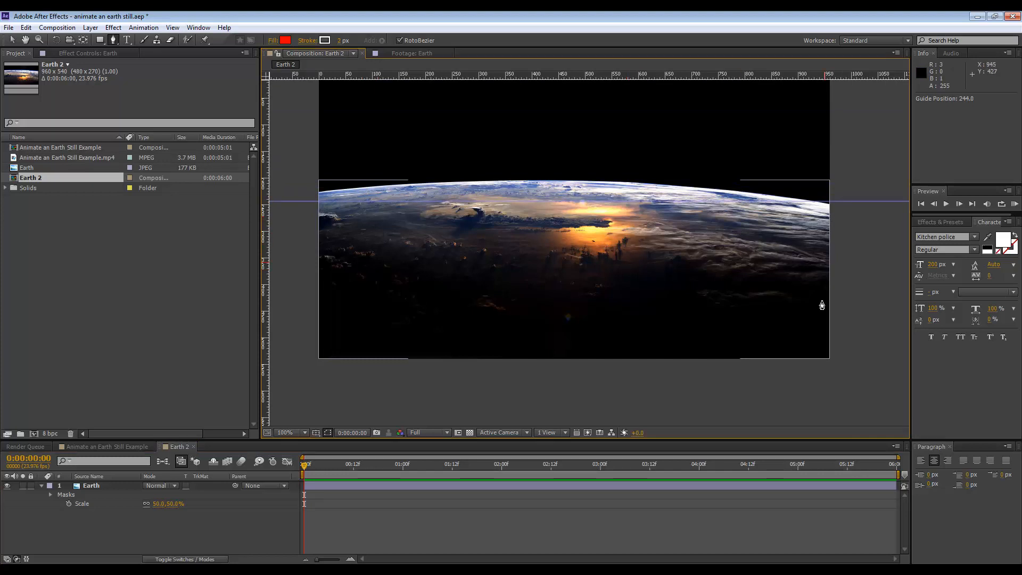
mouse_move(301, 197)
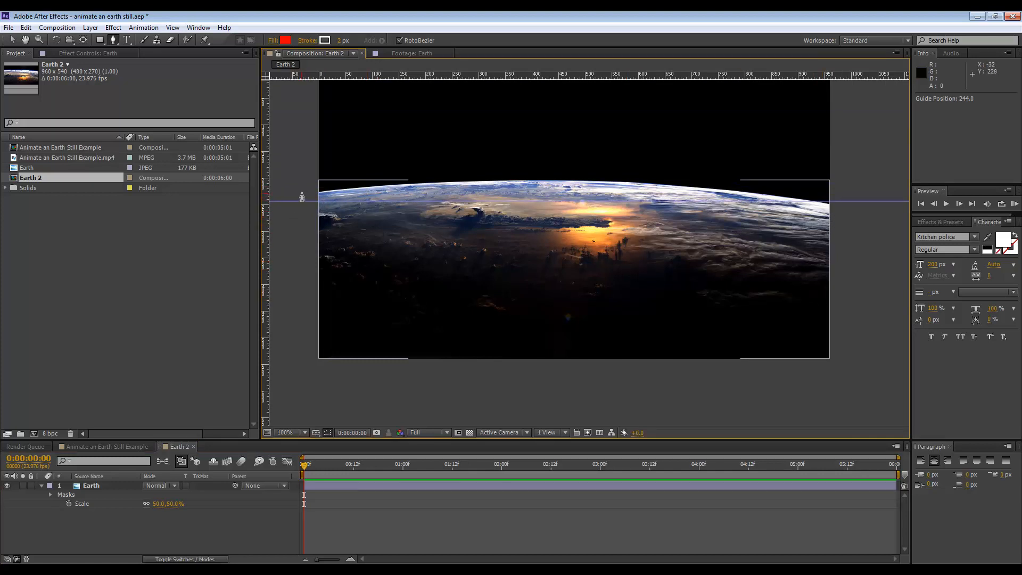
Rotate the Earth layer to −1.3° so its horizon sits level with the guide.
left_click(91, 485)
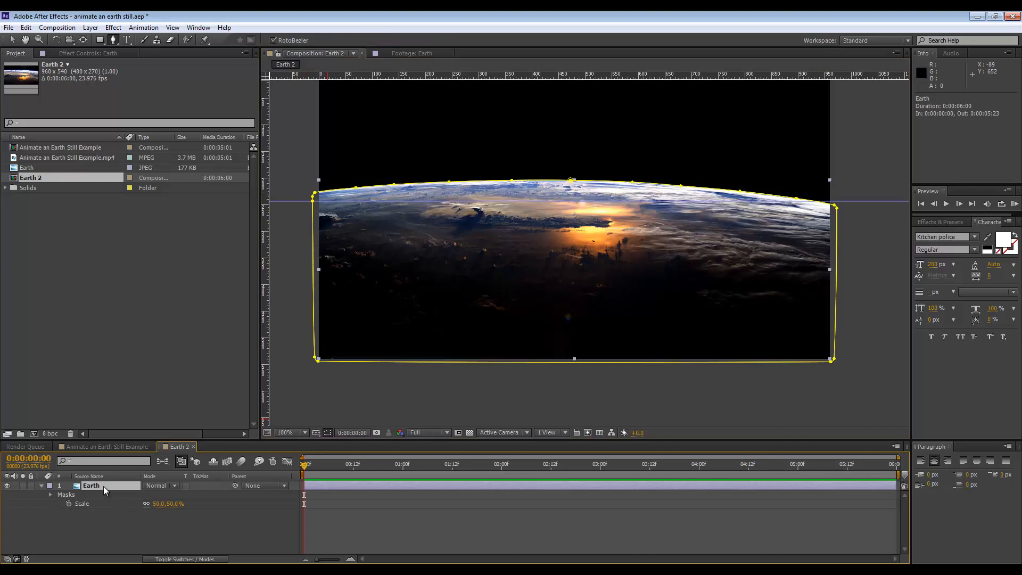
key("r")
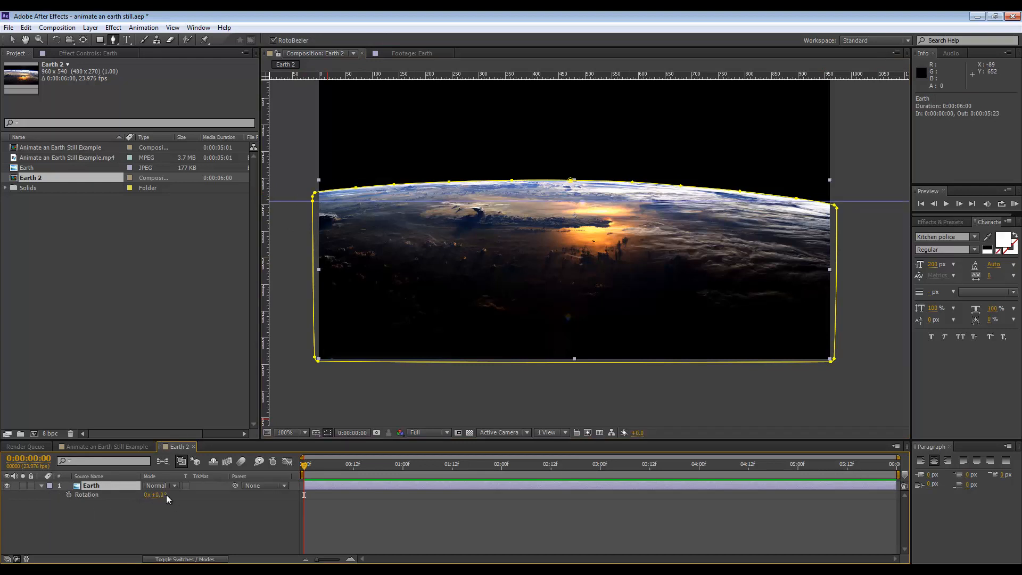
double_click(153, 495)
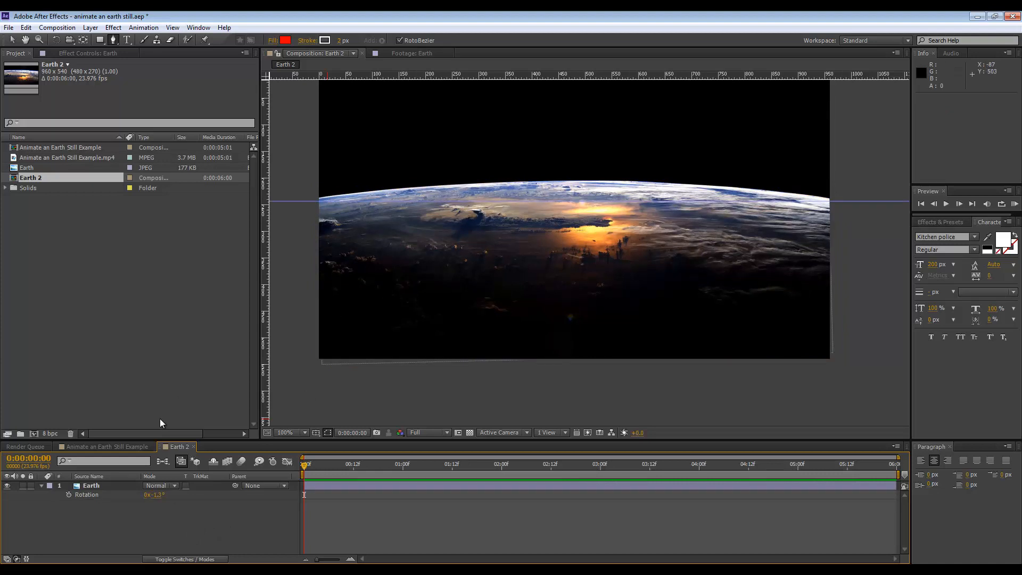
Pre-compose the Earth layer as 'Earth PRE', moving all its attributes into the new composition.
right_click(92, 486)
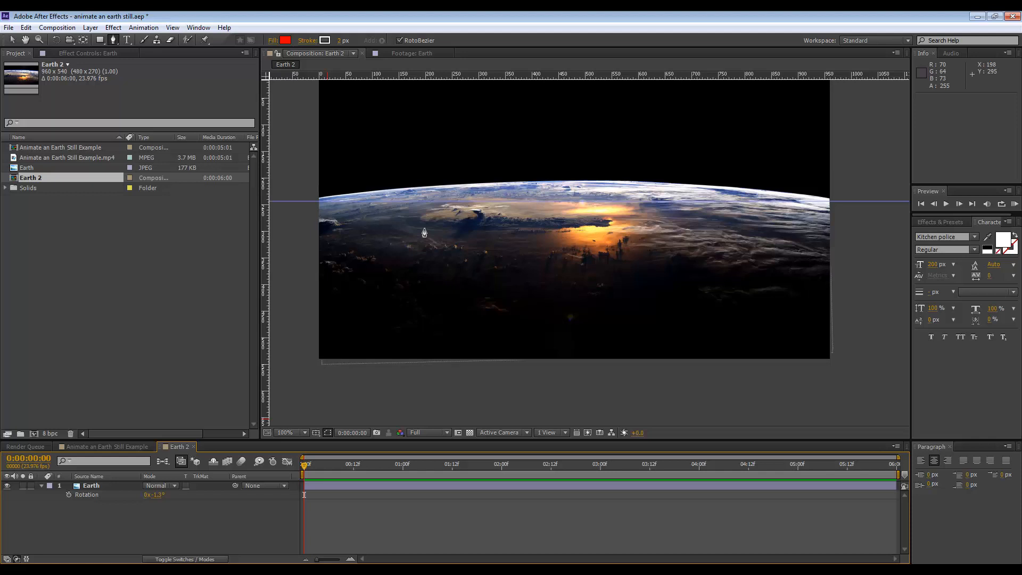
right_click(91, 486)
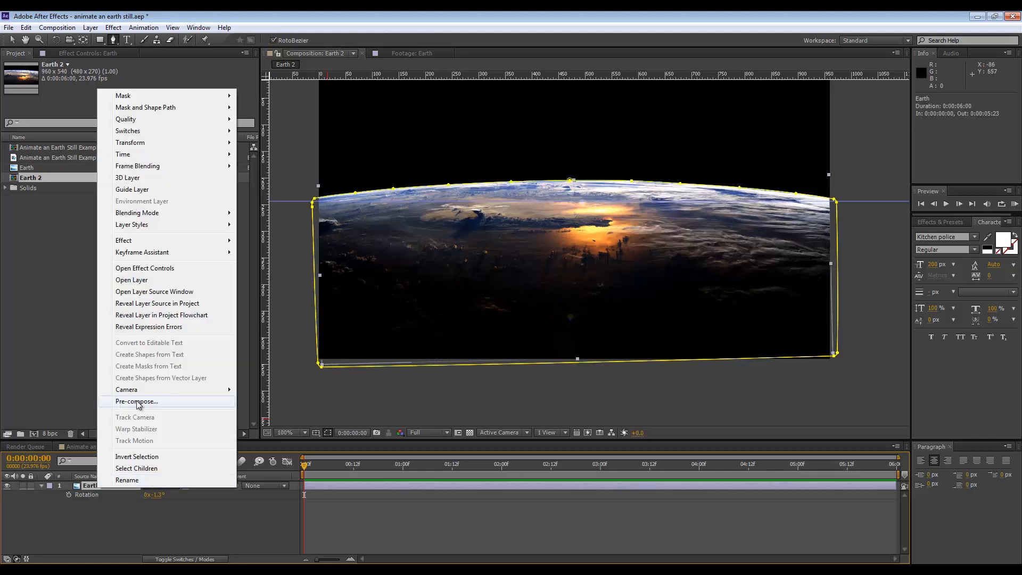
left_click(137, 401)
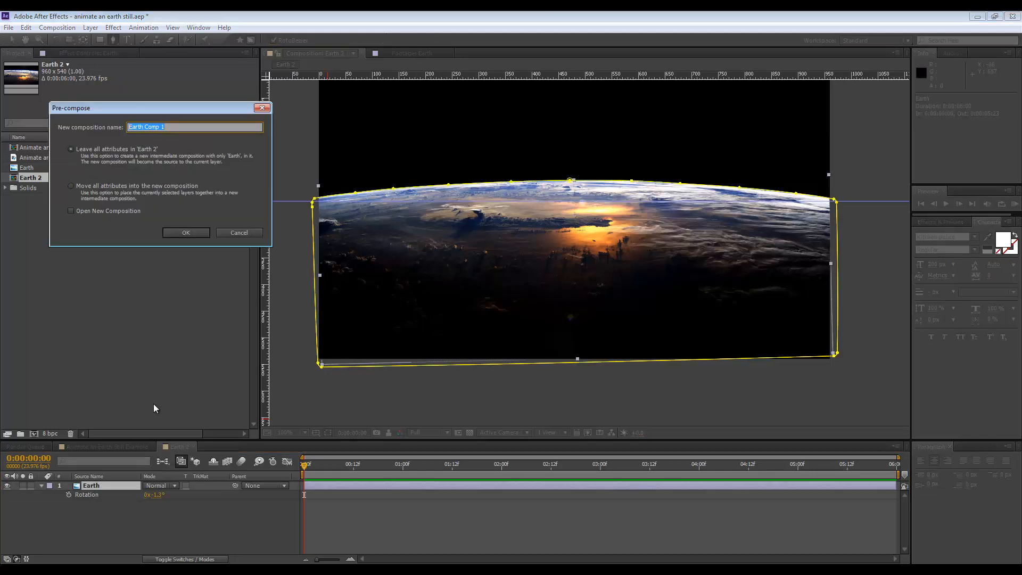
type("Earth")
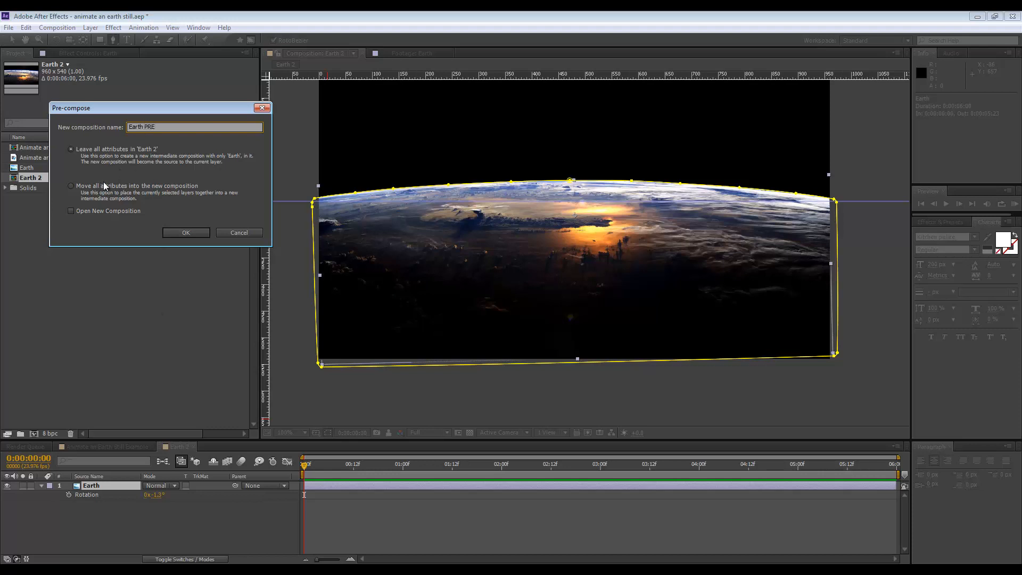
left_click(70, 185)
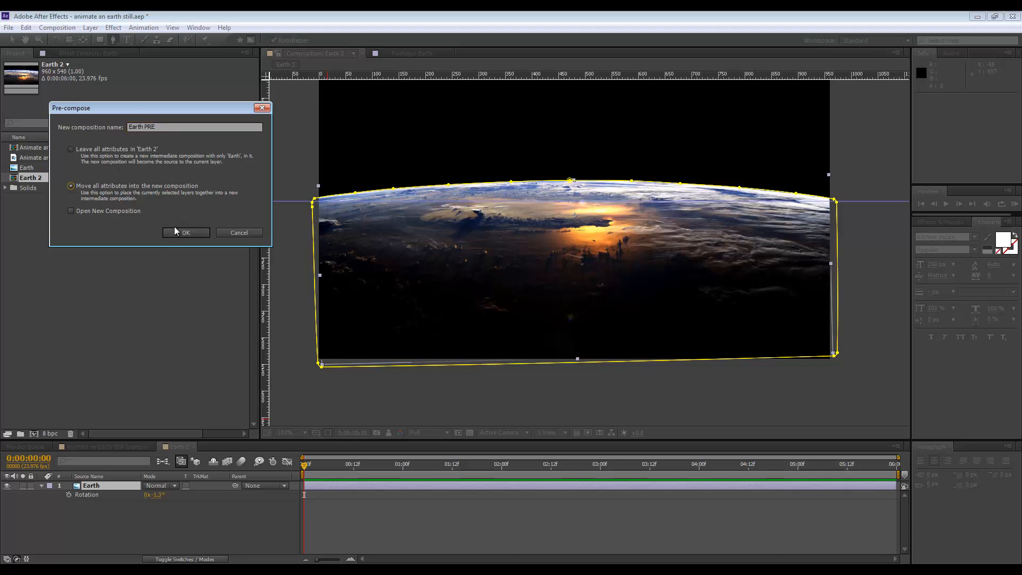
left_click(185, 233)
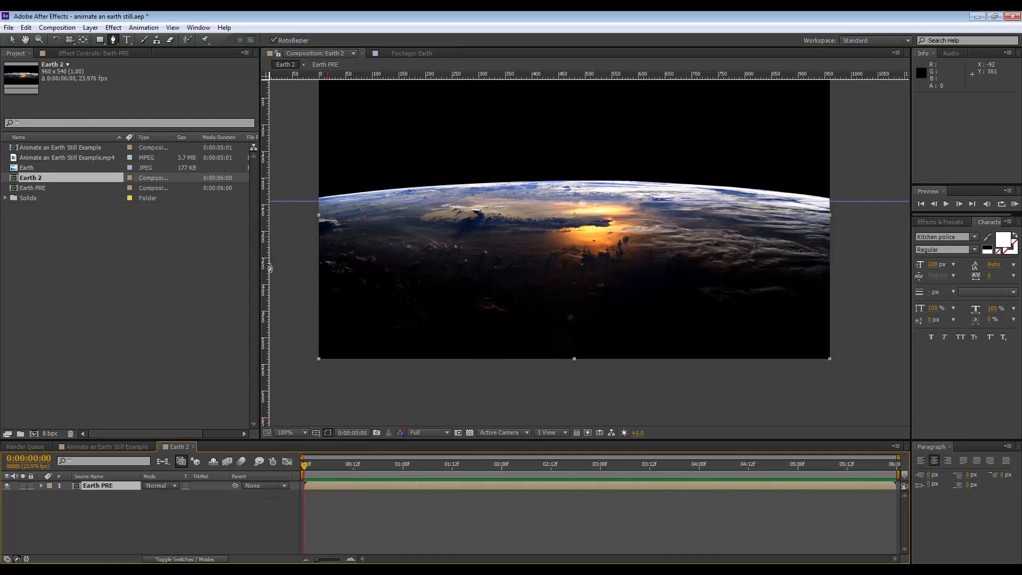
mouse_move(504, 265)
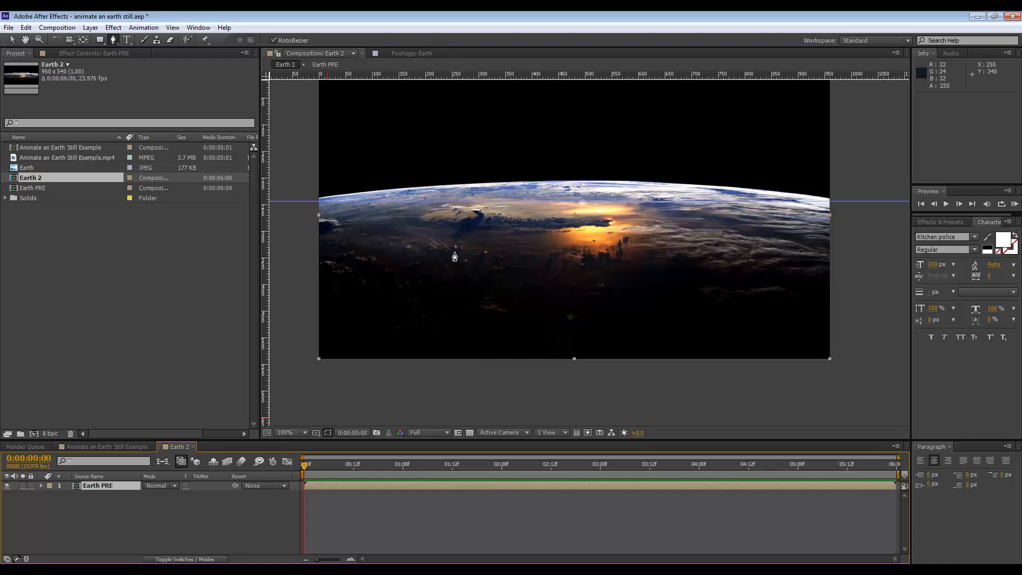
mouse_move(397, 237)
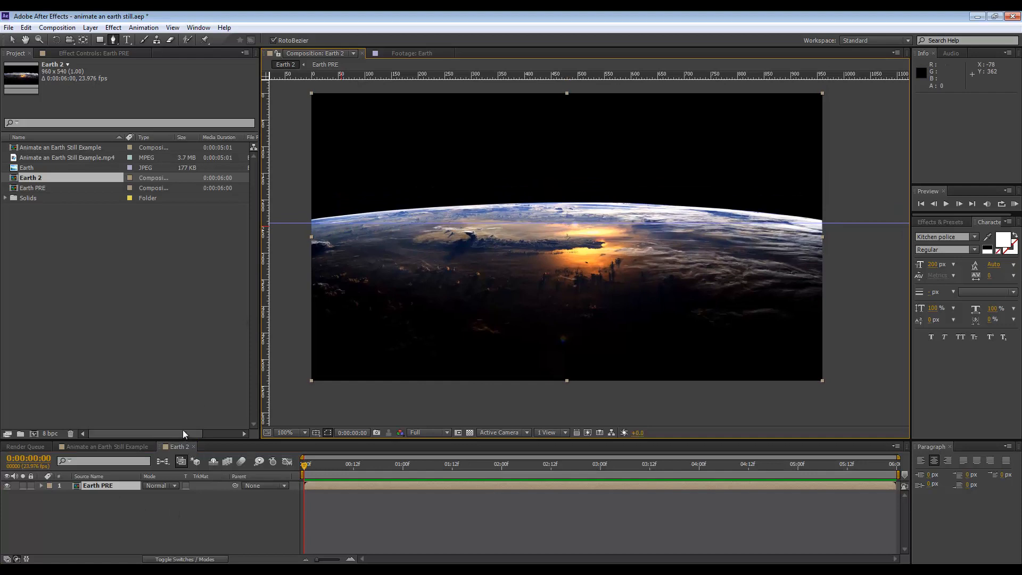
mouse_move(198, 500)
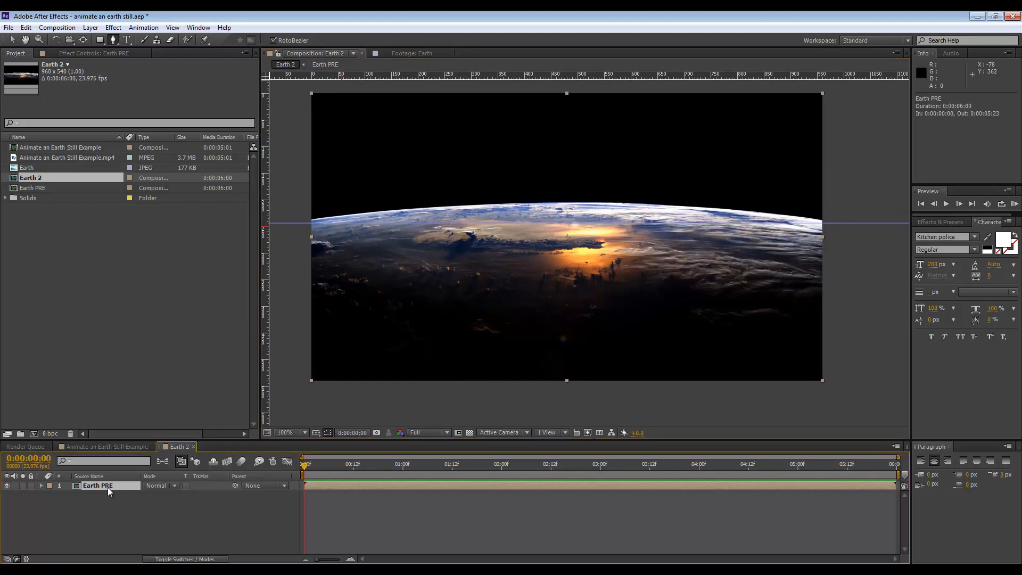
Duplicate Earth PRE and give the copy a Box Blur, radius 5, 5 iterations, Repeat Edge Pixels on.
right_click(98, 486)
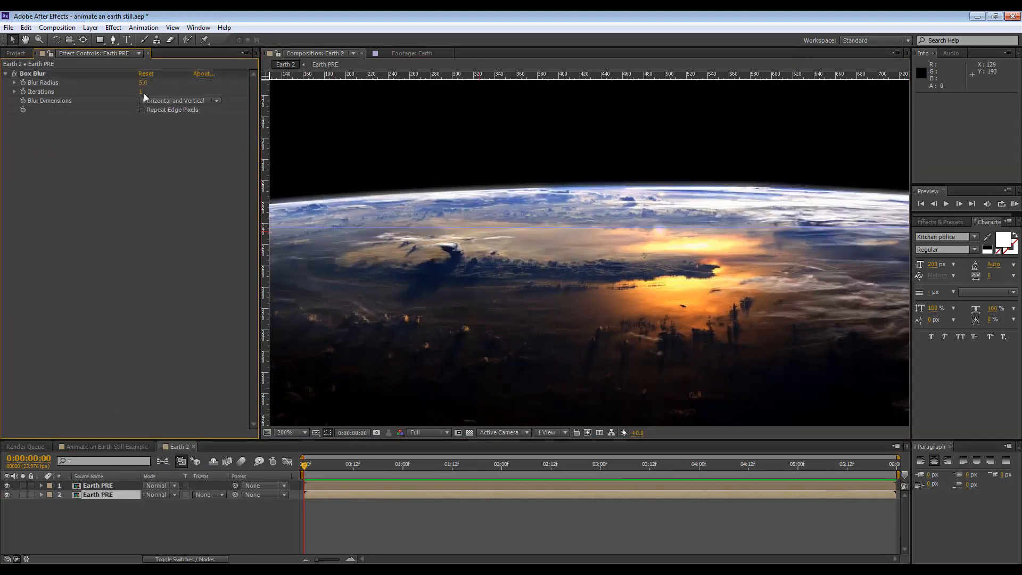
left_click(292, 432)
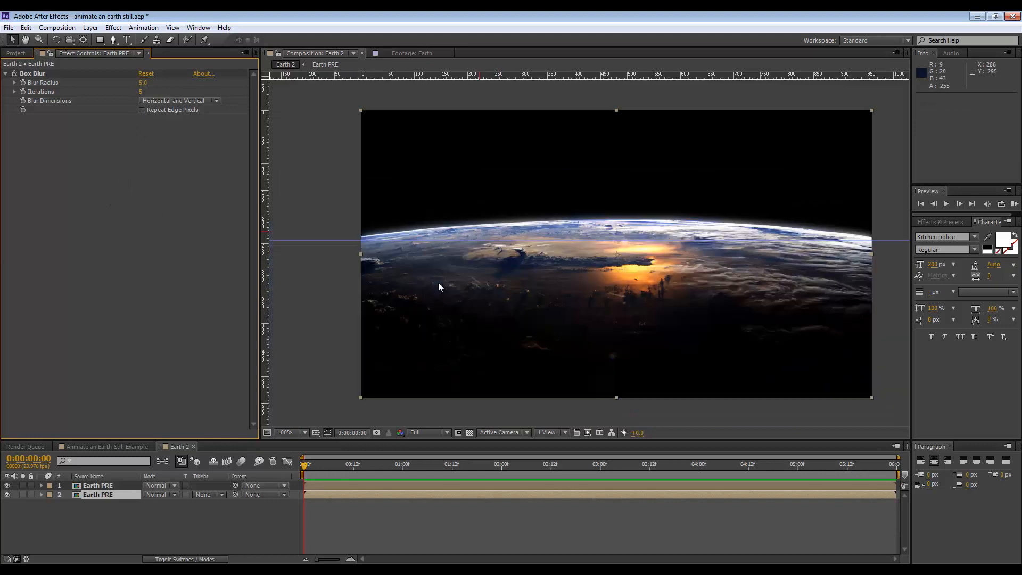
left_click(289, 432)
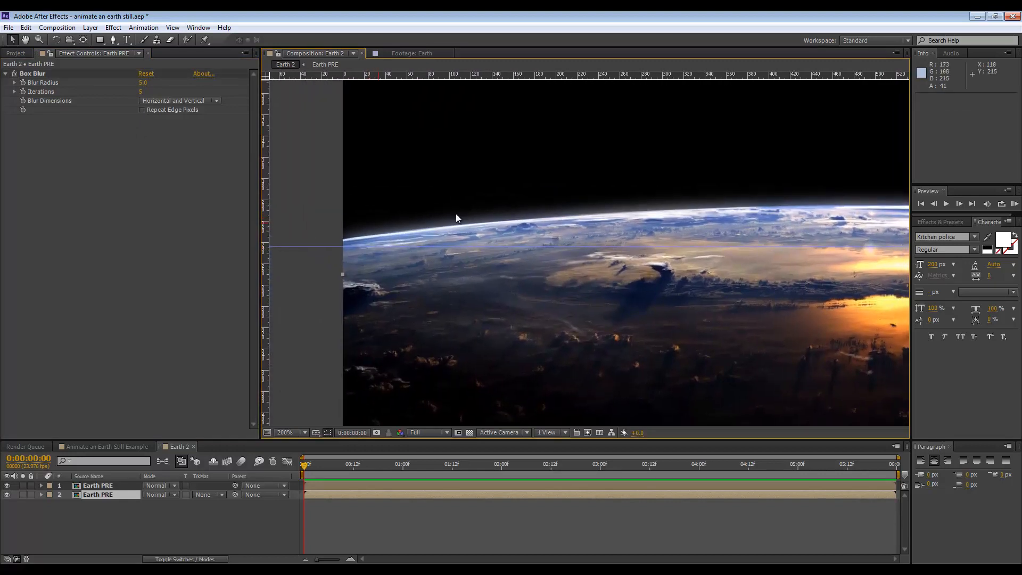
left_click(142, 110)
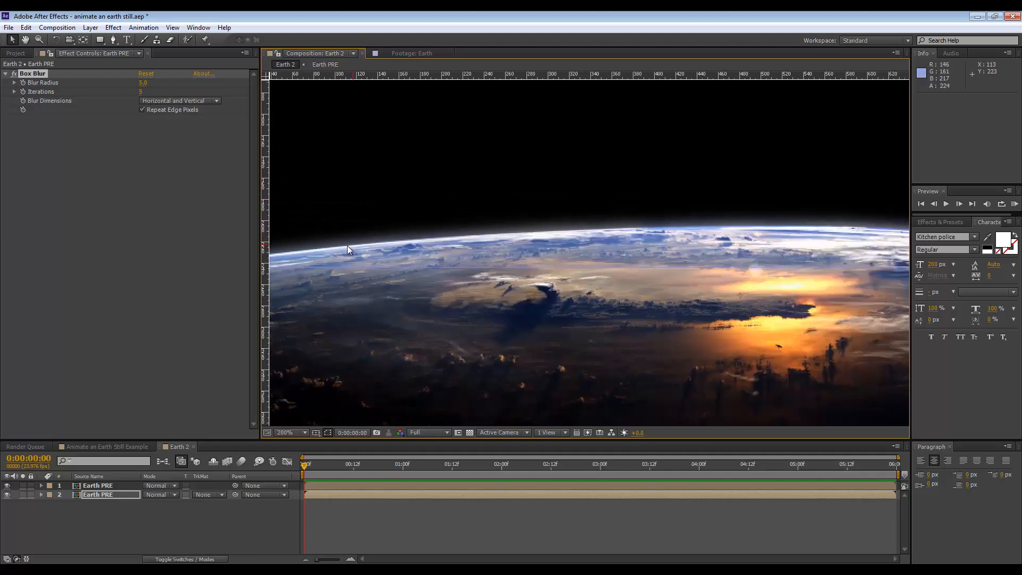
Add CC Toner to the blurred Earth copy with blue Highlights and Midtones.
right_click(98, 494)
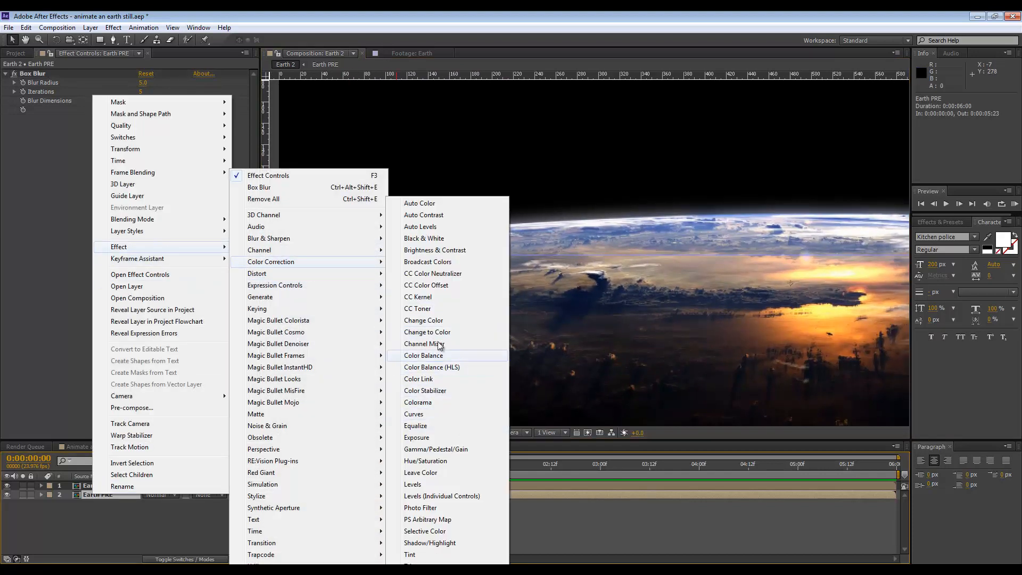
left_click(417, 309)
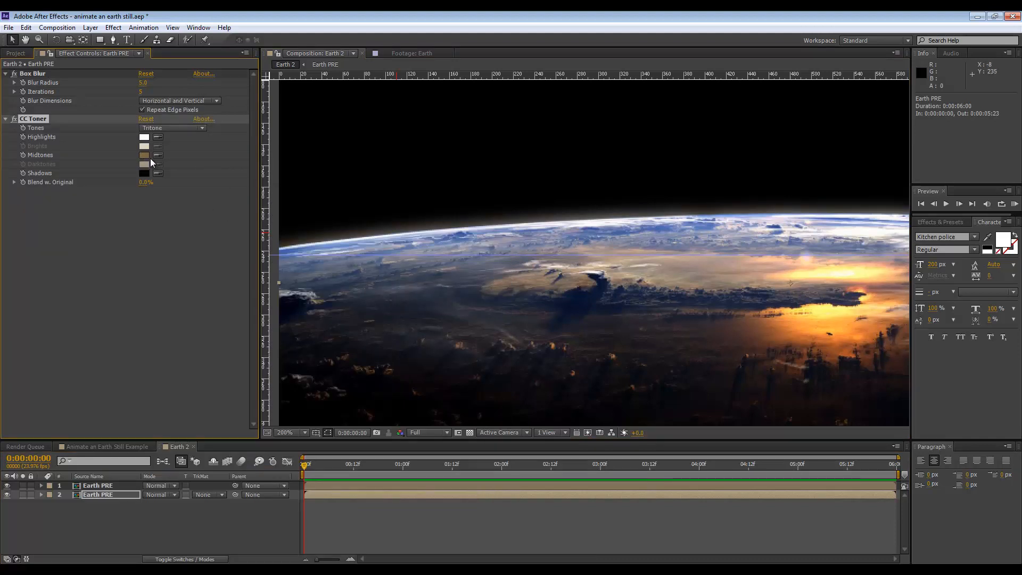
left_click(143, 156)
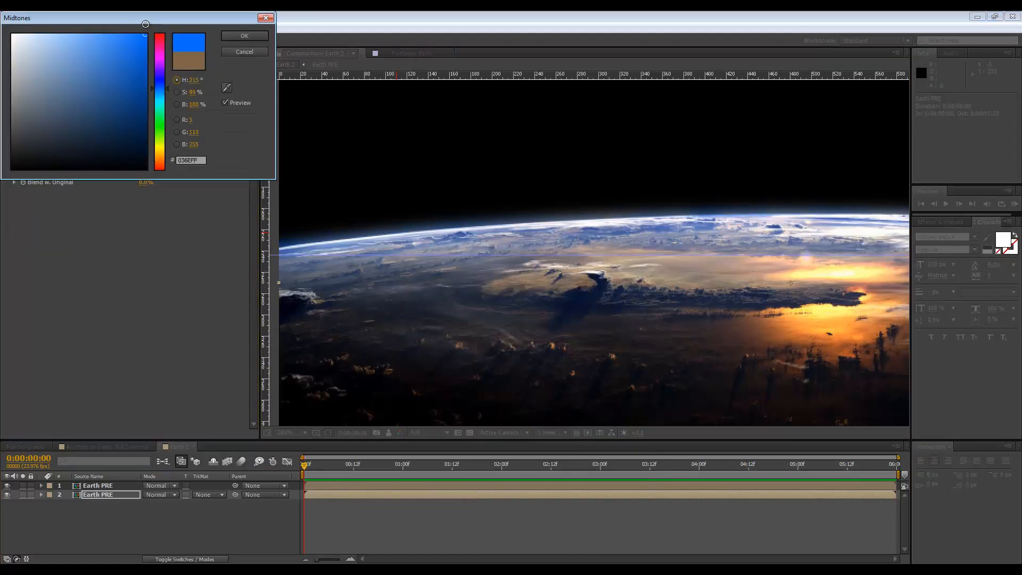
left_click(244, 35)
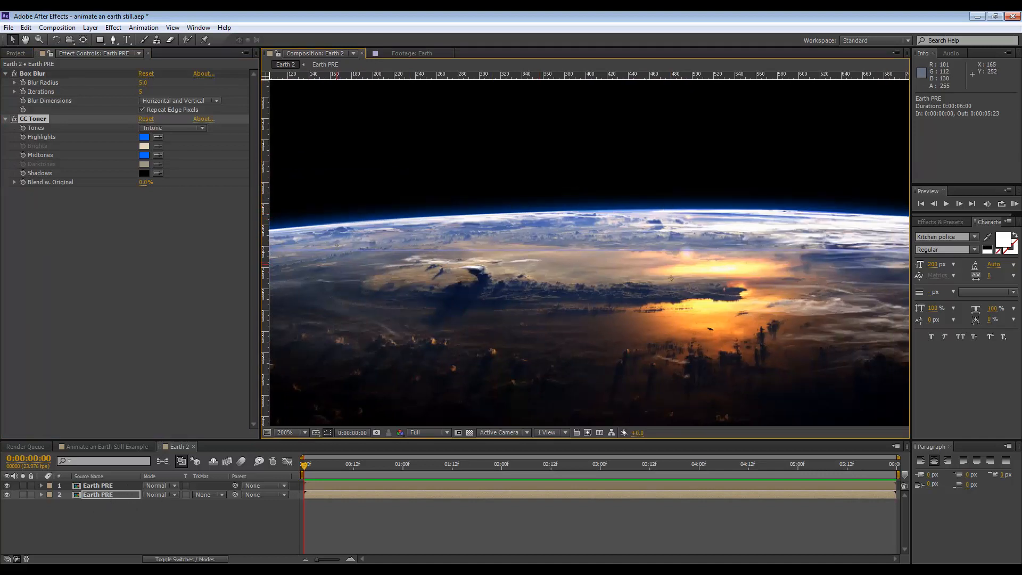
left_click(285, 432)
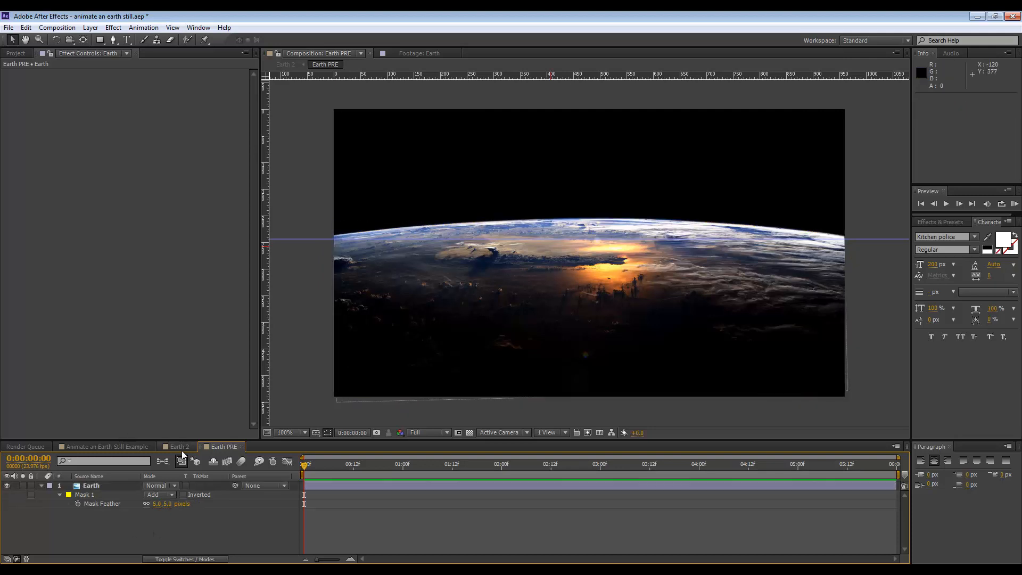
left_click(176, 446)
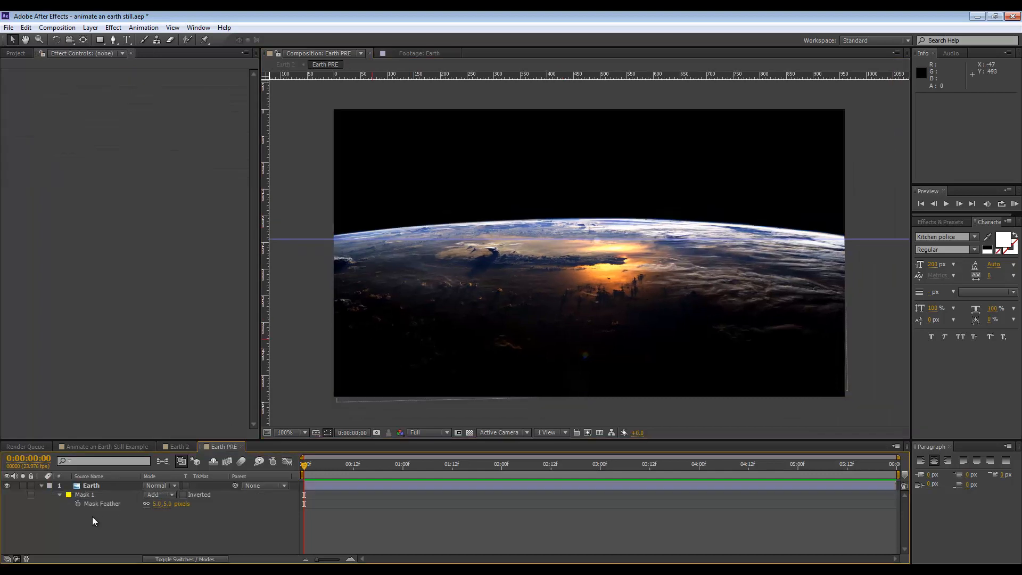
left_click(176, 446)
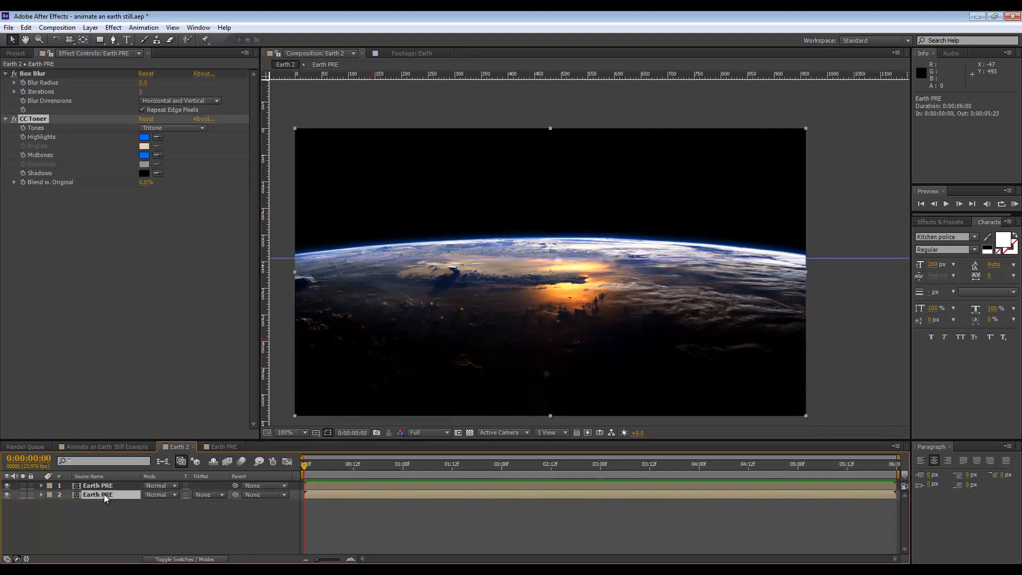
double_click(96, 494)
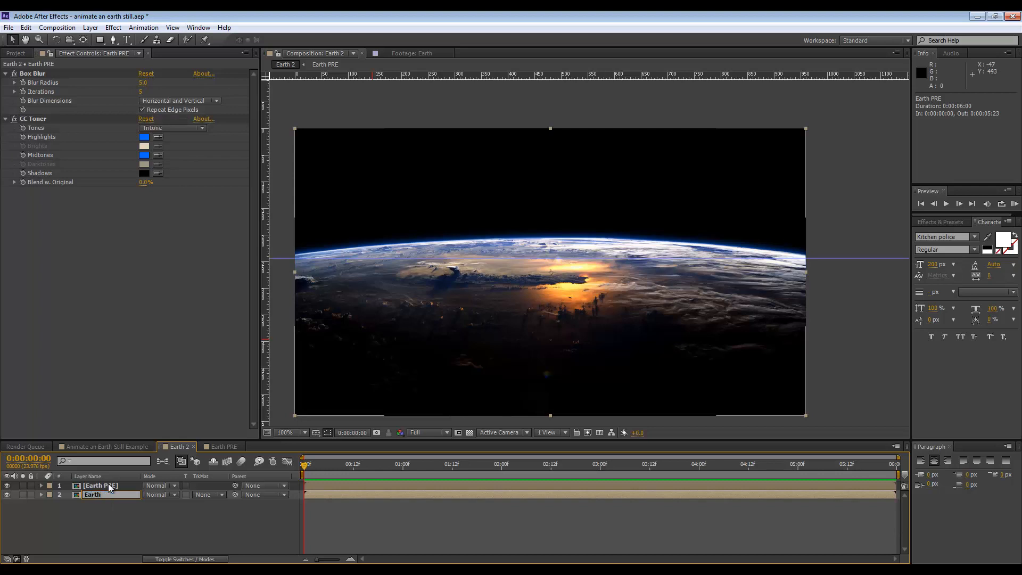
double_click(92, 494)
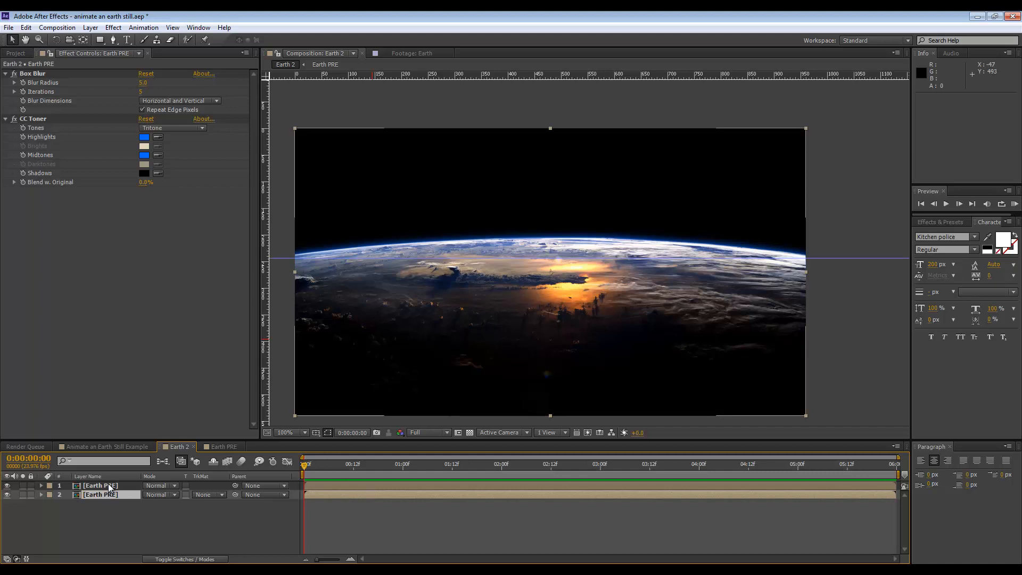
left_click(105, 446)
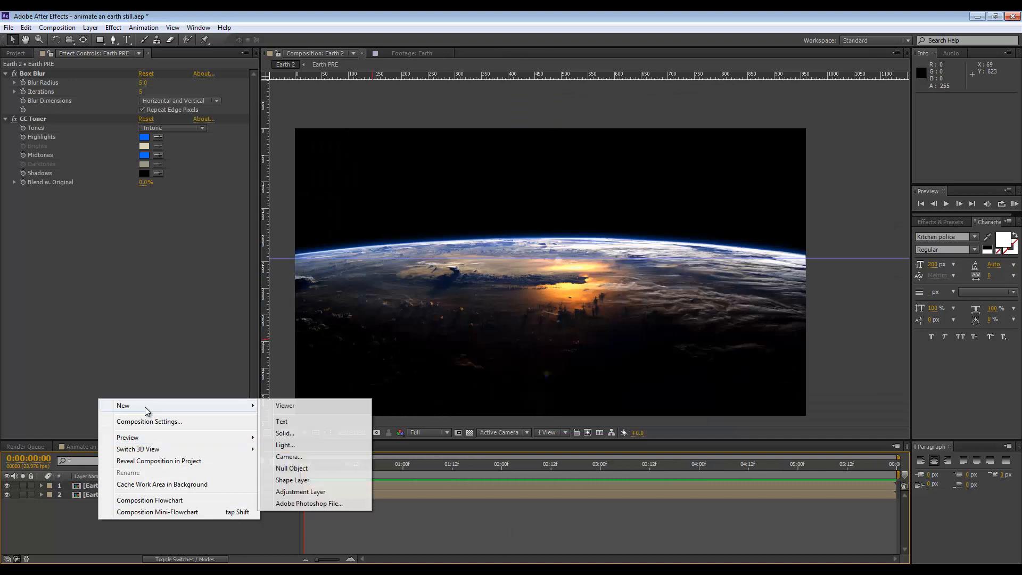
Create a comp-sized black solid named Stars and pre-compose it as Stars PRE with all attributes.
left_click(284, 433)
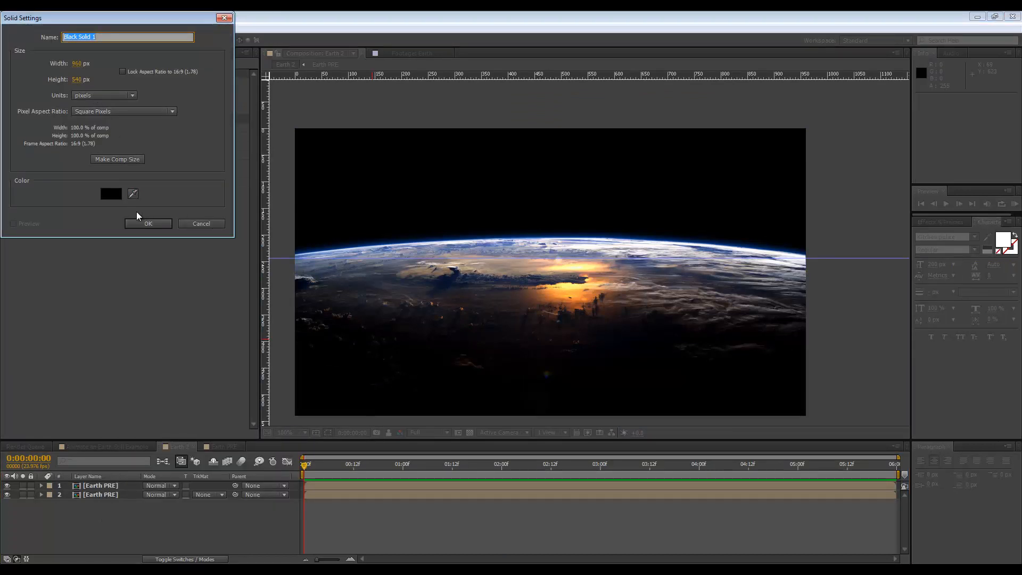
left_click(148, 223)
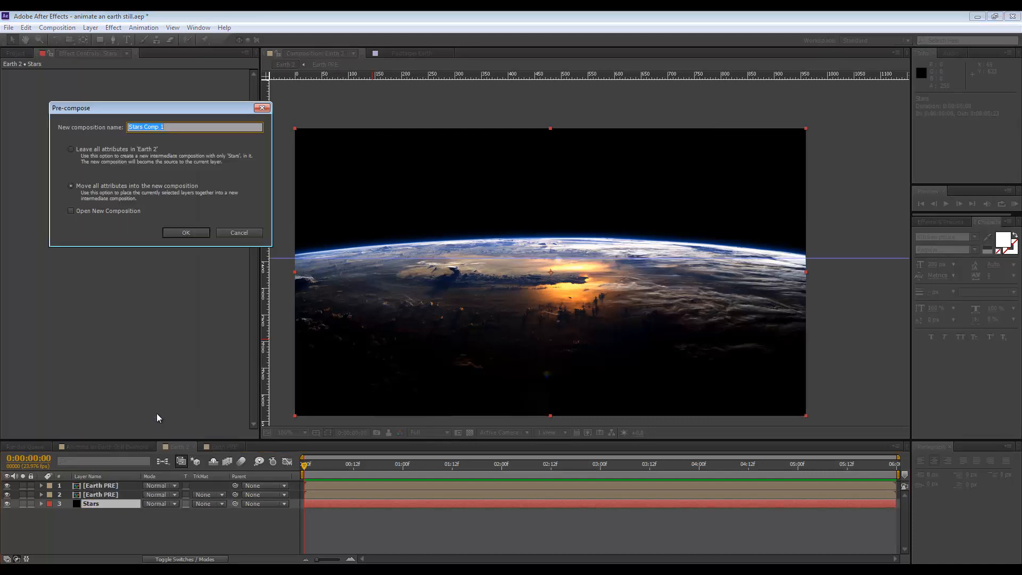
type("Stars")
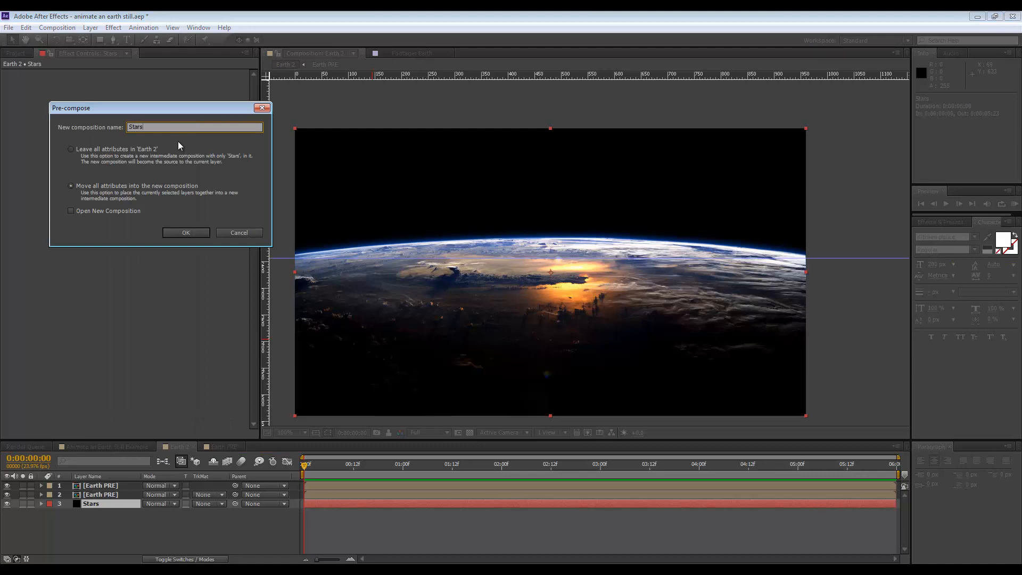
type("PRE")
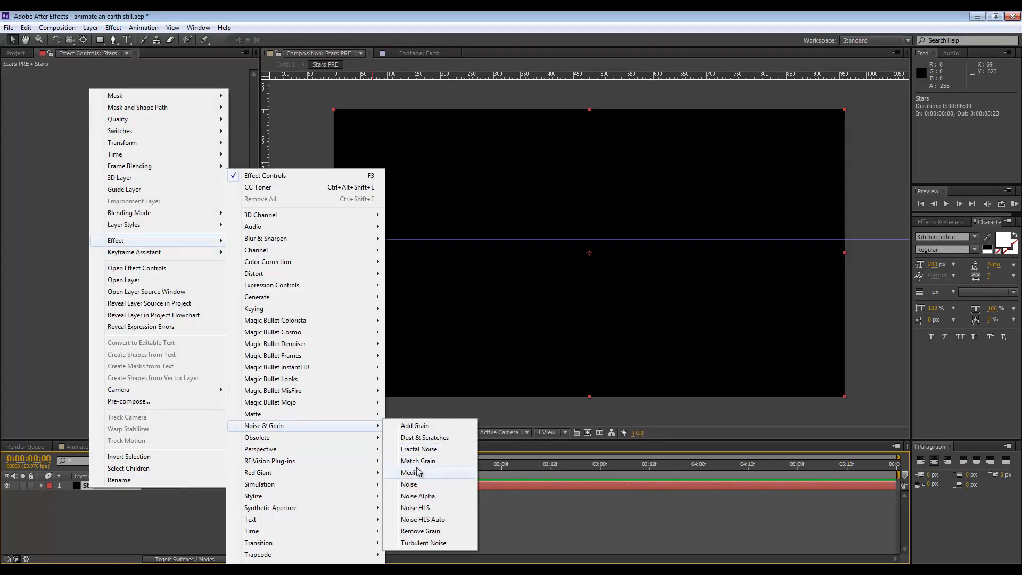
Apply Fractal Noise with Contrast 250, Brightness −125, Scale 4, then duplicate the layer as Stars 2.
left_click(418, 449)
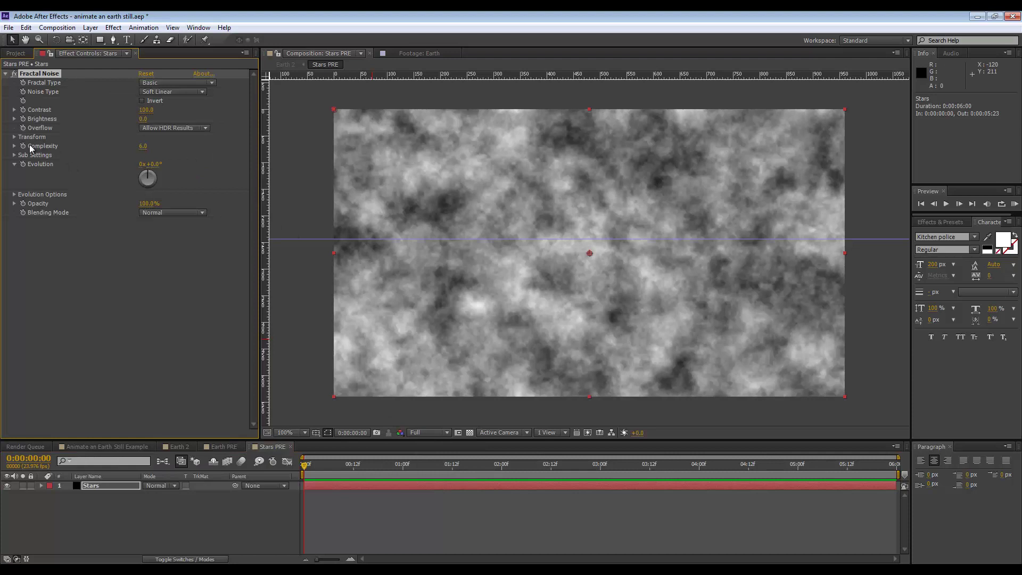
left_click(14, 138)
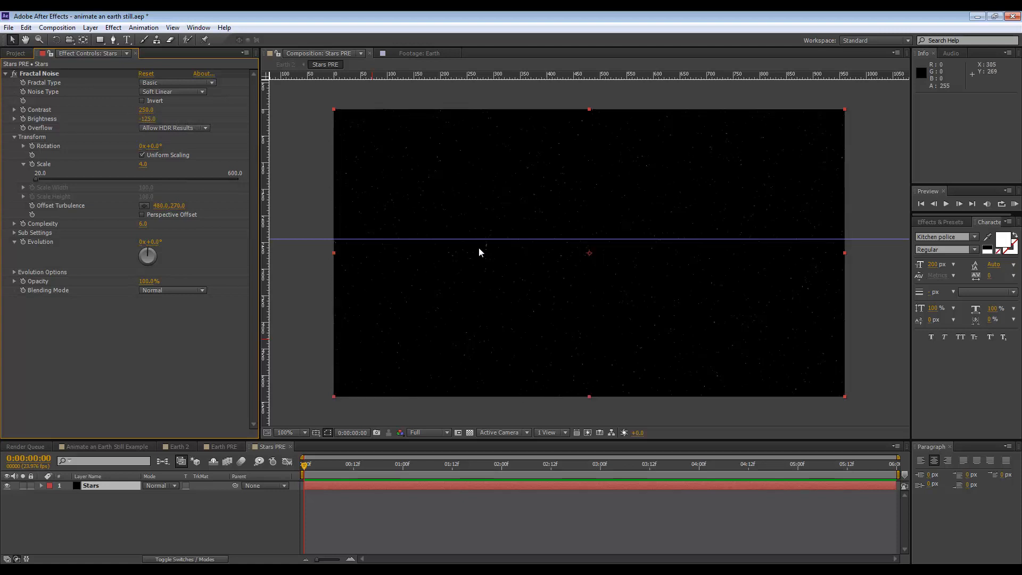
left_click(300, 432)
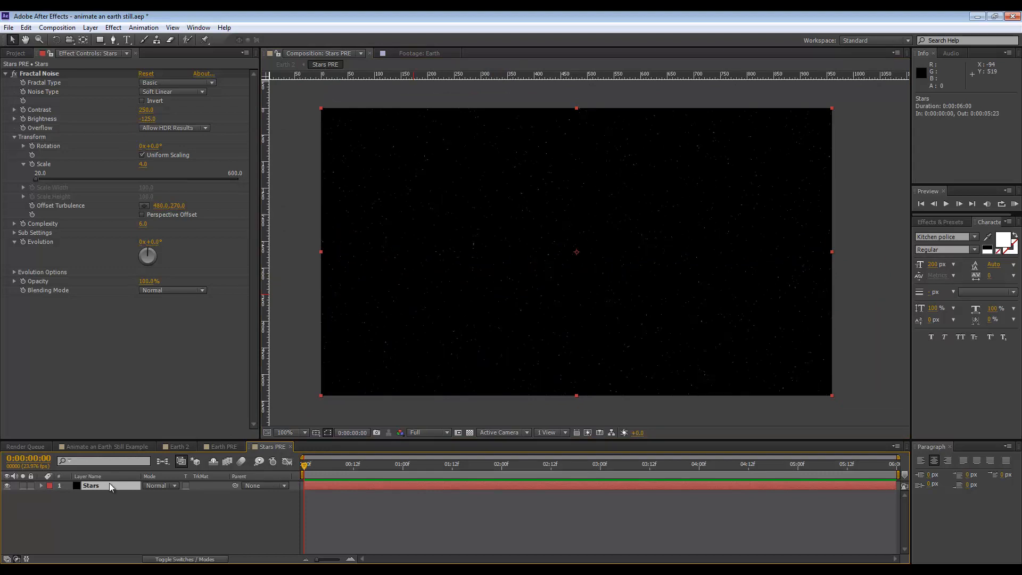
key("ctrl+d")
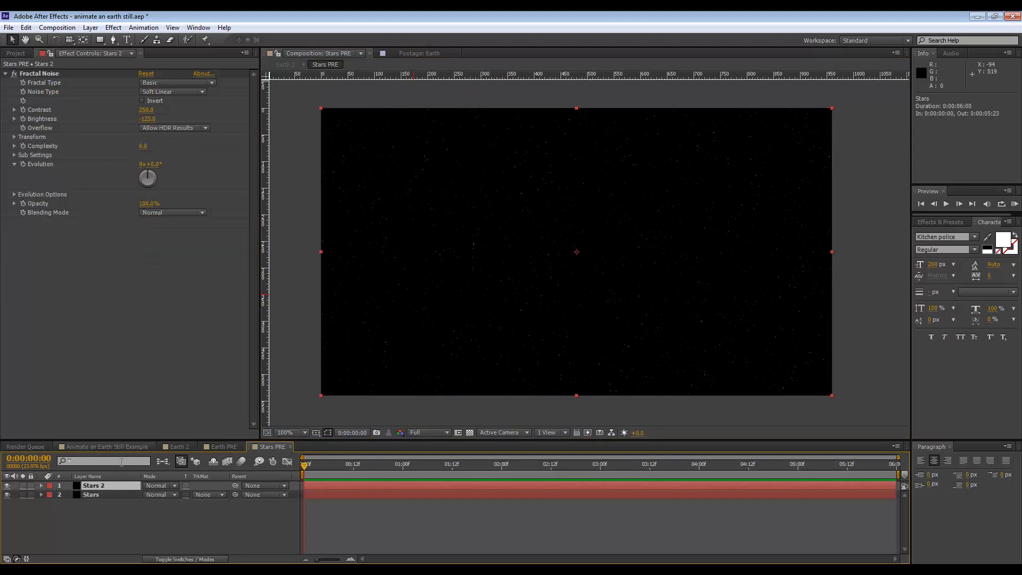
Blend Stars 2 with Add, mask it to four freehand patches and raise its noise Brightness to −104.
right_click(94, 485)
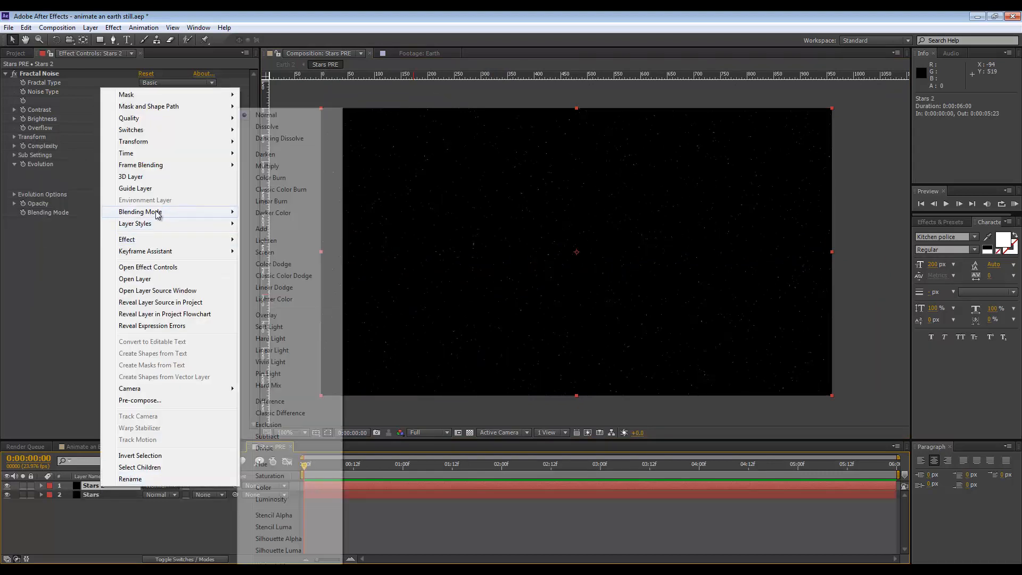
left_click(262, 228)
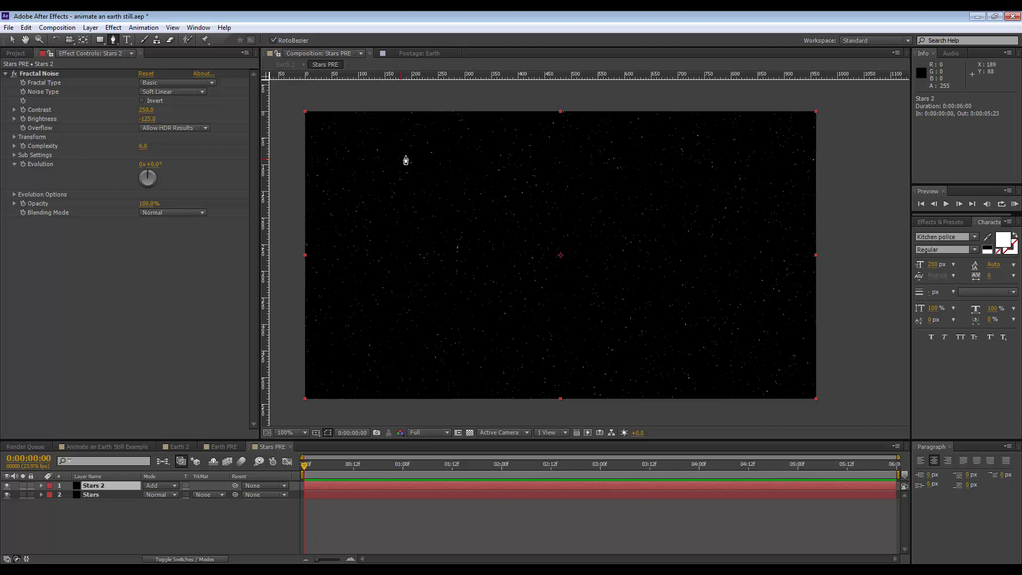
left_click(408, 157)
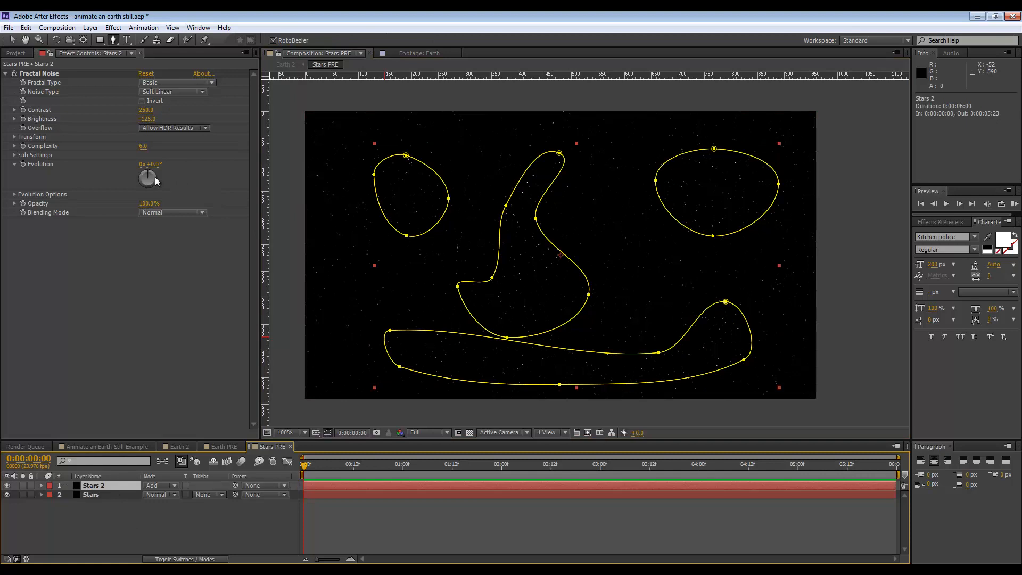
left_click(147, 119)
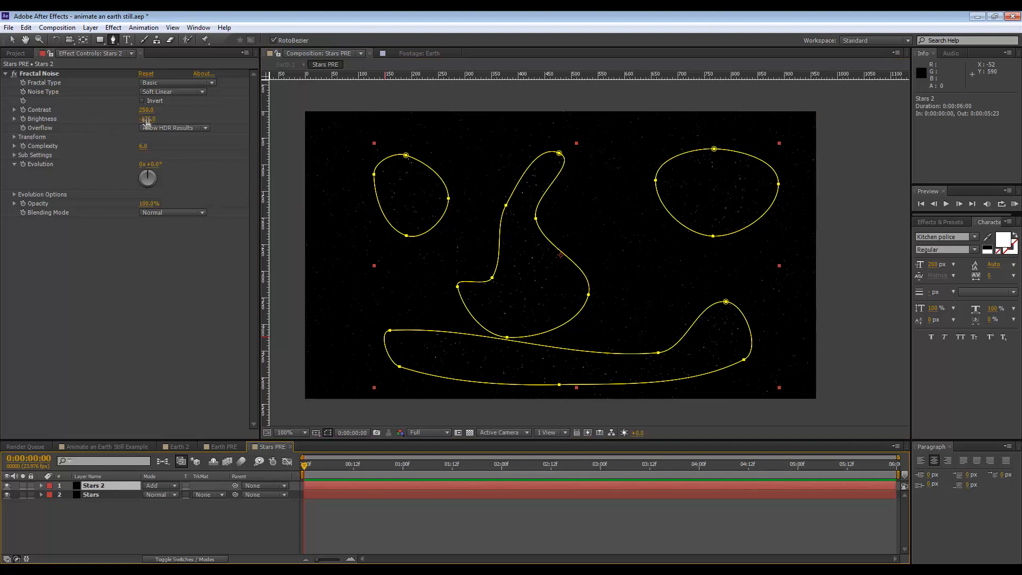
left_click_drag(147, 118, 146, 120)
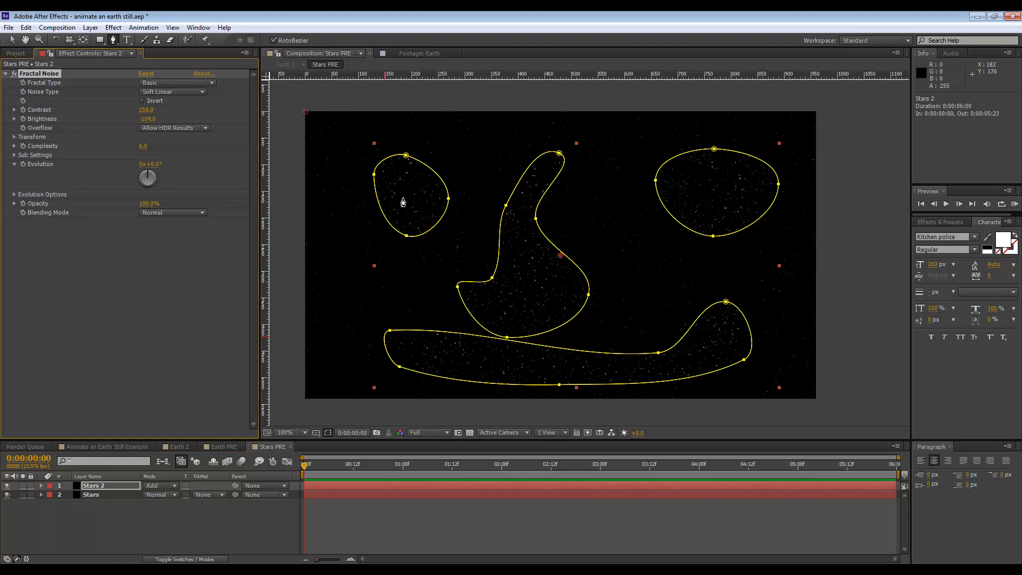
mouse_move(459, 347)
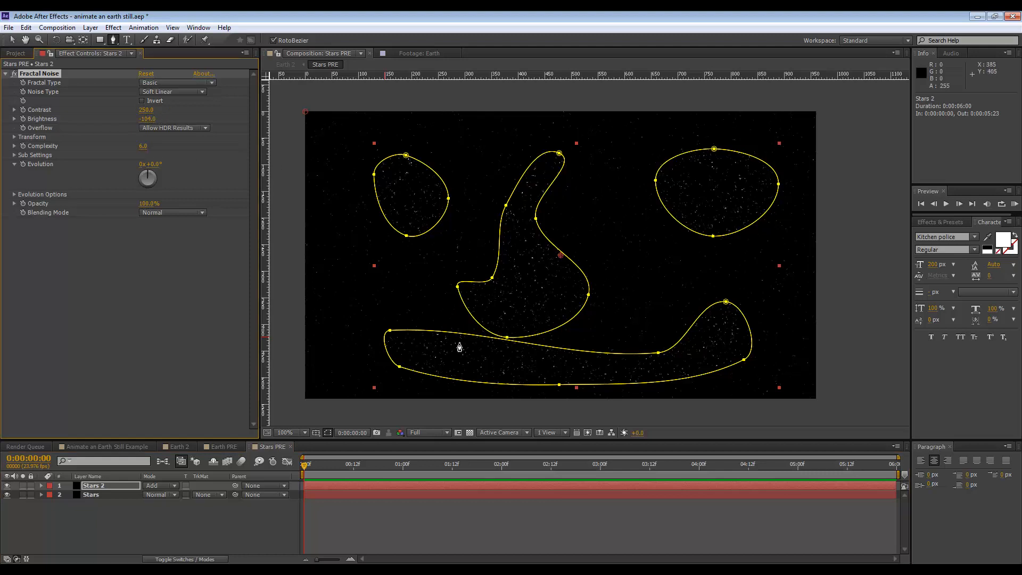
mouse_move(95, 536)
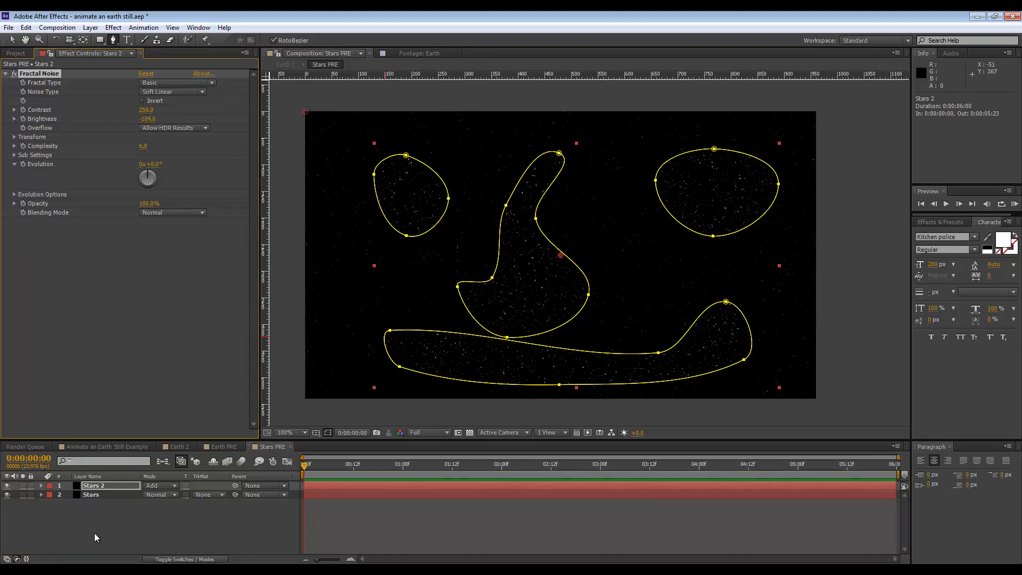
left_click(40, 486)
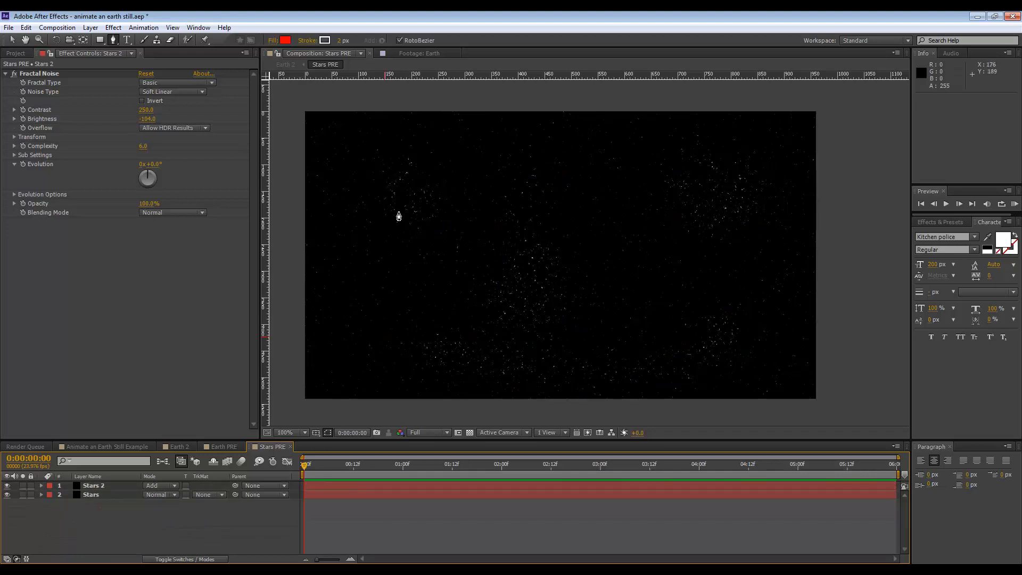
mouse_move(565, 230)
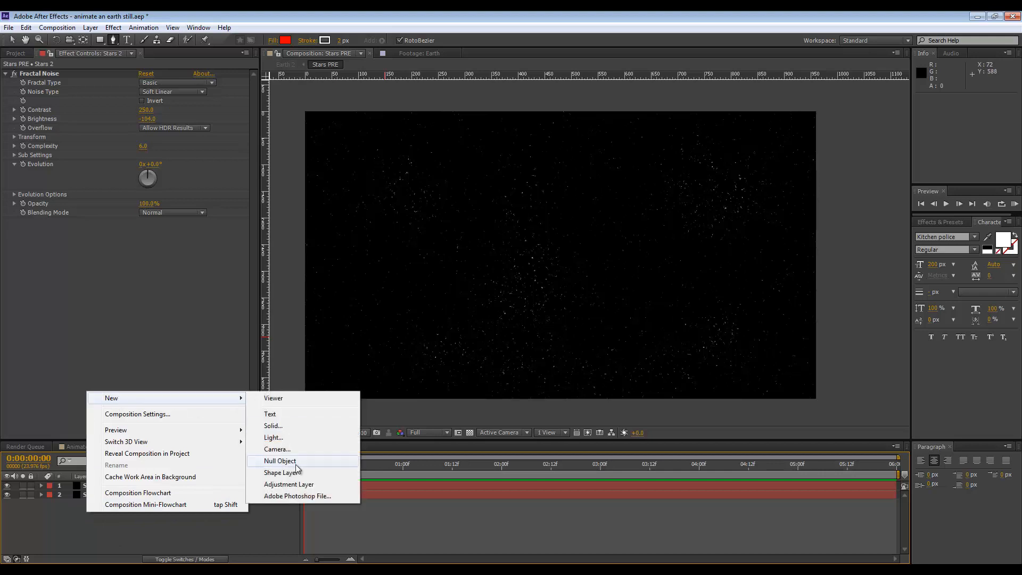
Add an adjustment layer with Glow, Threshold 18.6% and Radius 44, over the starfield.
left_click(288, 483)
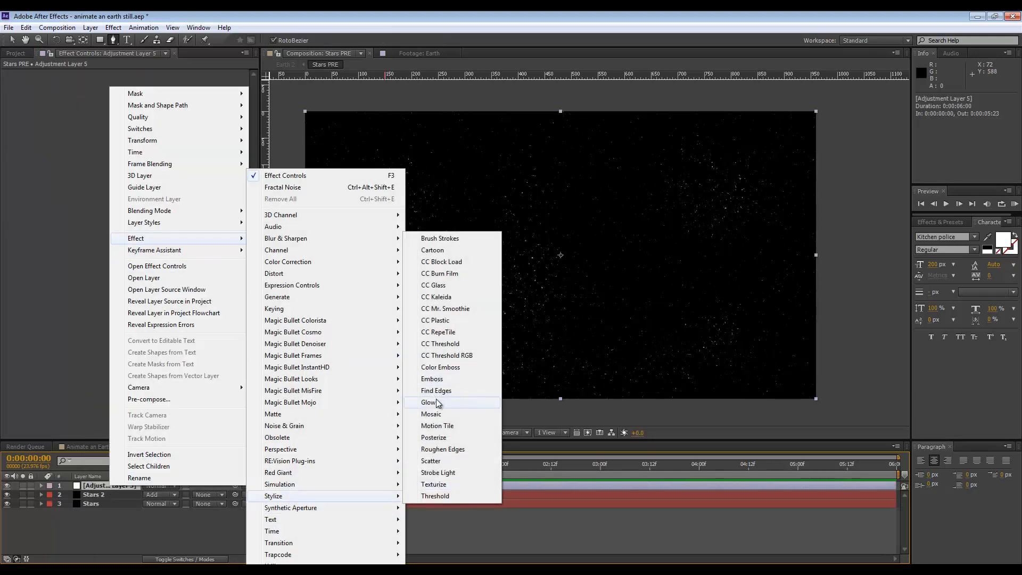
left_click(428, 402)
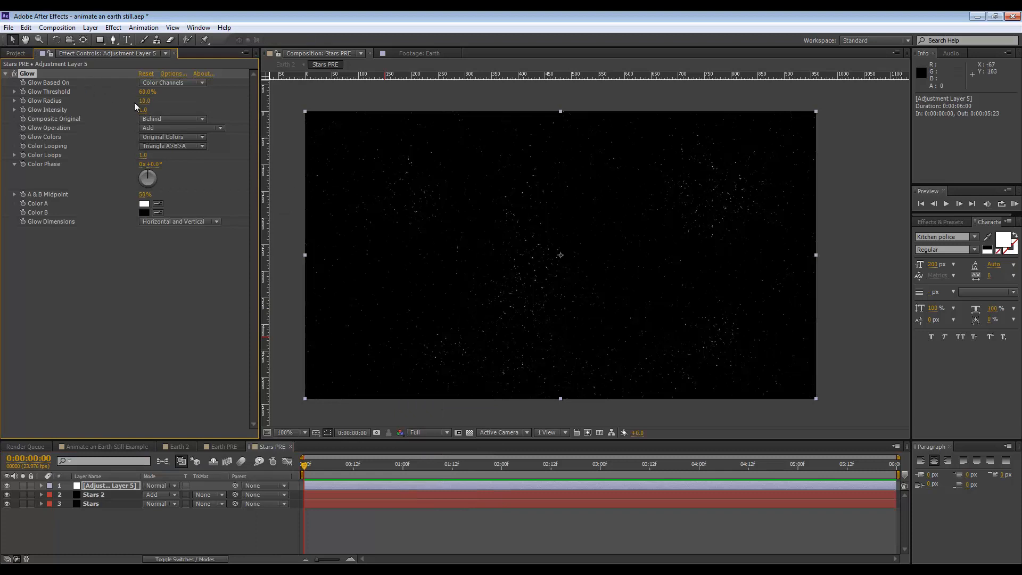
left_click_drag(147, 91, 107, 91)
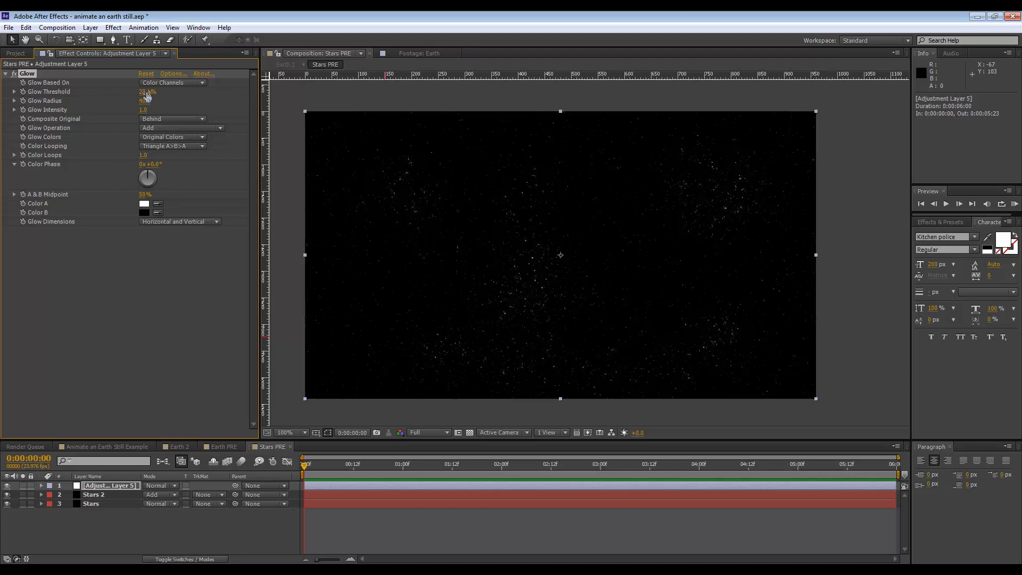
left_click_drag(147, 91, 139, 91)
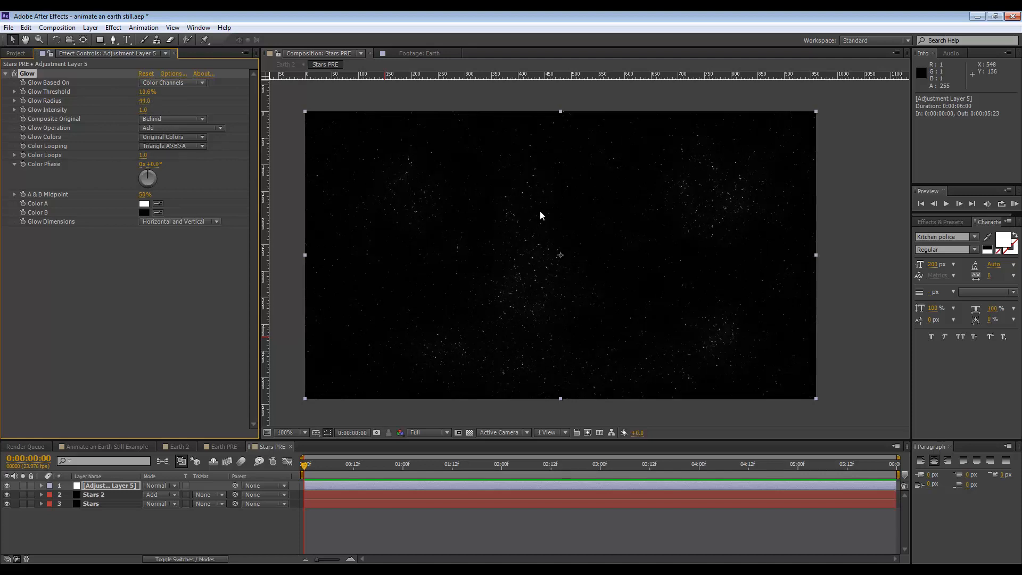
mouse_move(237, 505)
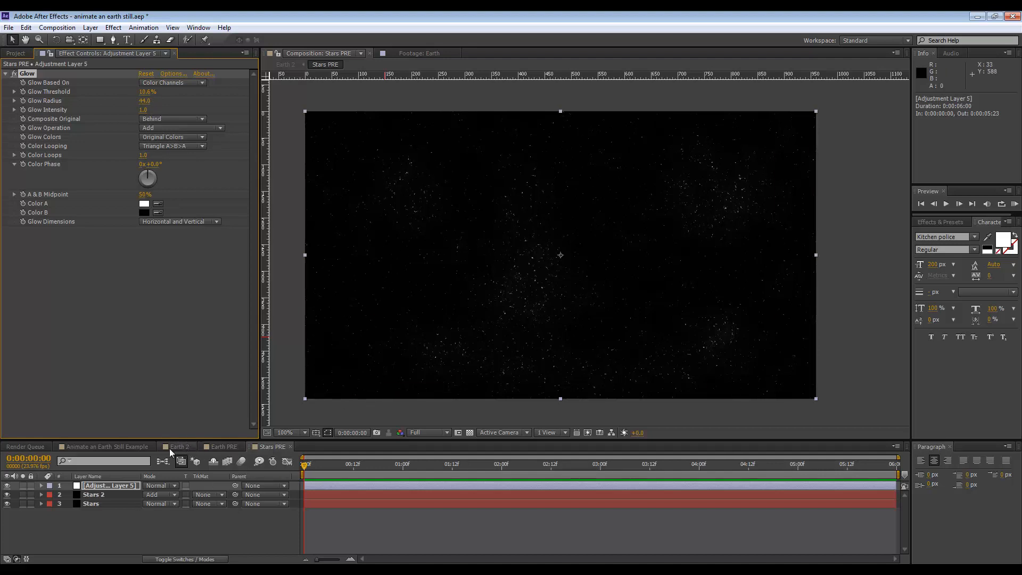
left_click(176, 446)
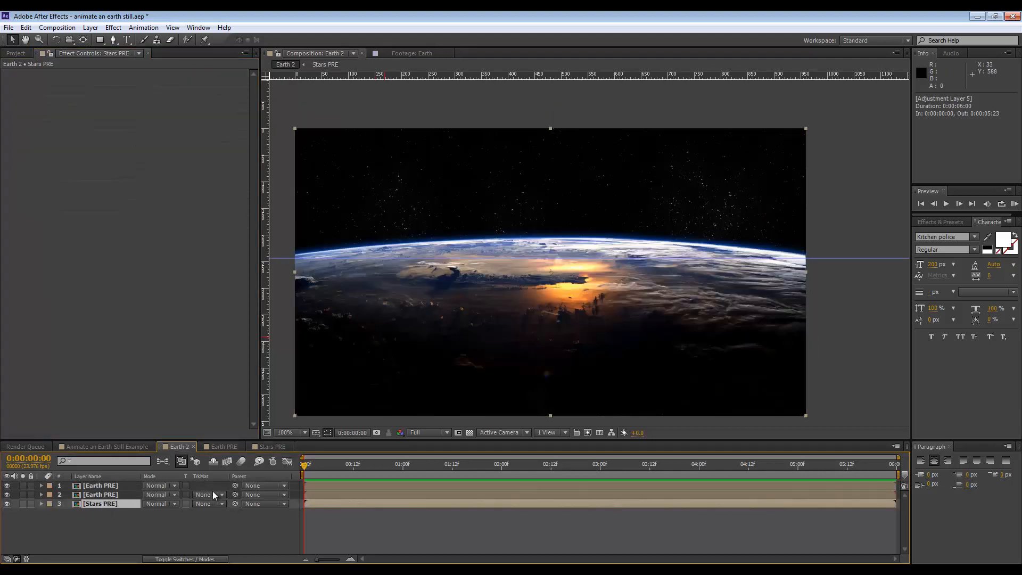
mouse_move(710, 208)
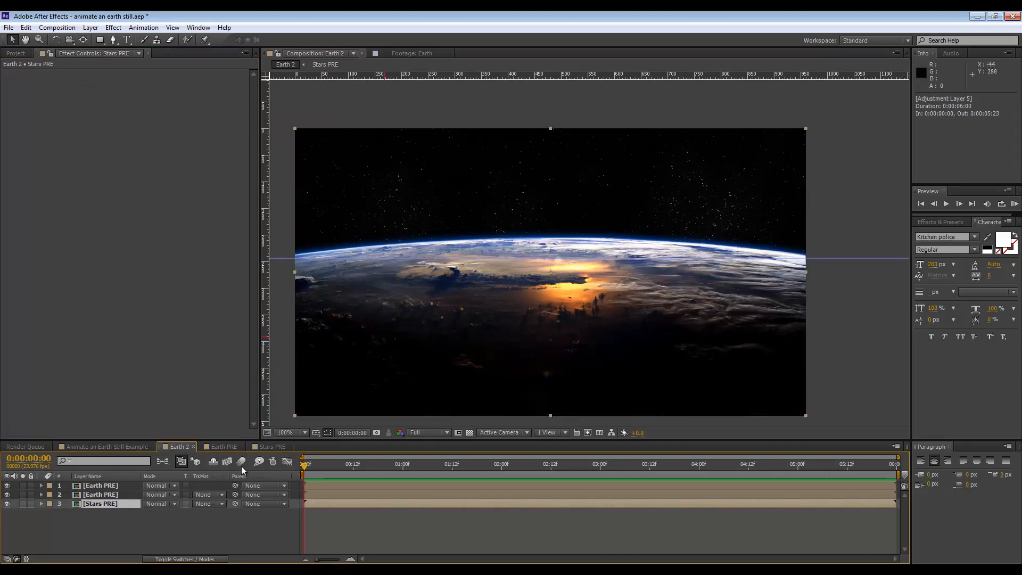
mouse_move(147, 454)
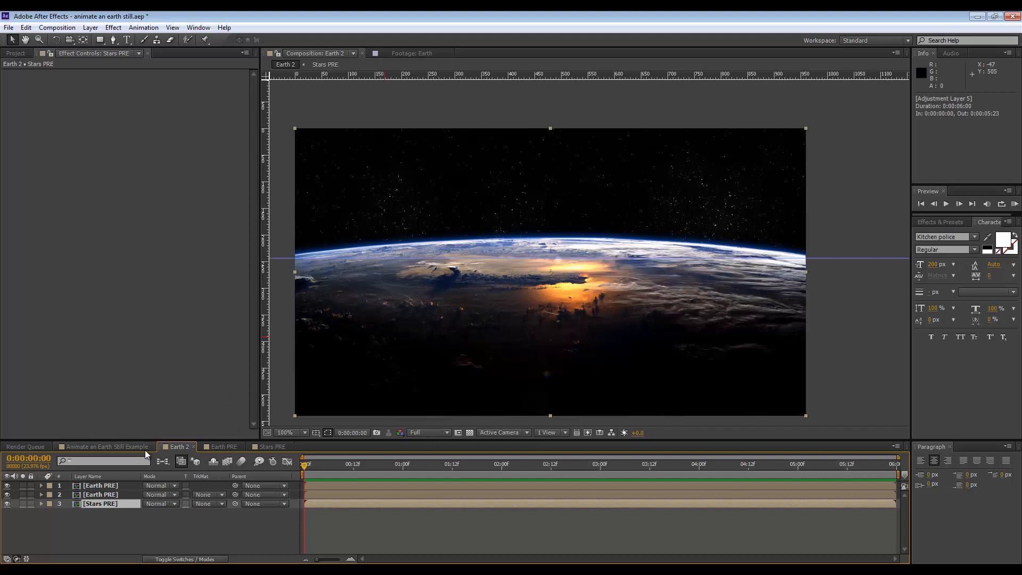
left_click(105, 446)
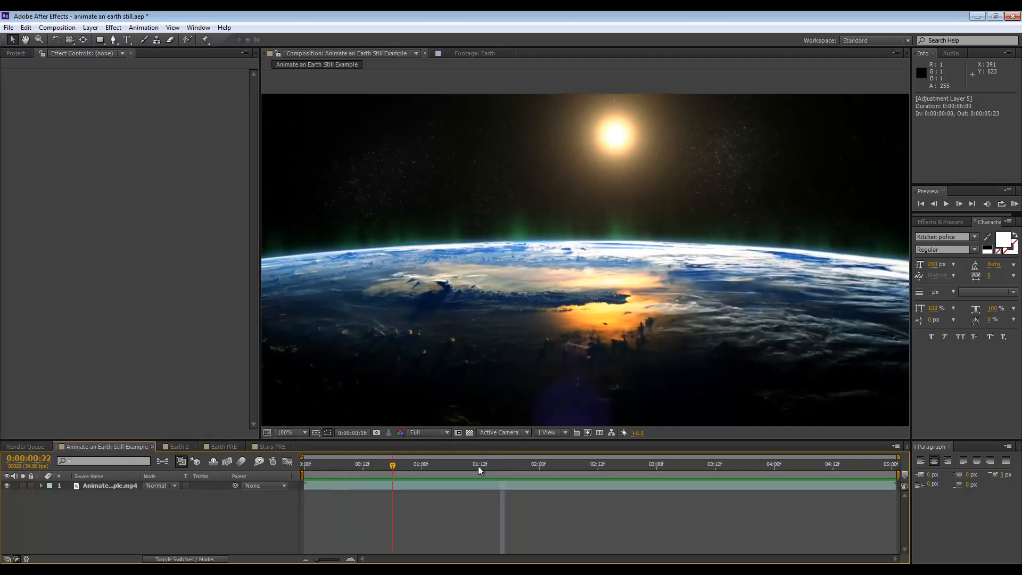
left_click(548, 464)
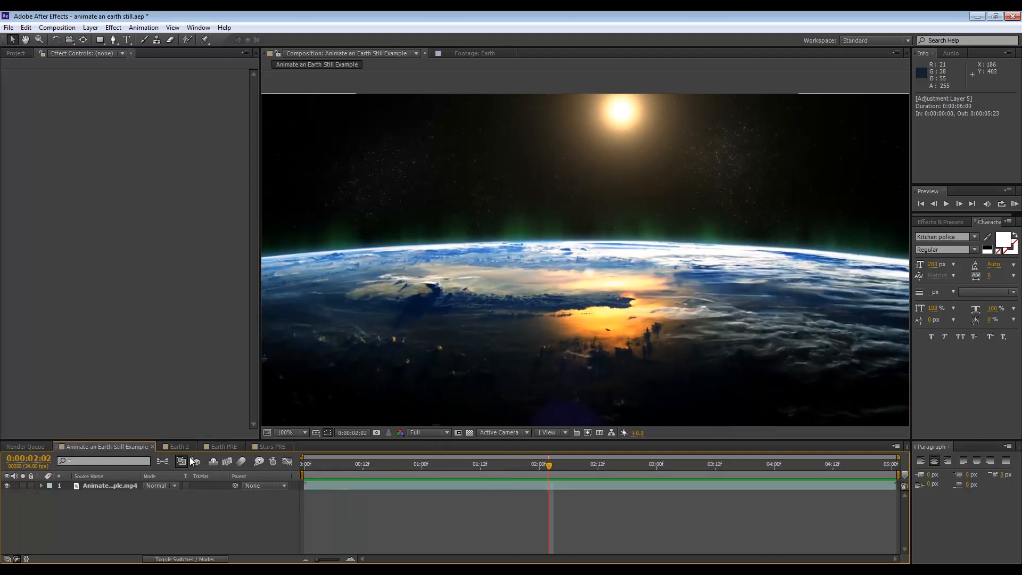
left_click(177, 446)
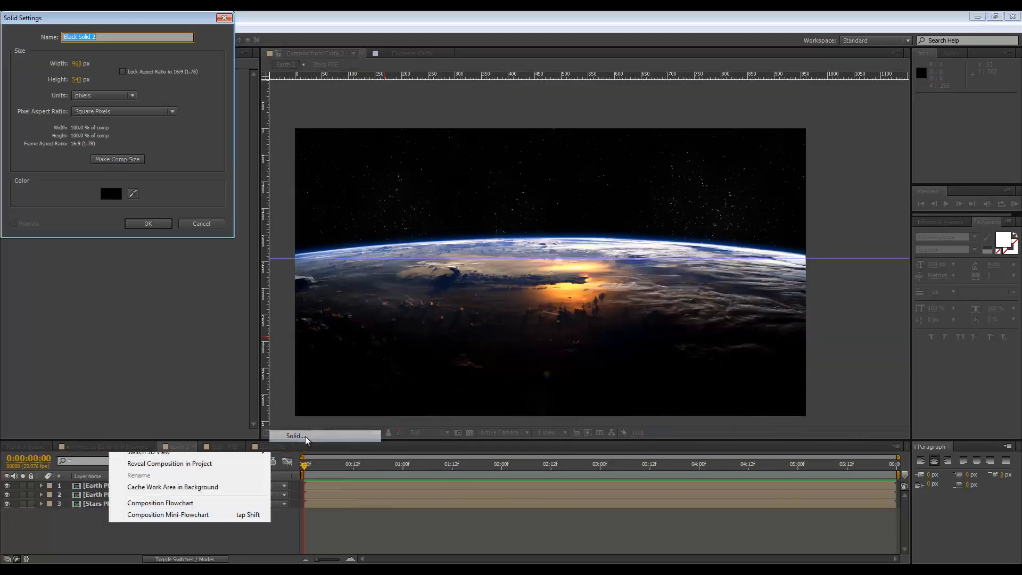
Create a black solid named Aura and rename the blurred Earth copy to Earth Glow.
type("Aura")
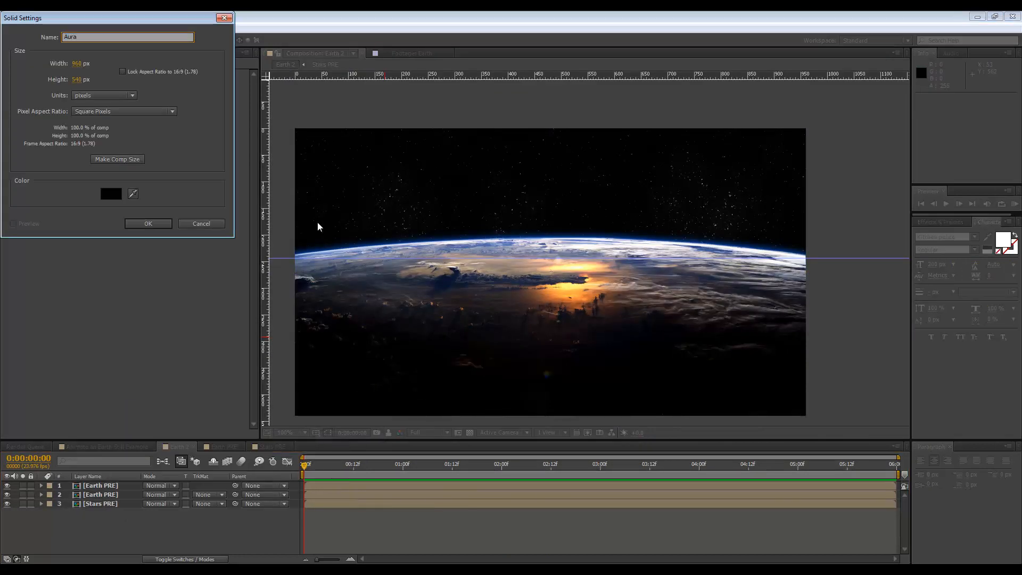
left_click(148, 224)
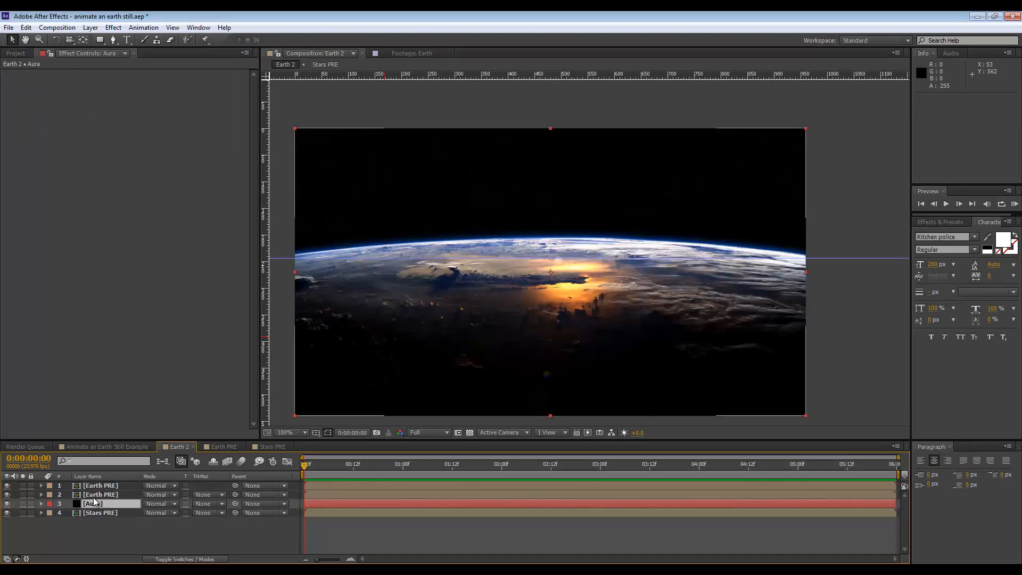
left_click(100, 493)
type("Eath")
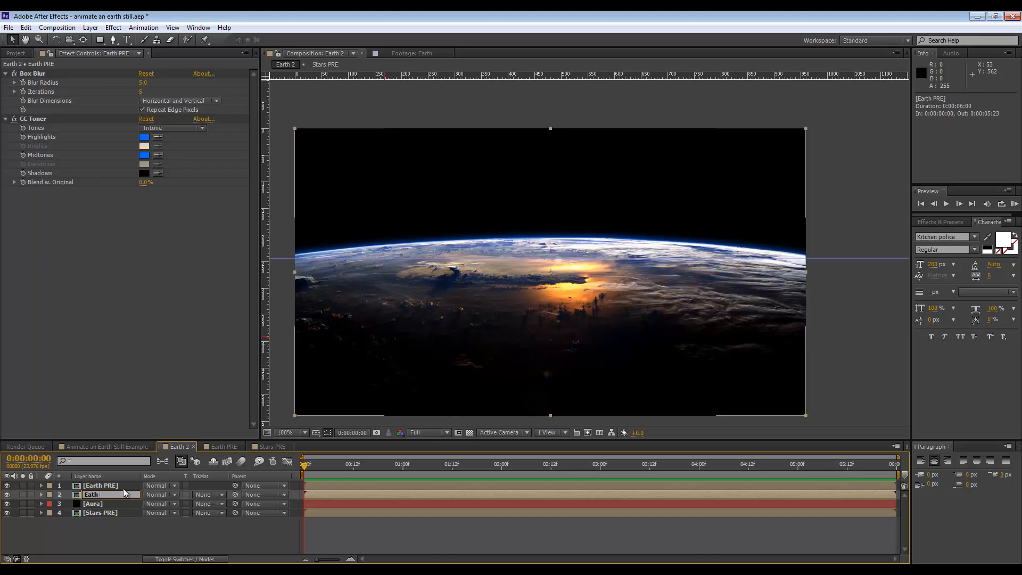
Pre-compose the Aura solid into Aura PRE, moving all attributes.
right_click(92, 503)
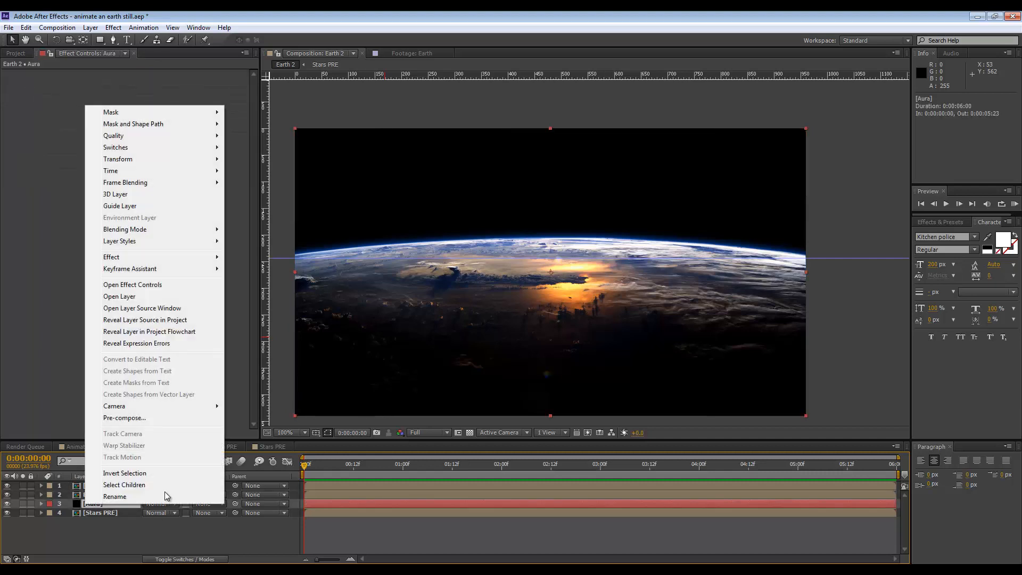
left_click(124, 417)
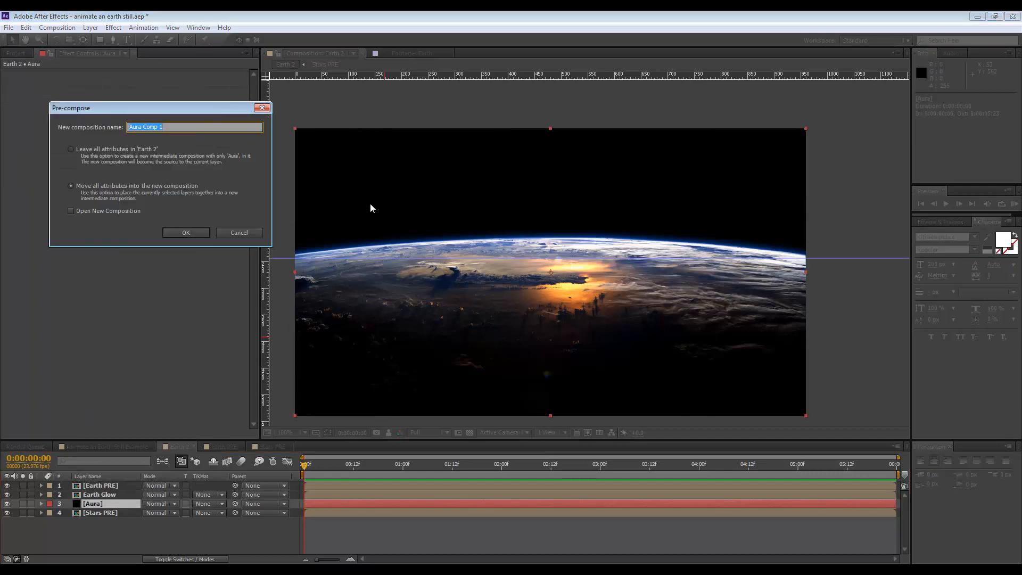
type("Aura")
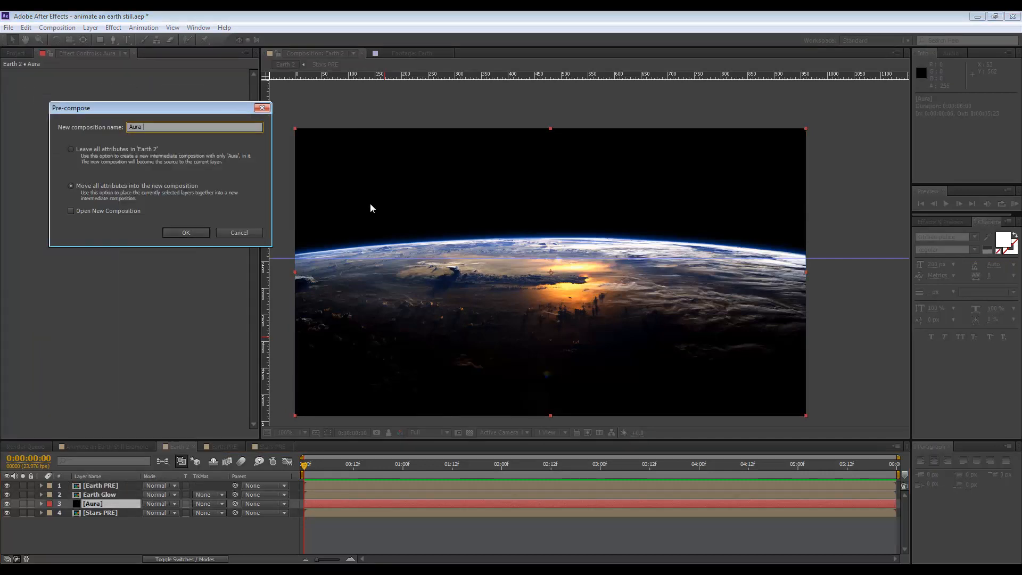
left_click(185, 233)
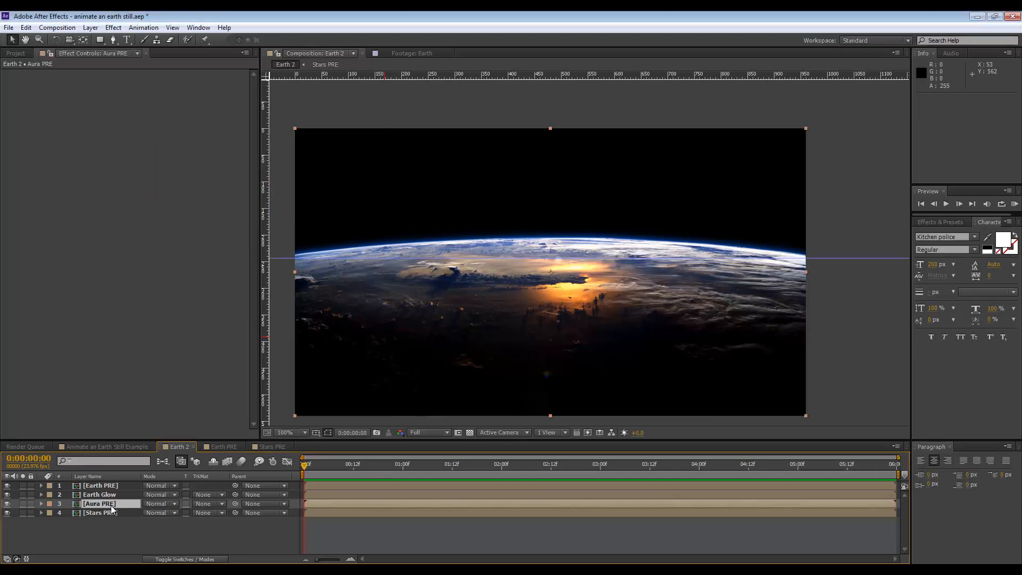
Apply Fractal Noise to the Aura solid with contrast 300 and Transform scale 65.
right_click(99, 503)
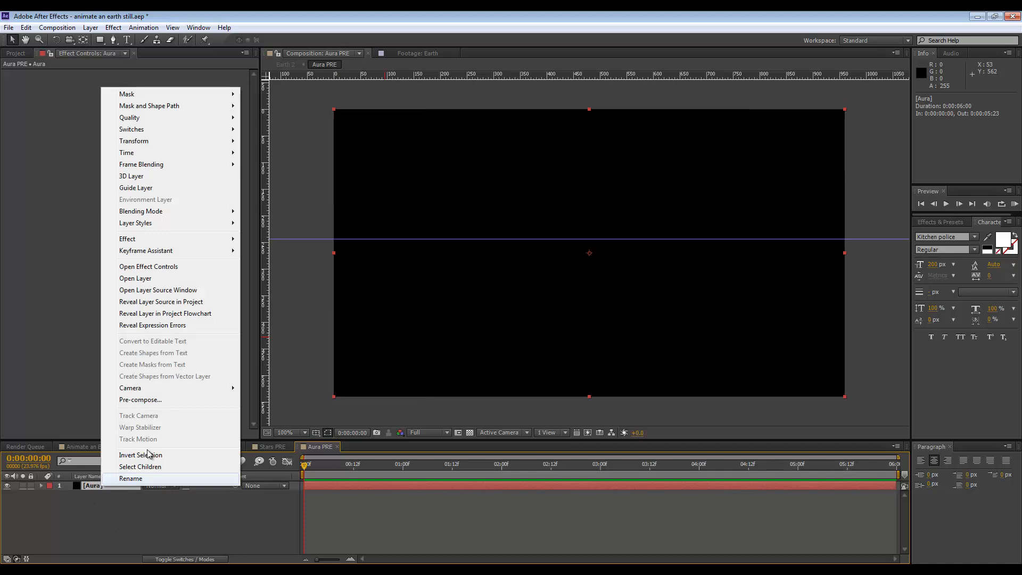
left_click(126, 238)
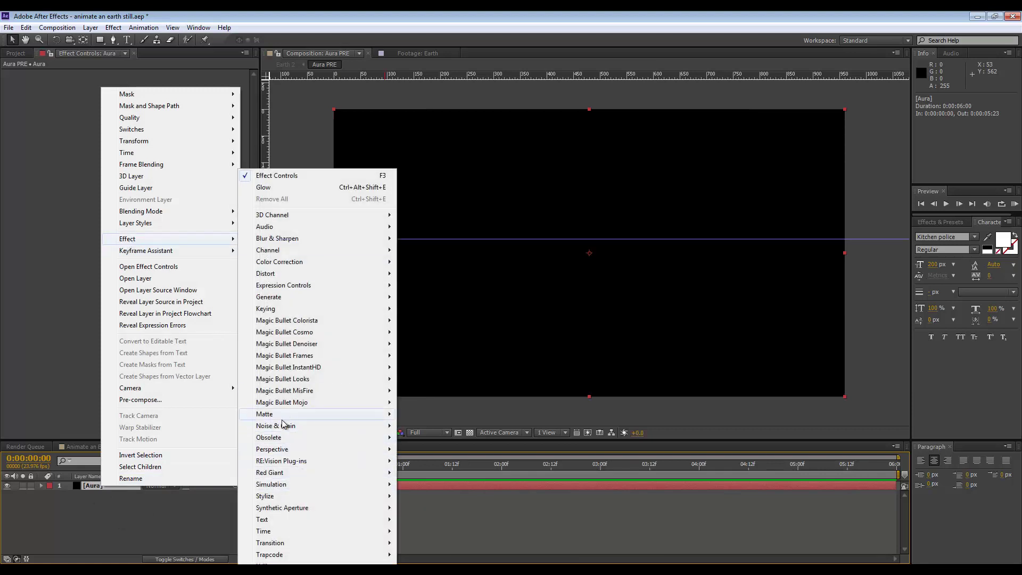
left_click(275, 425)
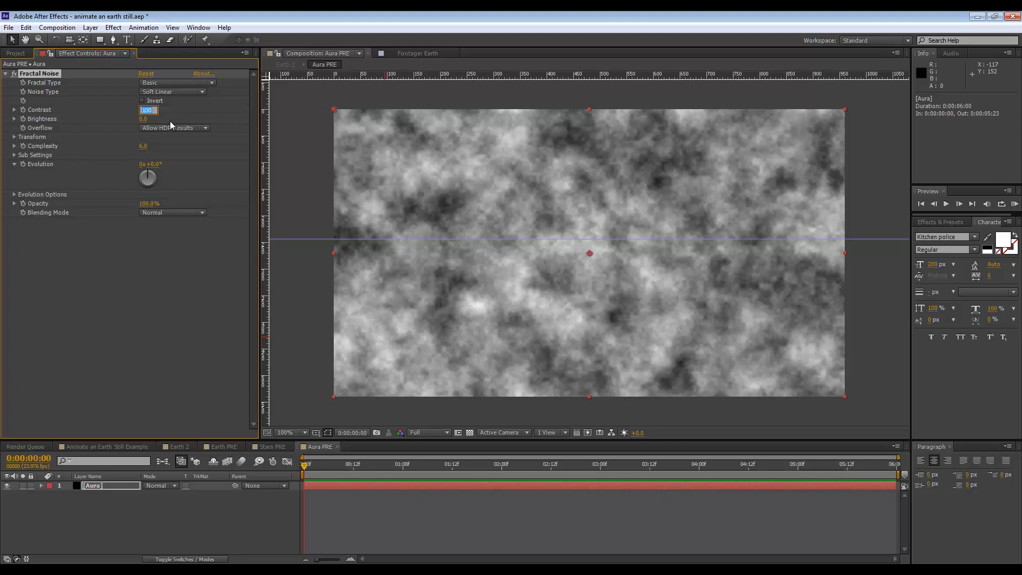
type("300.0")
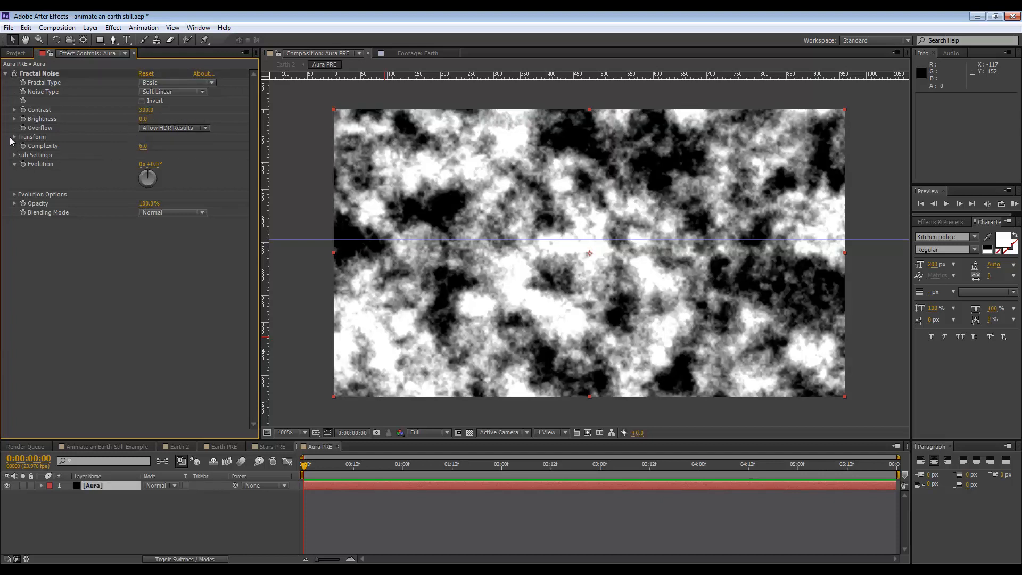
left_click(14, 137)
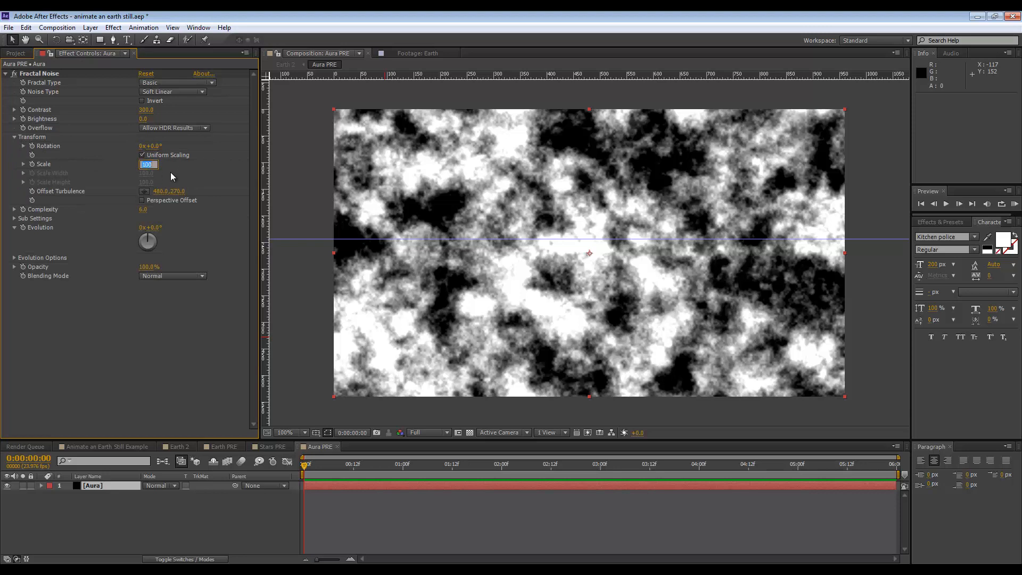
type("65.0")
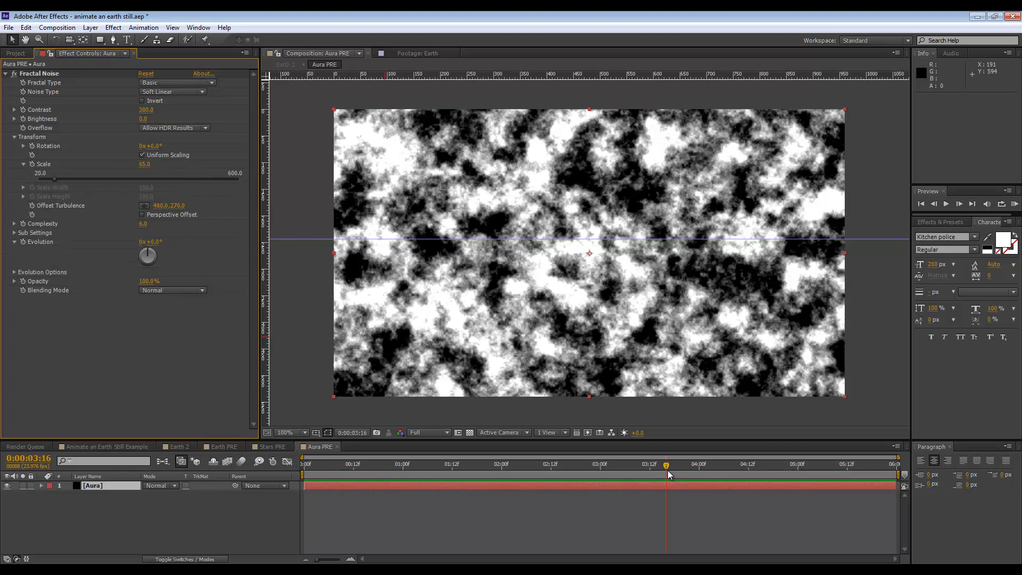
mouse_move(674, 492)
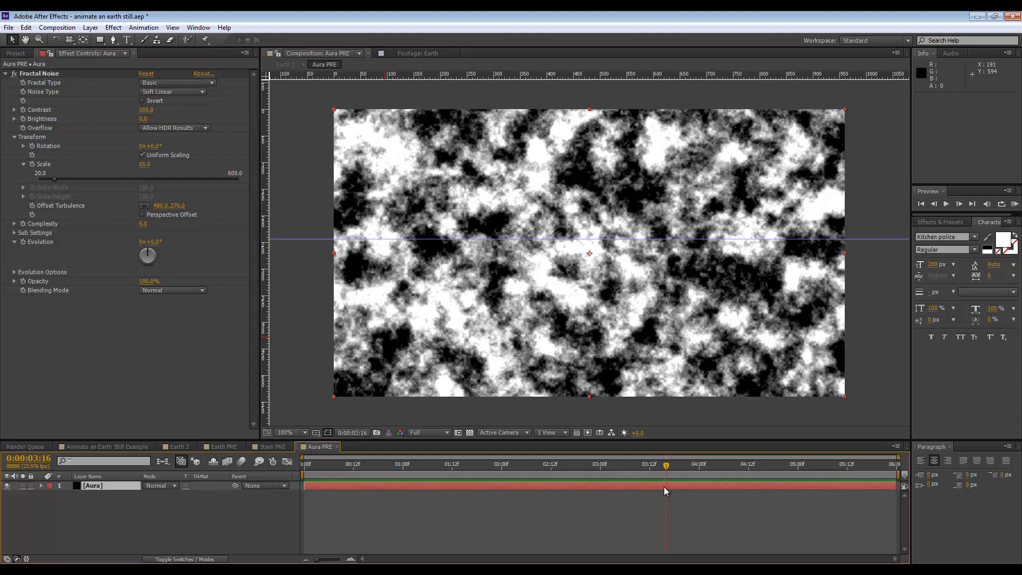
mouse_move(680, 474)
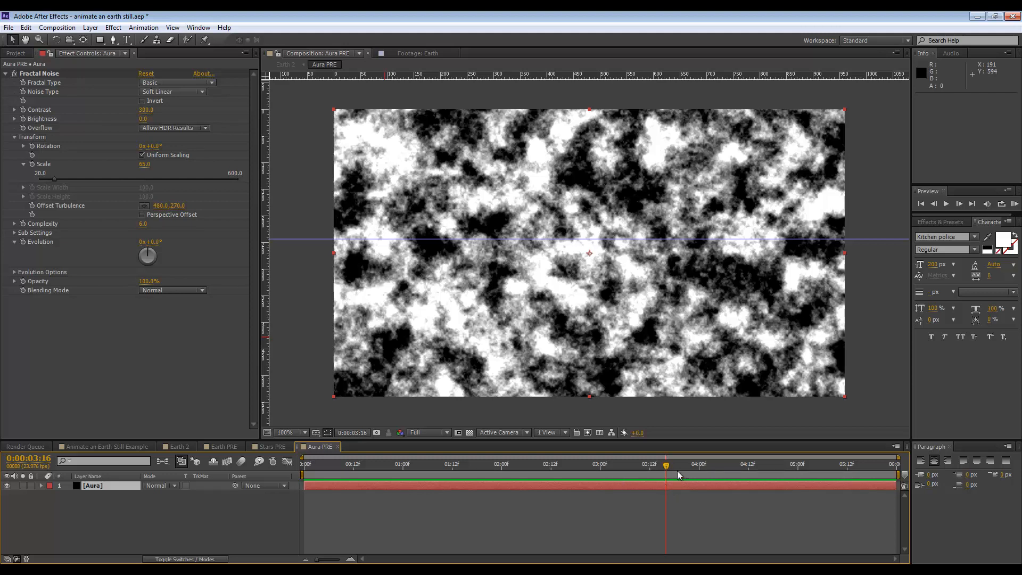
Animate Evolution with a time*50 expression and scrub the timeline to check the evolving noise.
left_click(450, 464)
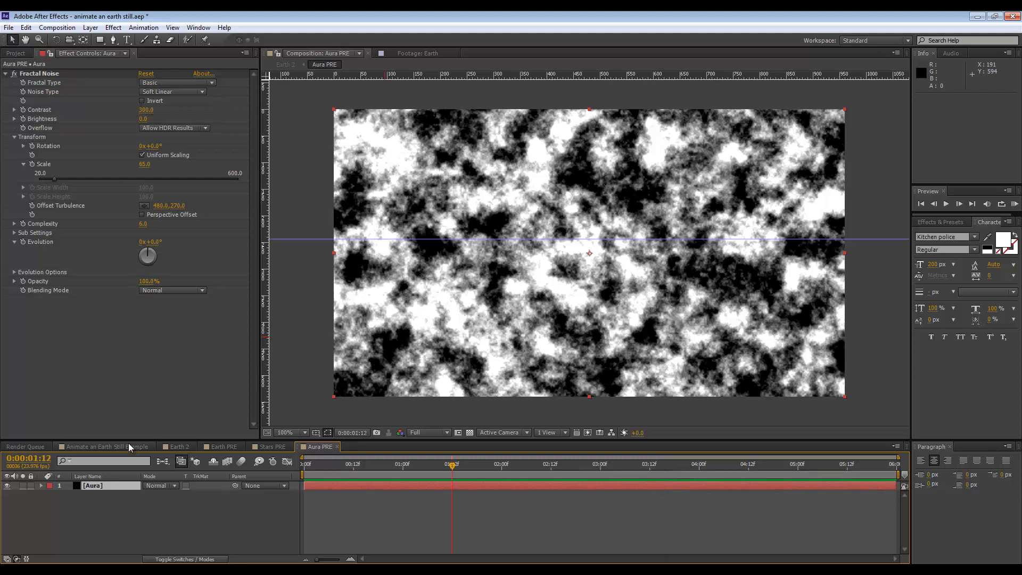
left_click(101, 445)
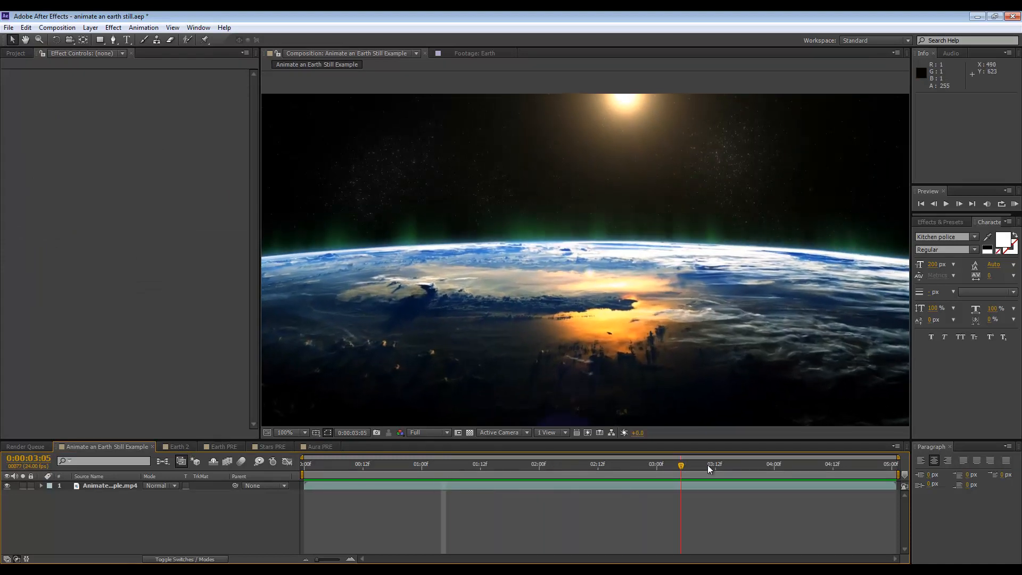
left_click(318, 446)
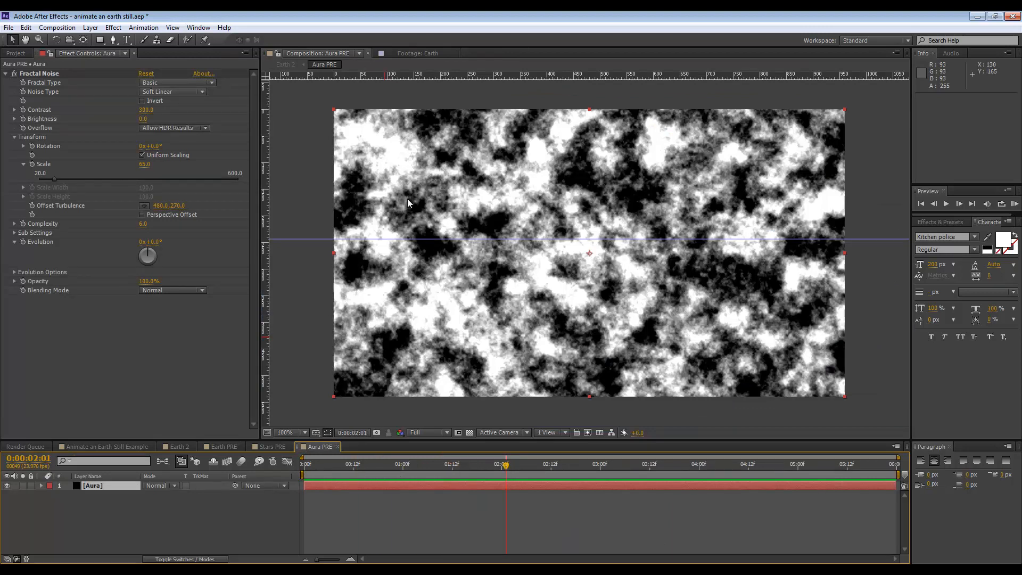
mouse_move(167, 270)
type("time*50")
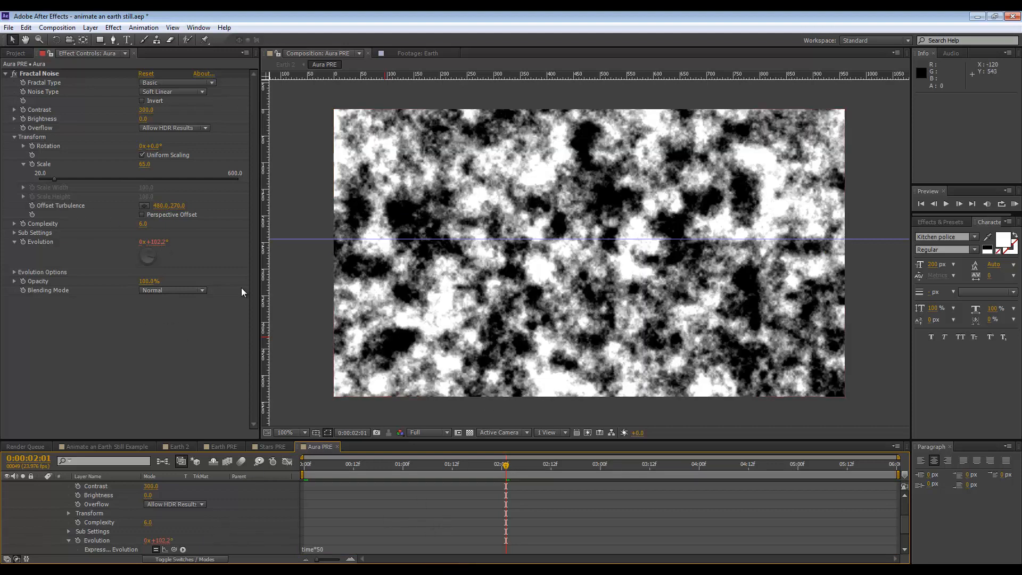
mouse_move(504, 469)
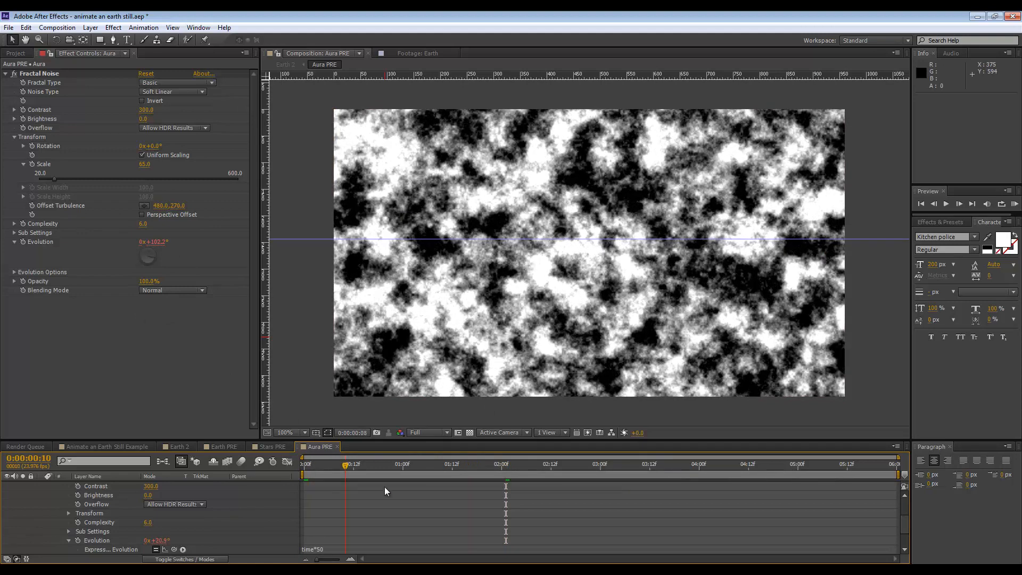
left_click(552, 464)
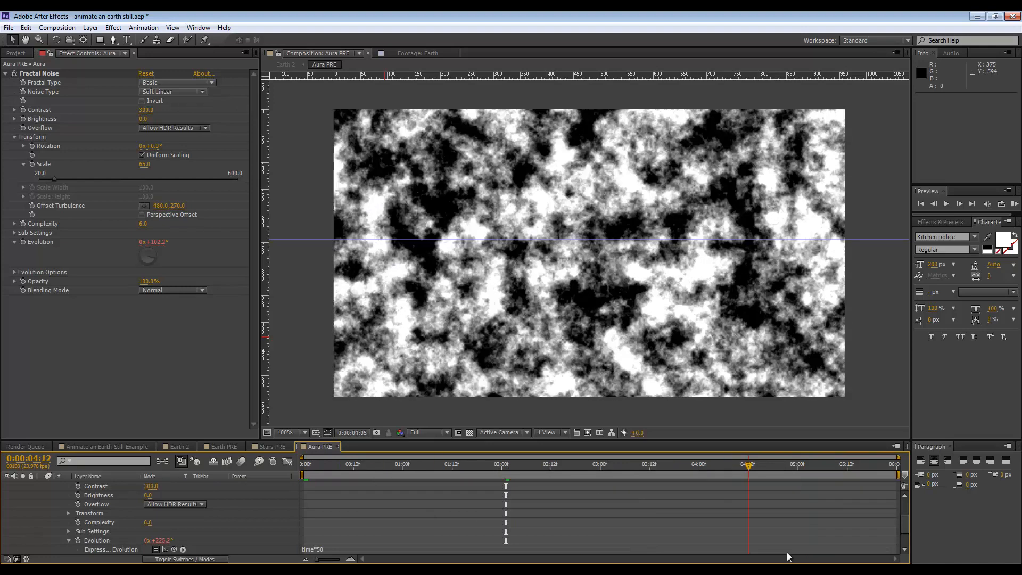
left_click(304, 462)
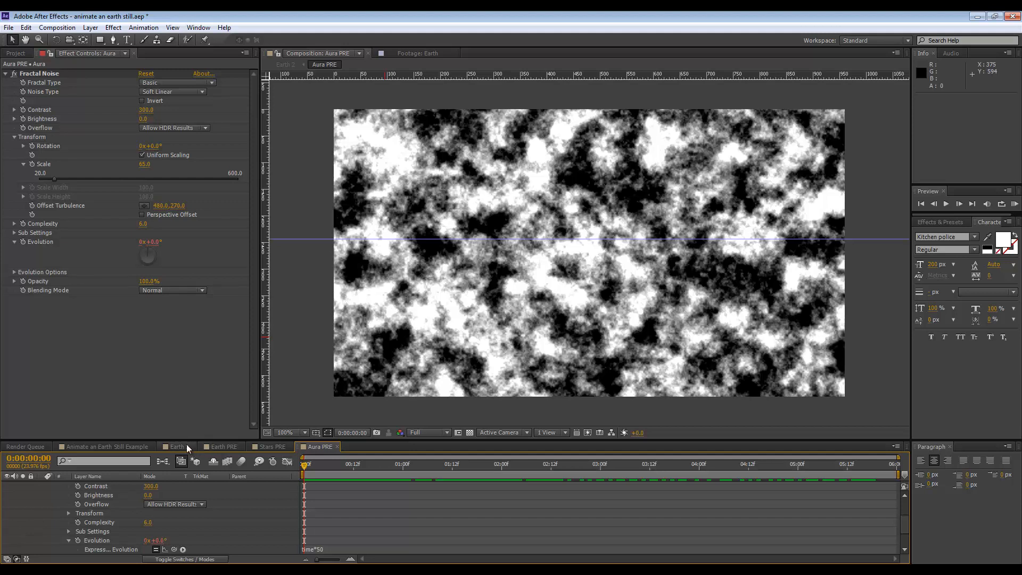
mouse_move(319, 228)
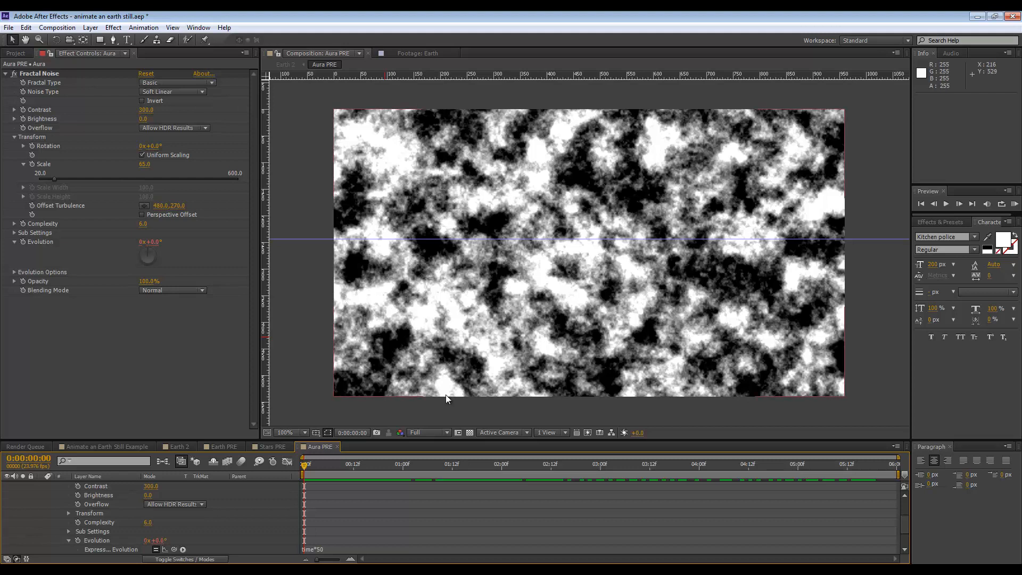
mouse_move(440, 172)
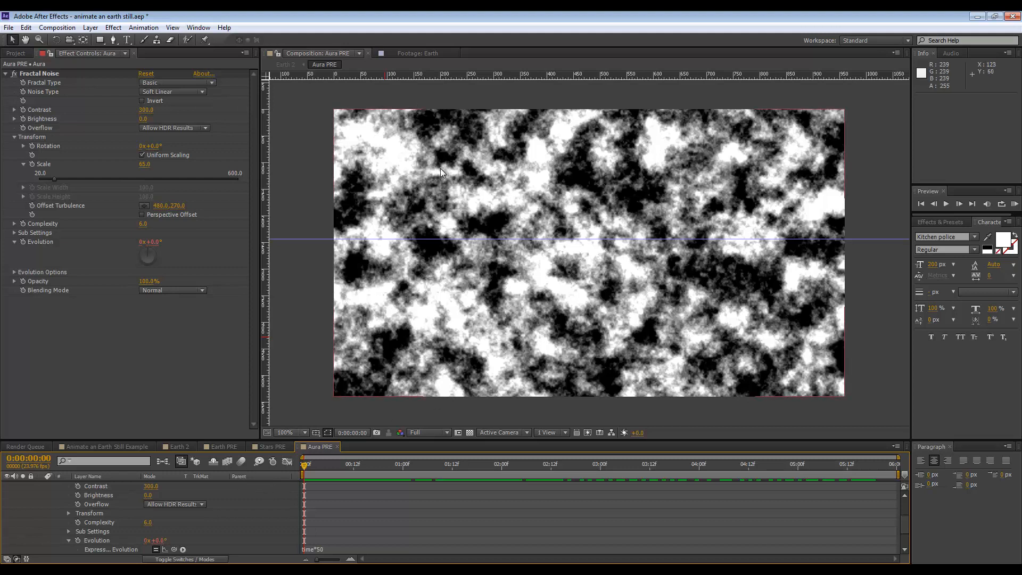
left_click(38, 488)
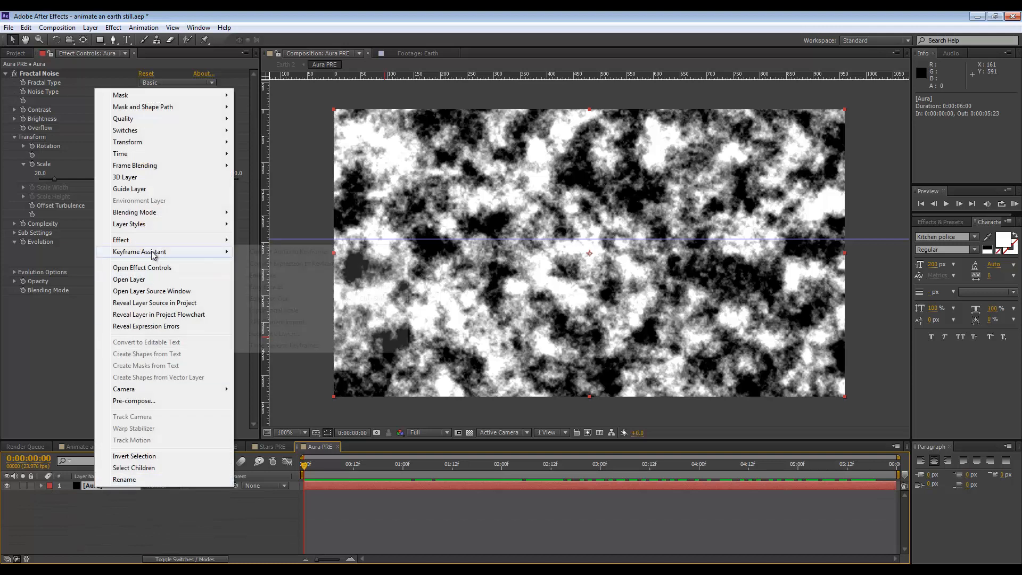
mouse_move(120, 239)
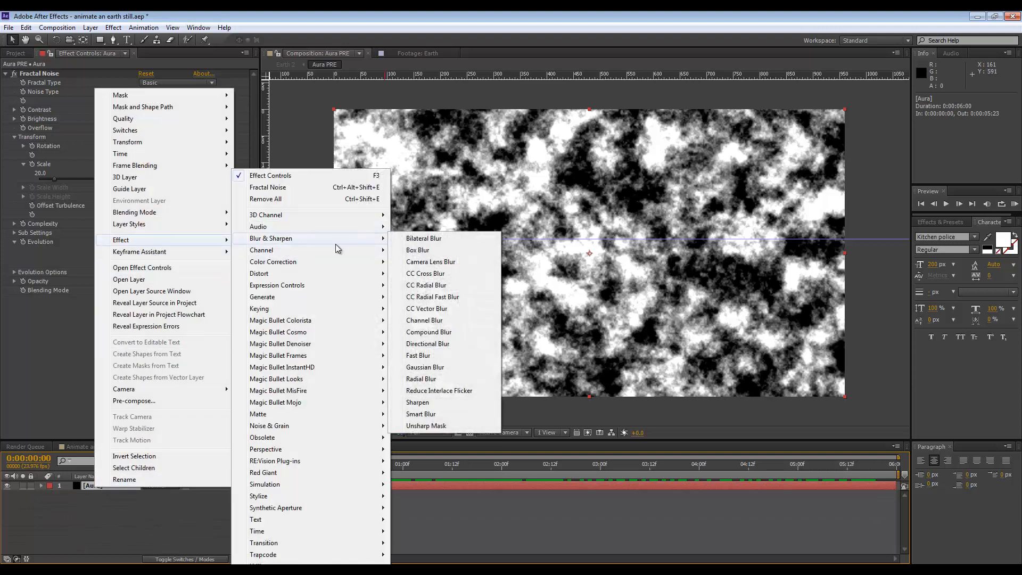
mouse_move(418, 249)
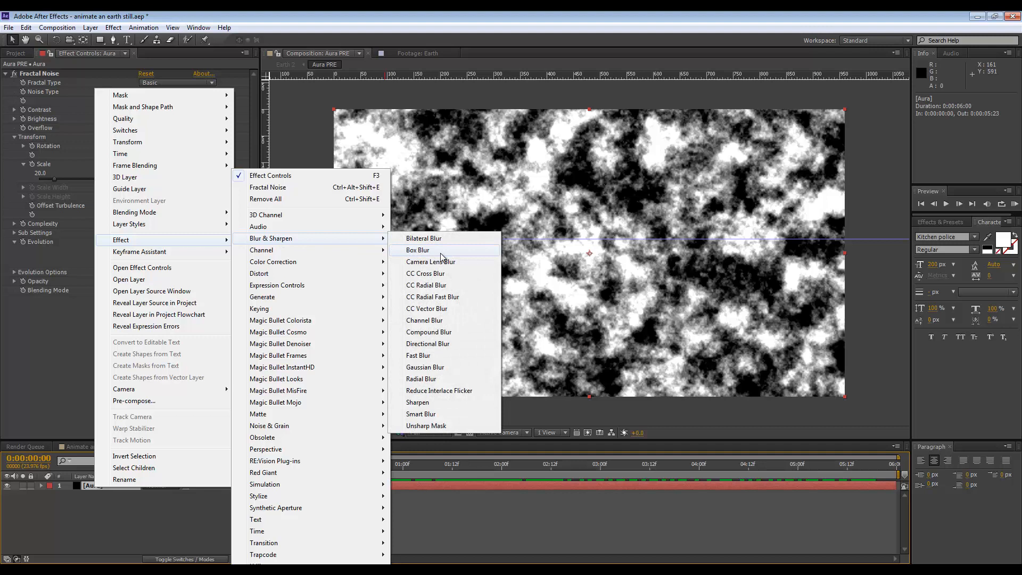
Add CC Radial Blur with Amount 50, Type Straight Zoom and the center moved far below.
left_click(425, 286)
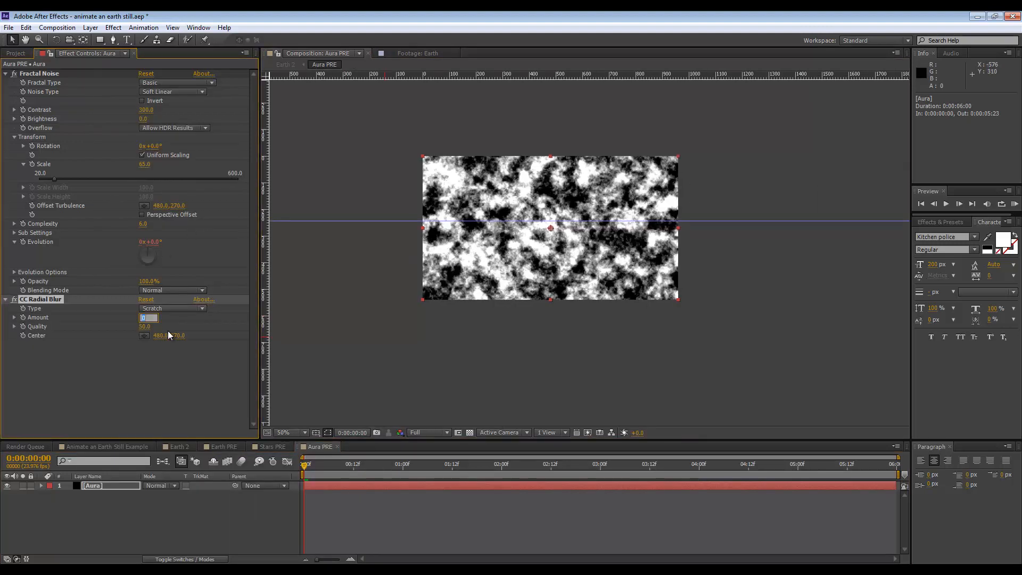
type("50.0")
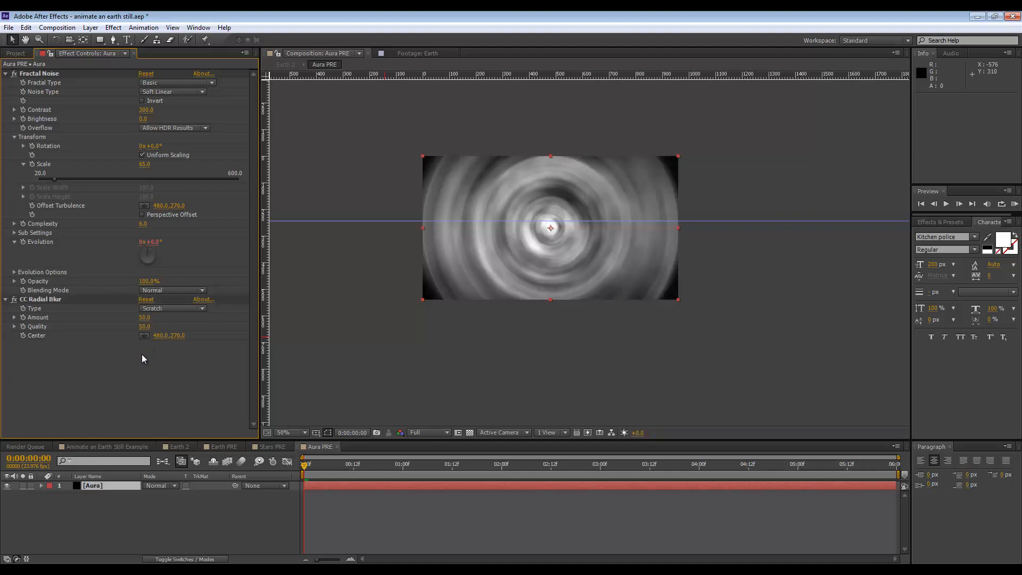
mouse_move(164, 315)
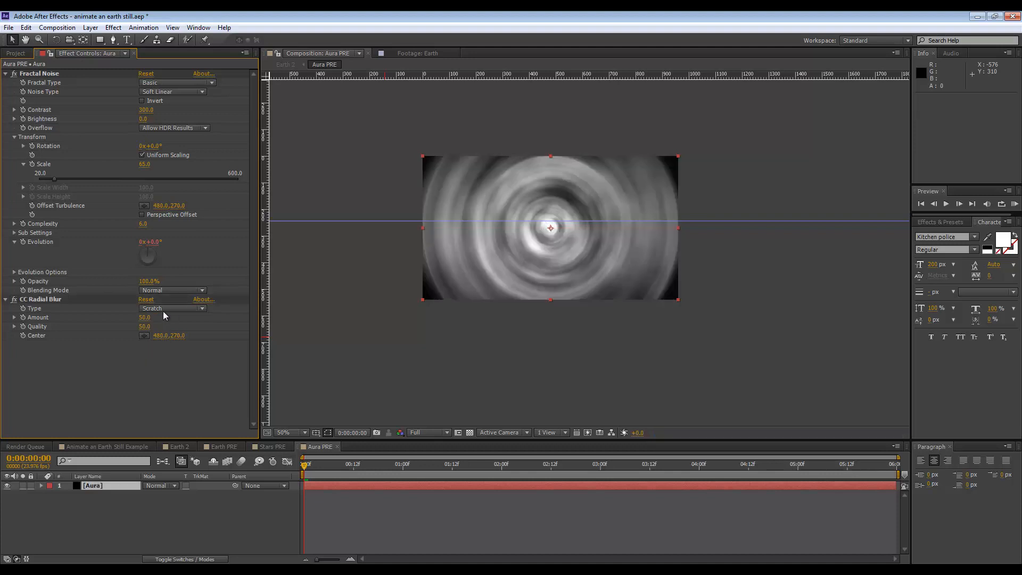
left_click(173, 307)
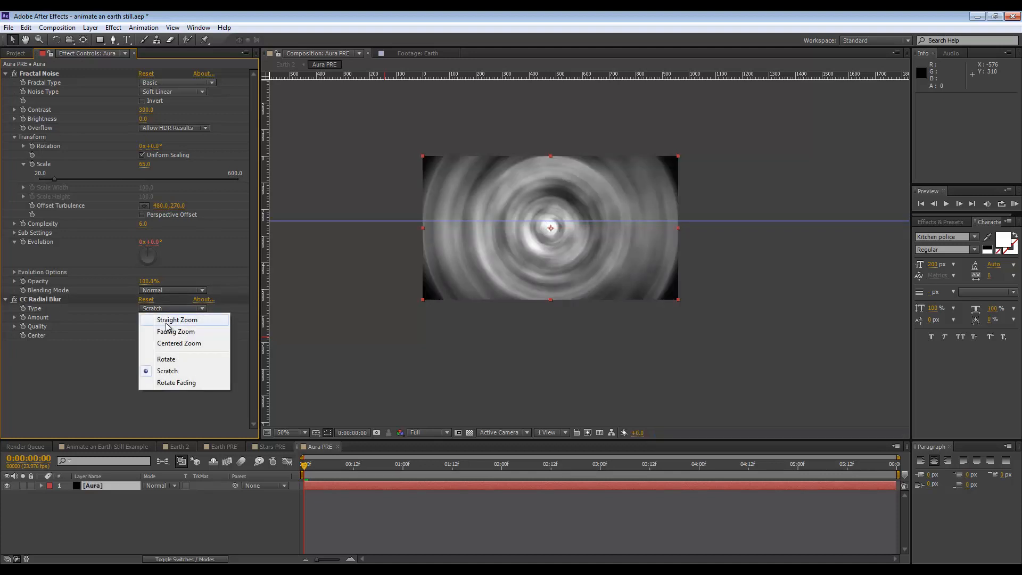
left_click(177, 319)
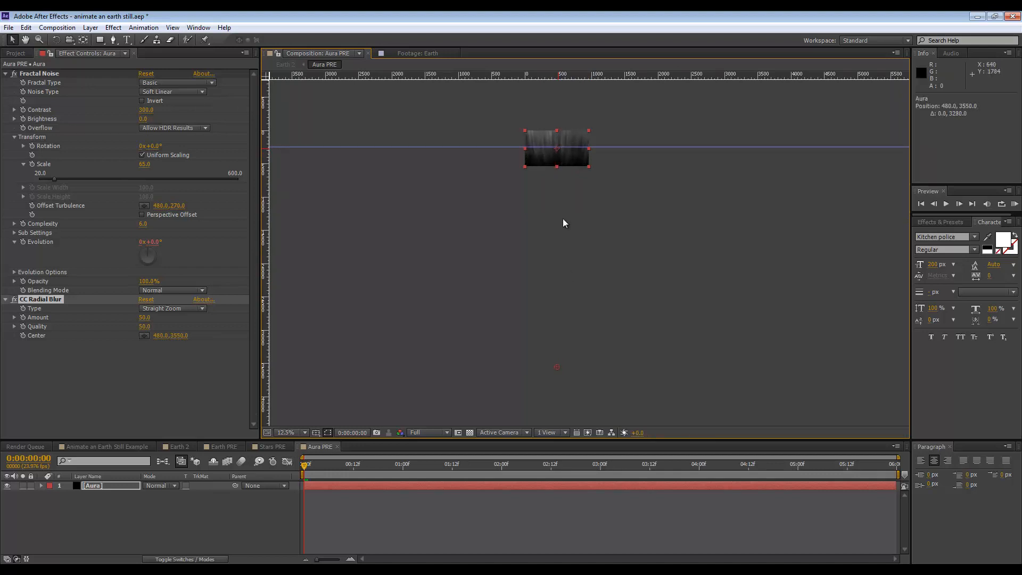
Zoom the viewer to inspect the upward light rays, then return to the Earth 2 composition.
left_click(286, 432)
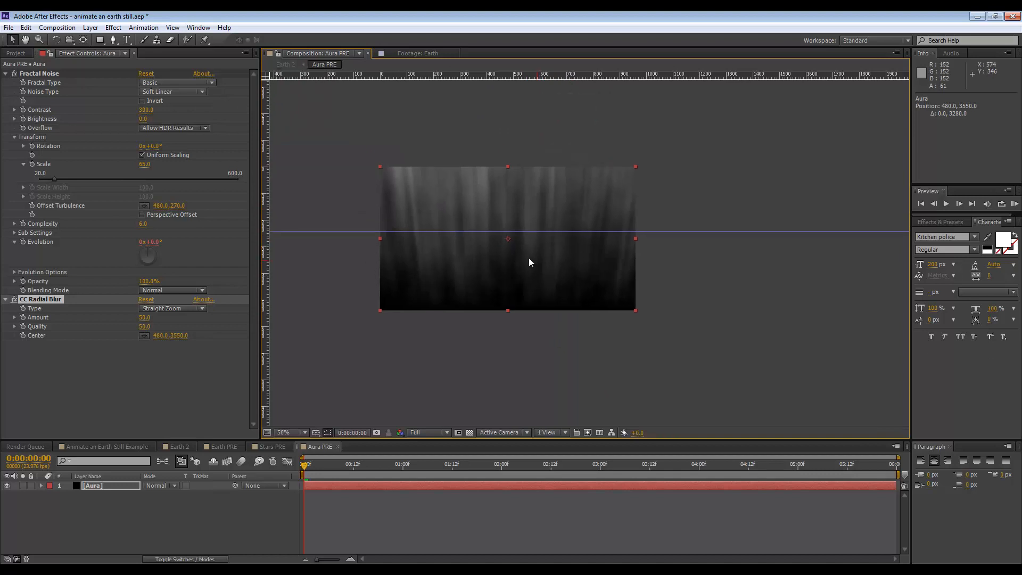
left_click(301, 433)
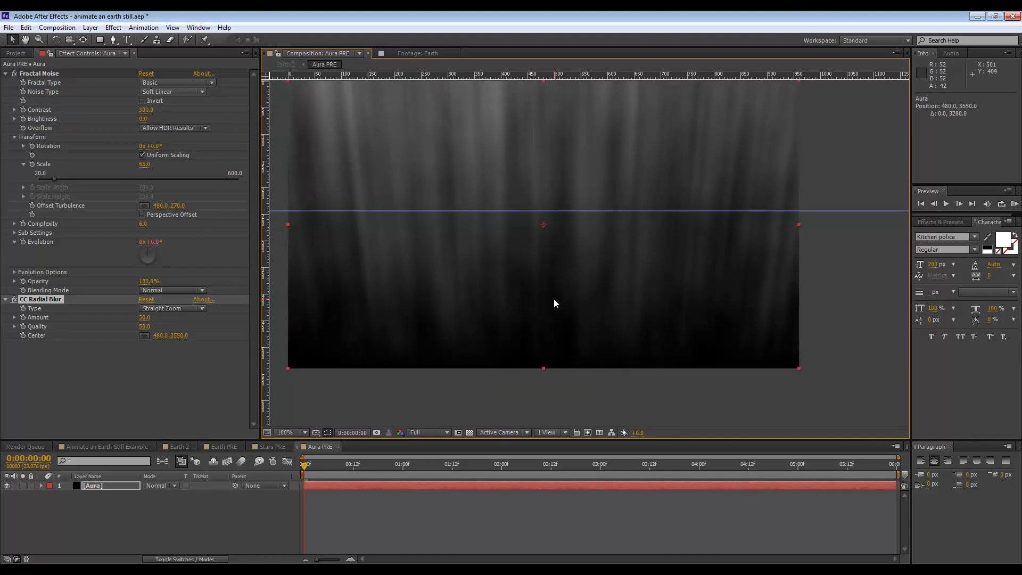
mouse_move(404, 234)
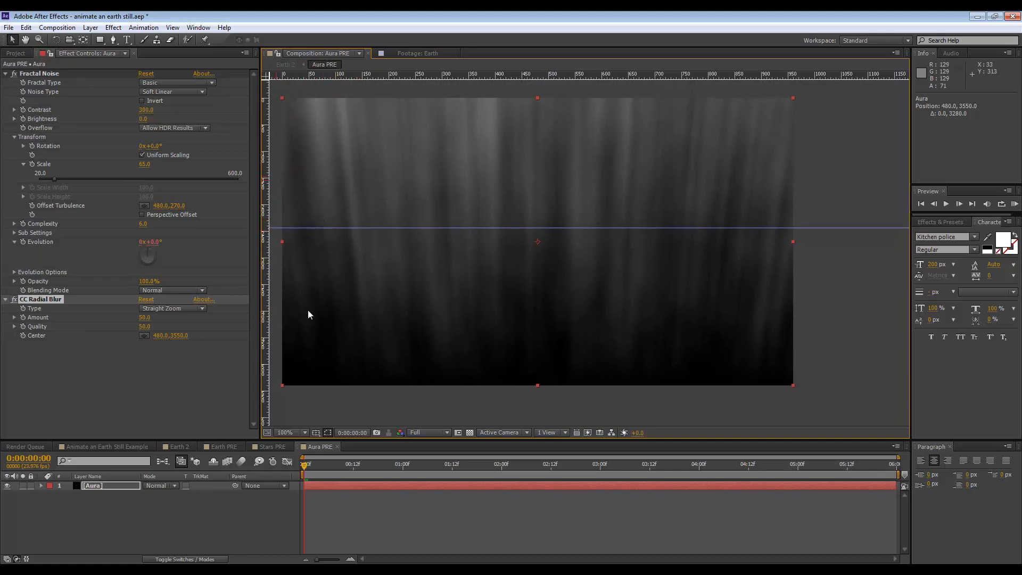
mouse_move(499, 185)
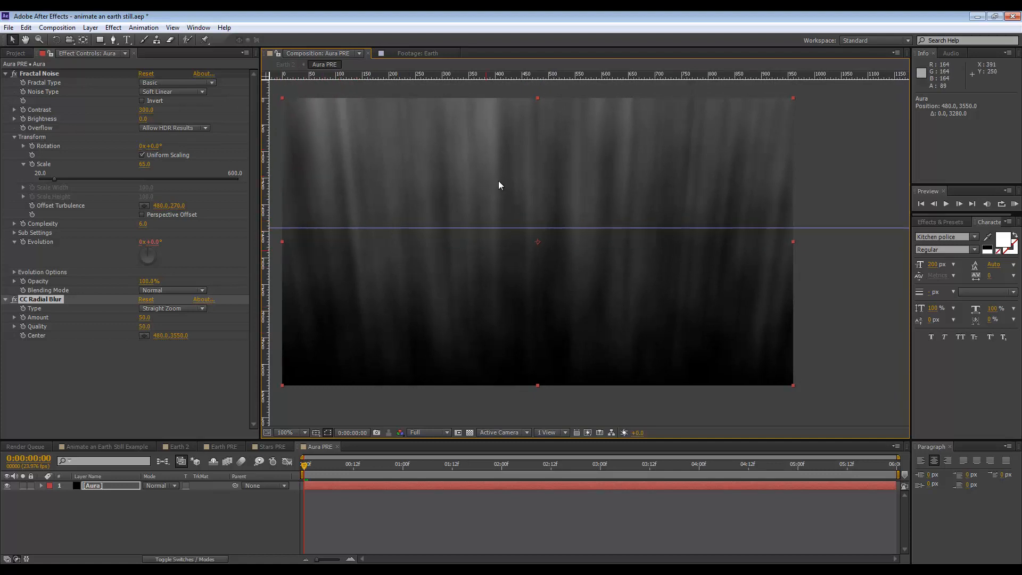
mouse_move(676, 356)
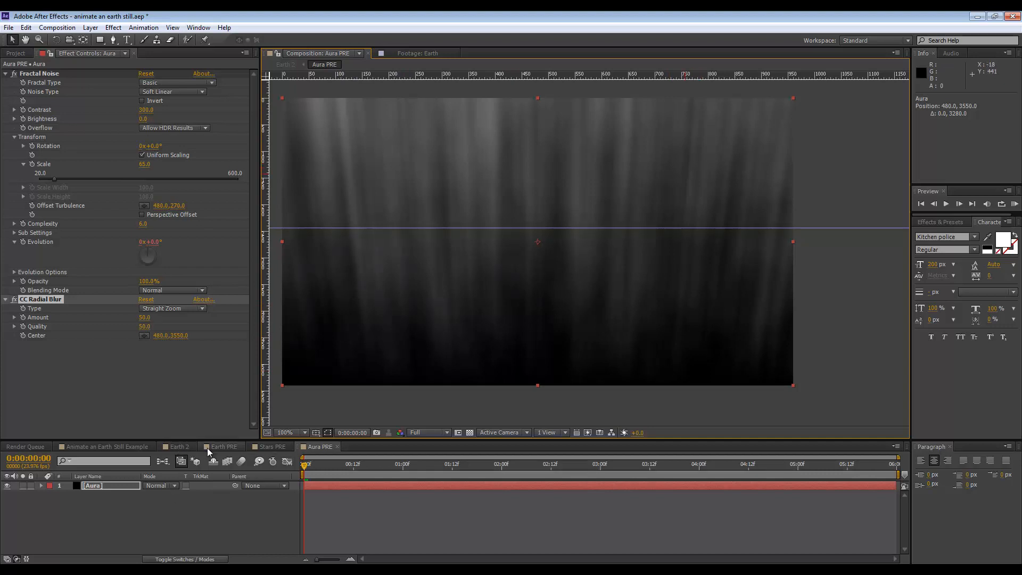
left_click(175, 446)
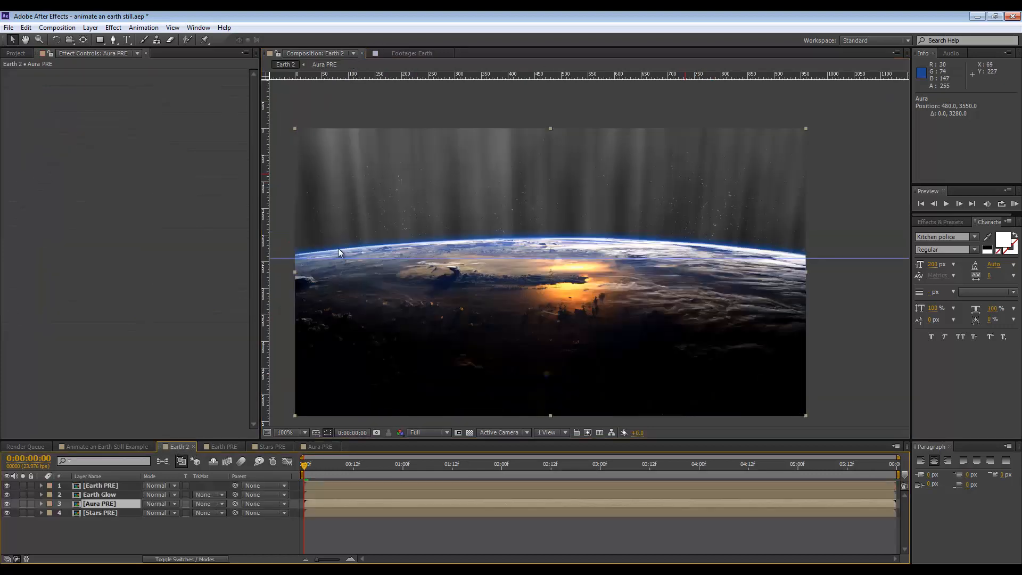
mouse_move(238, 226)
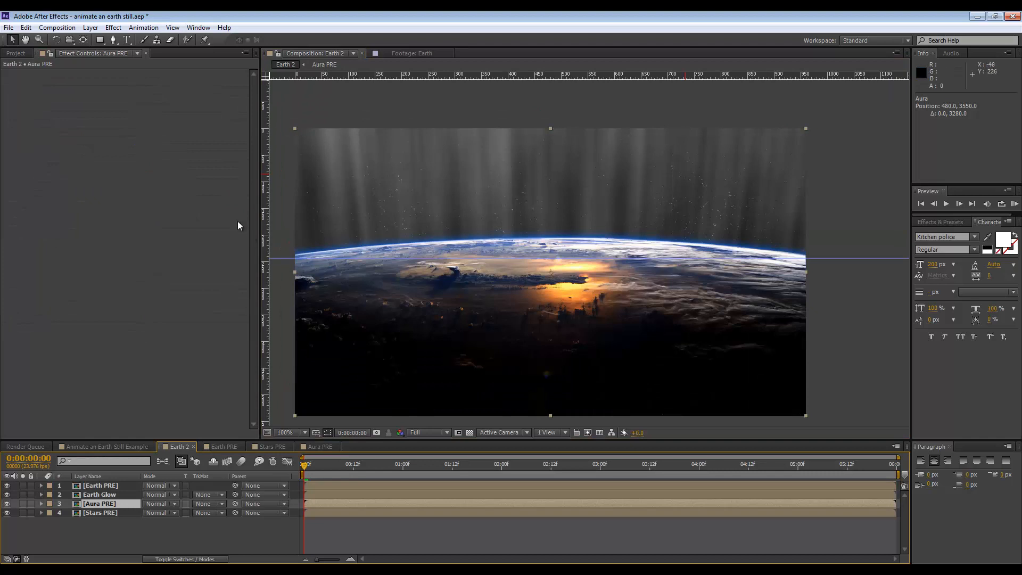
mouse_move(111, 40)
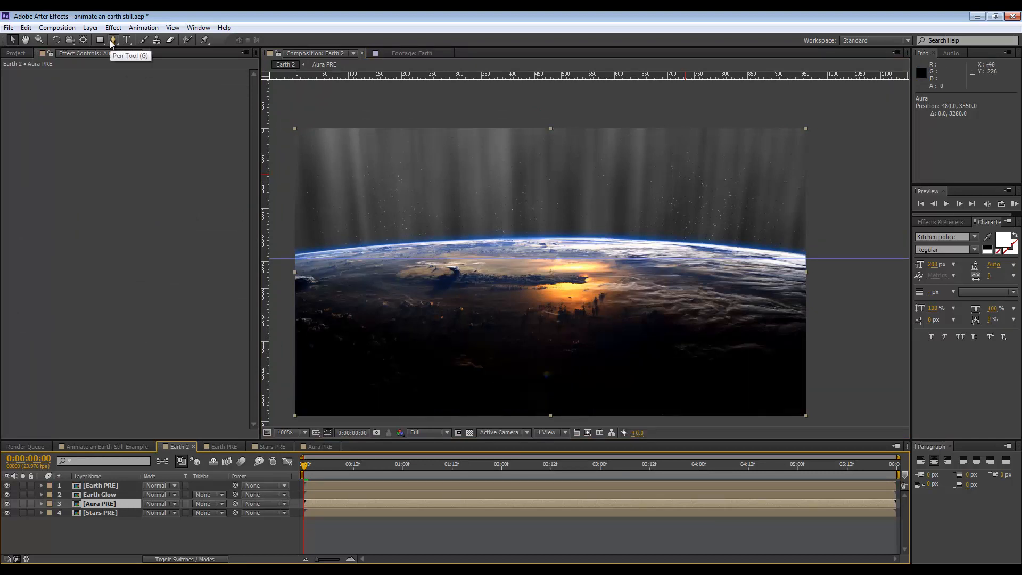
Draw a closed wavy Pen mask on Aura PRE following Earth's horizon.
left_click(111, 39)
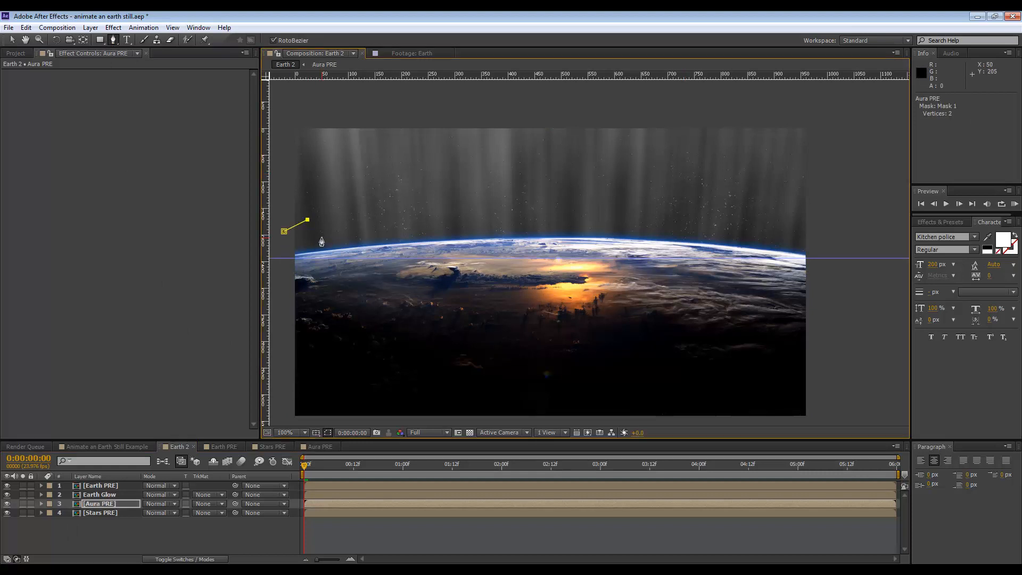
left_click(441, 224)
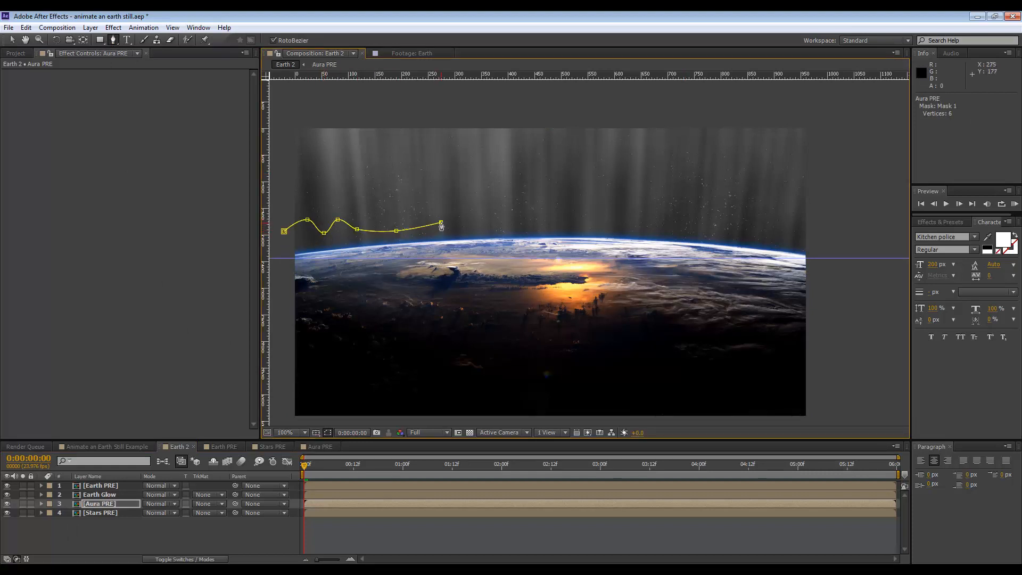
left_click(605, 225)
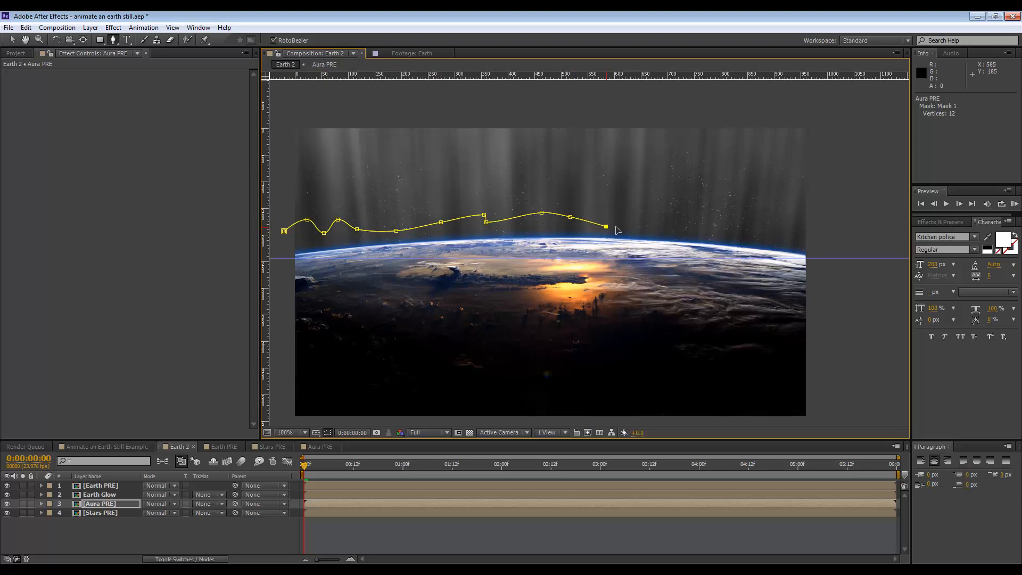
left_click(798, 228)
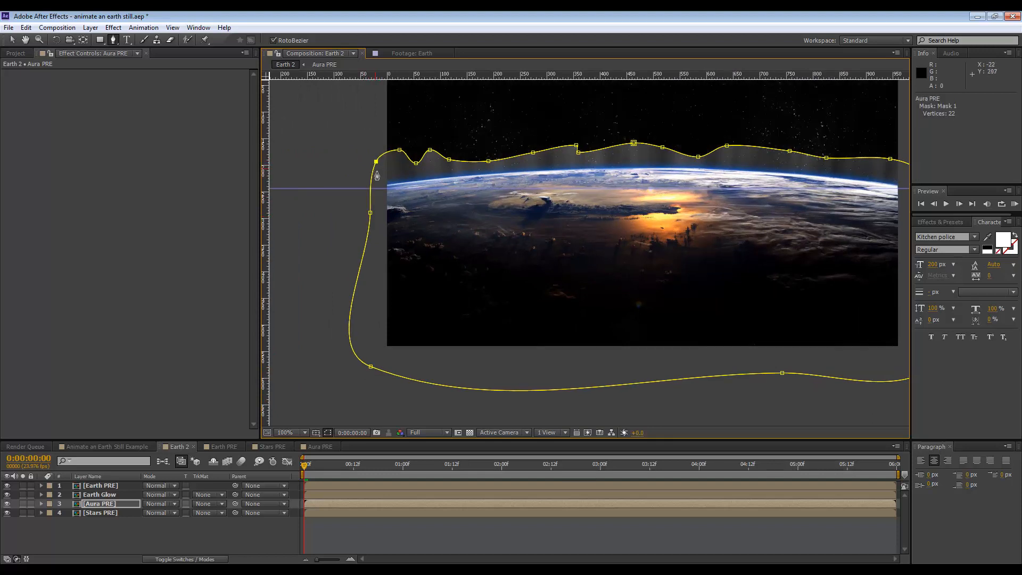
left_click(41, 504)
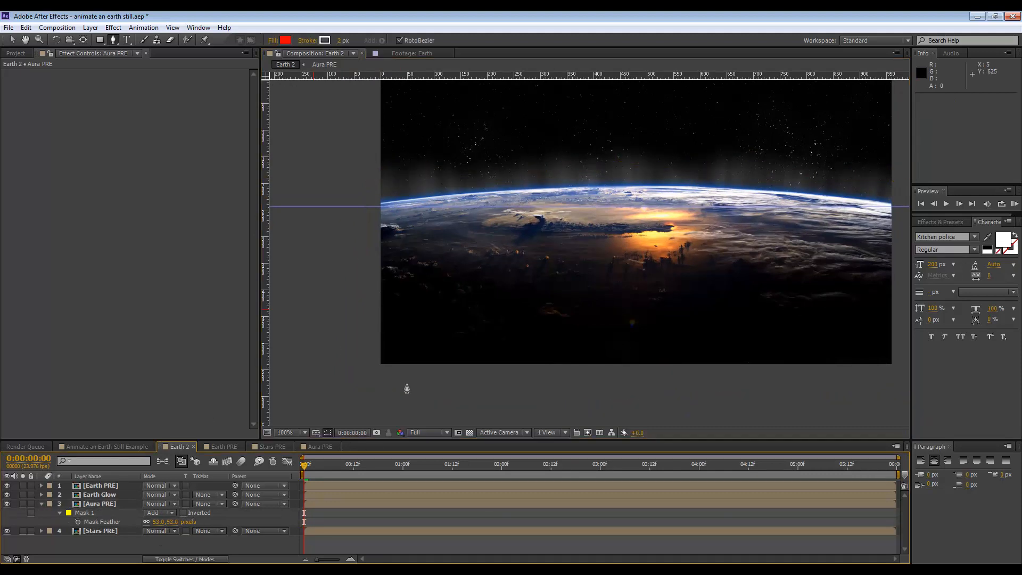
Set the mask feather to 53 px and preview the aura along the timeline.
left_click(394, 464)
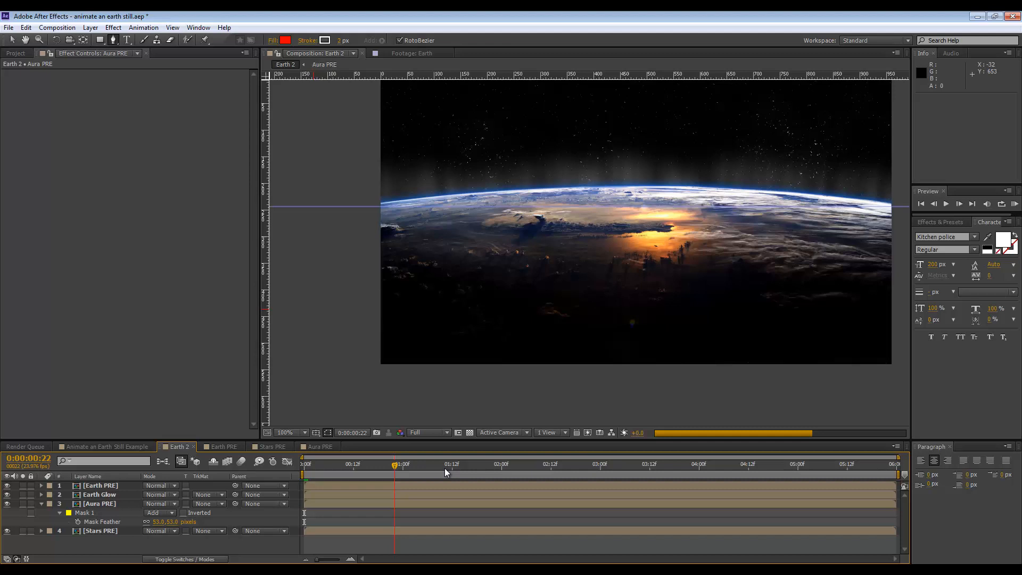
left_click(645, 464)
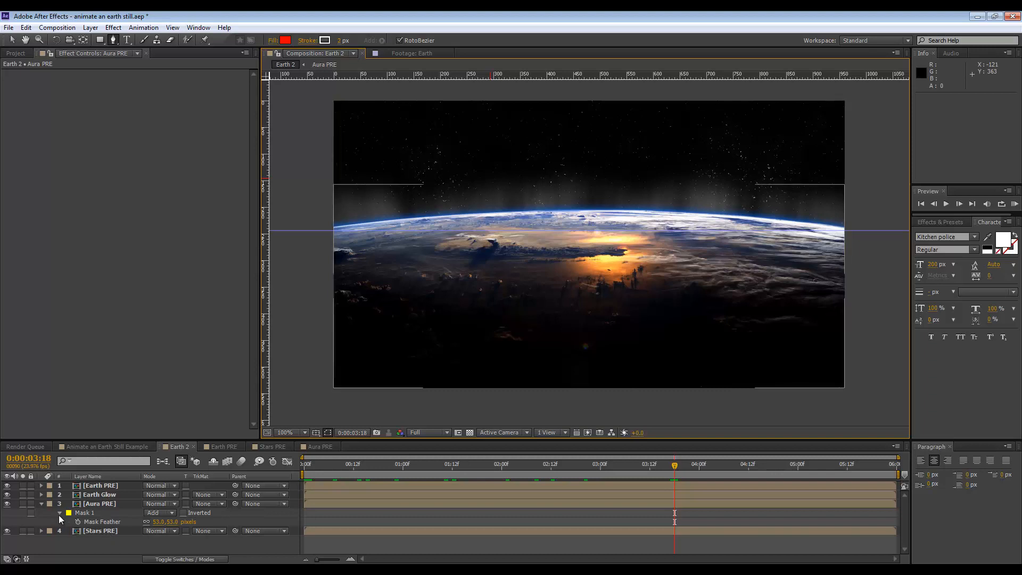
left_click(60, 511)
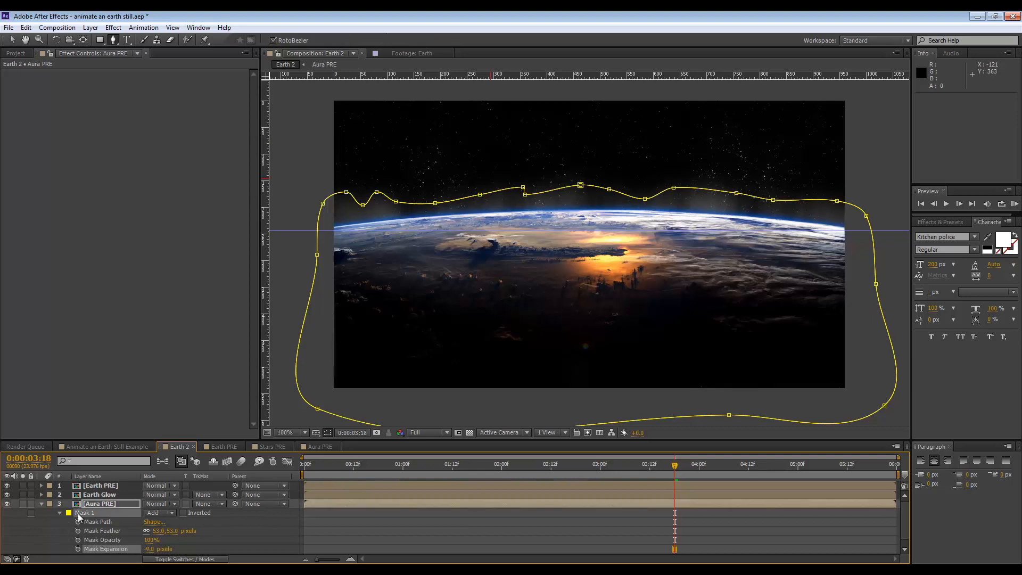
left_click(40, 503)
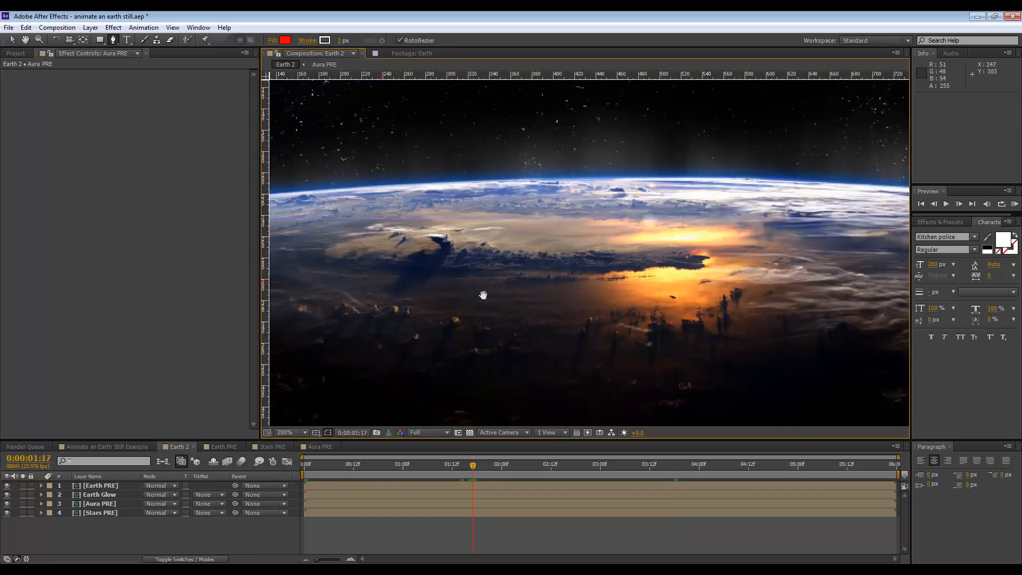
left_click(291, 432)
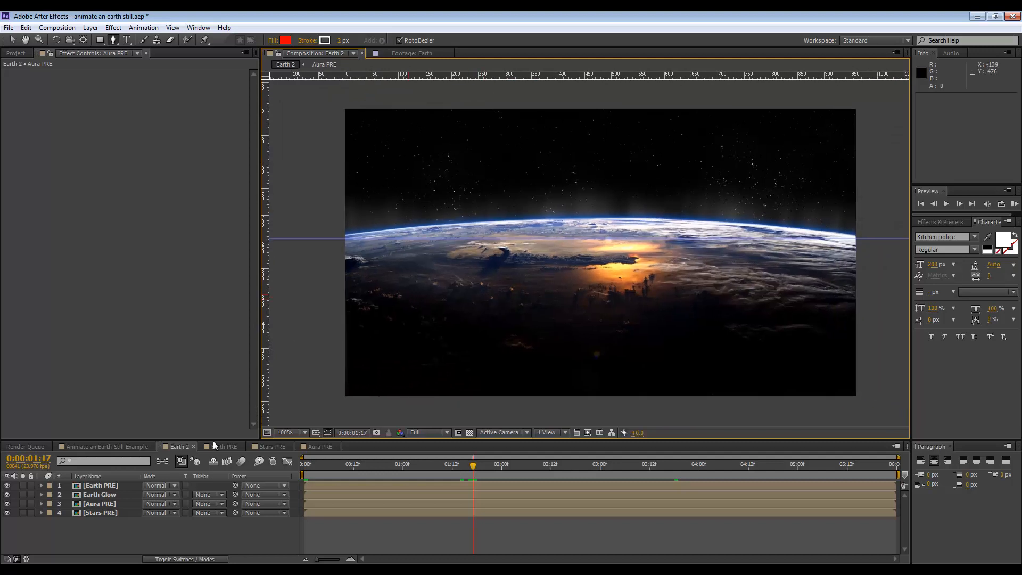
right_click(99, 503)
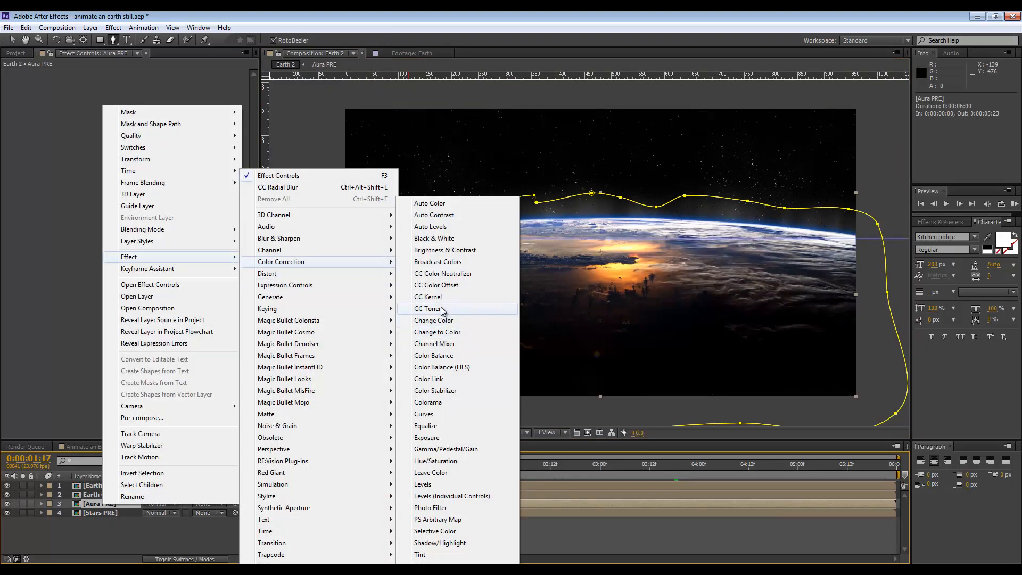
Apply CC Toner to Aura PRE with green midtones and black highlights.
left_click(429, 308)
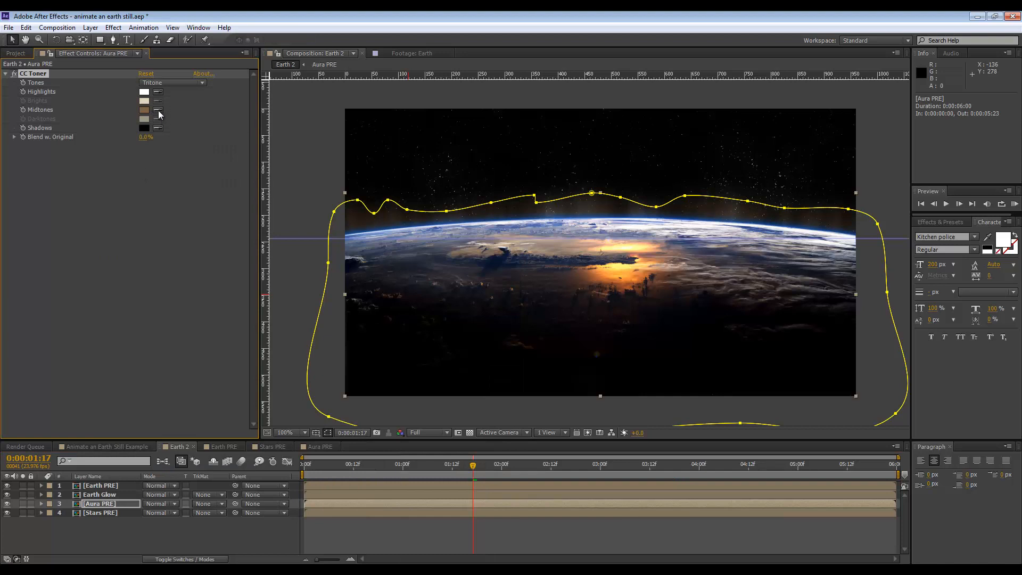
left_click(144, 109)
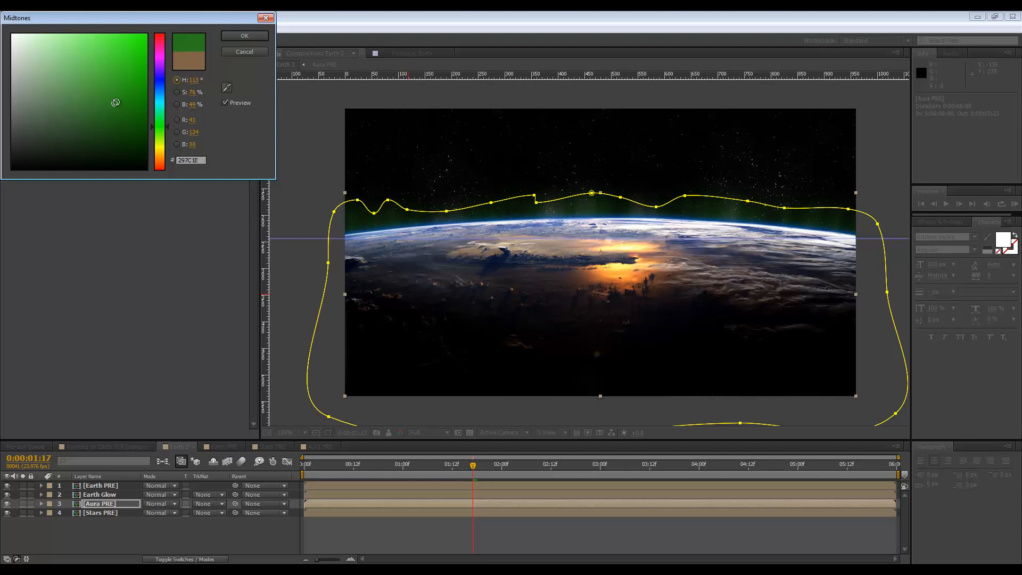
left_click(244, 35)
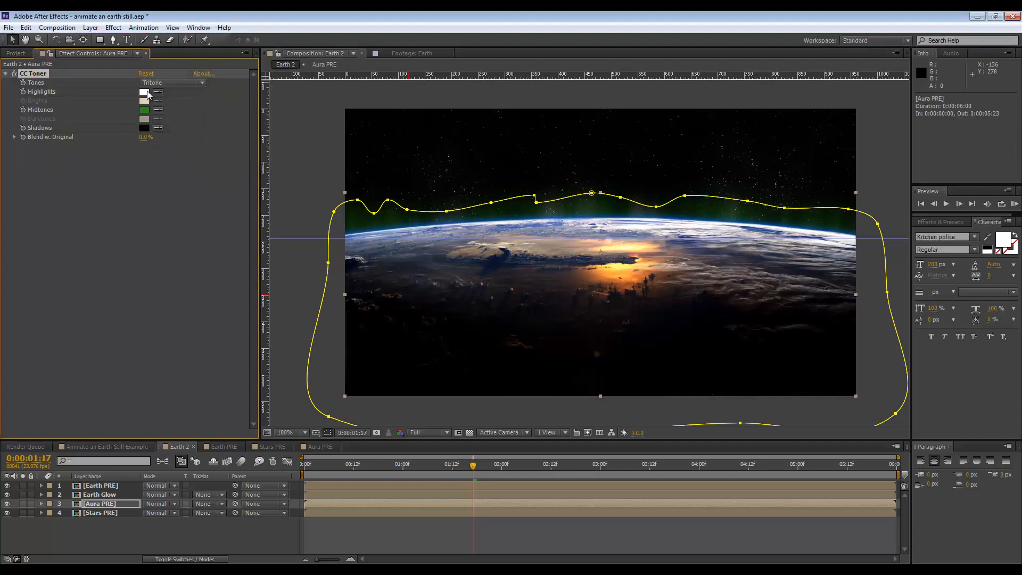
left_click(144, 92)
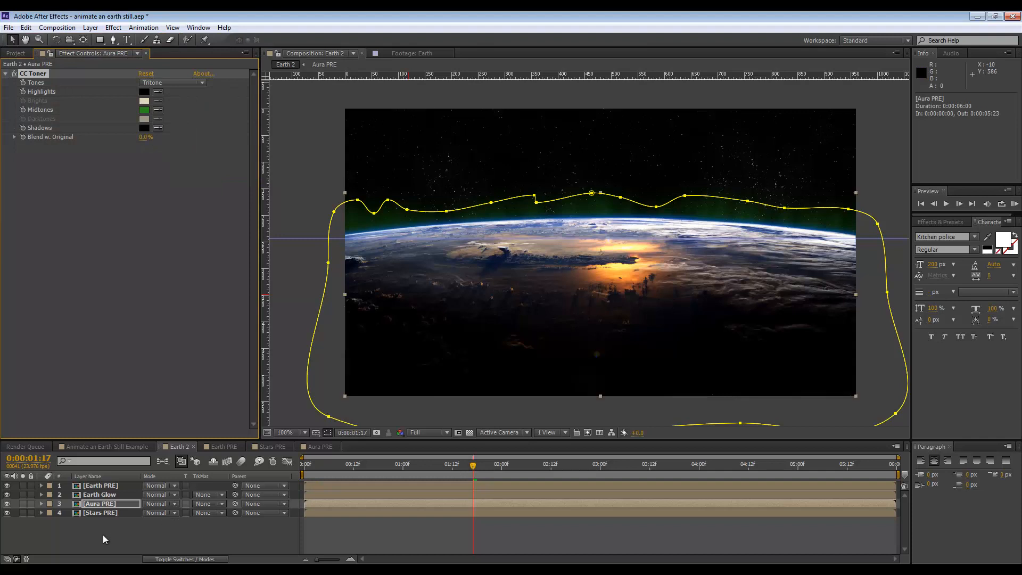
right_click(99, 504)
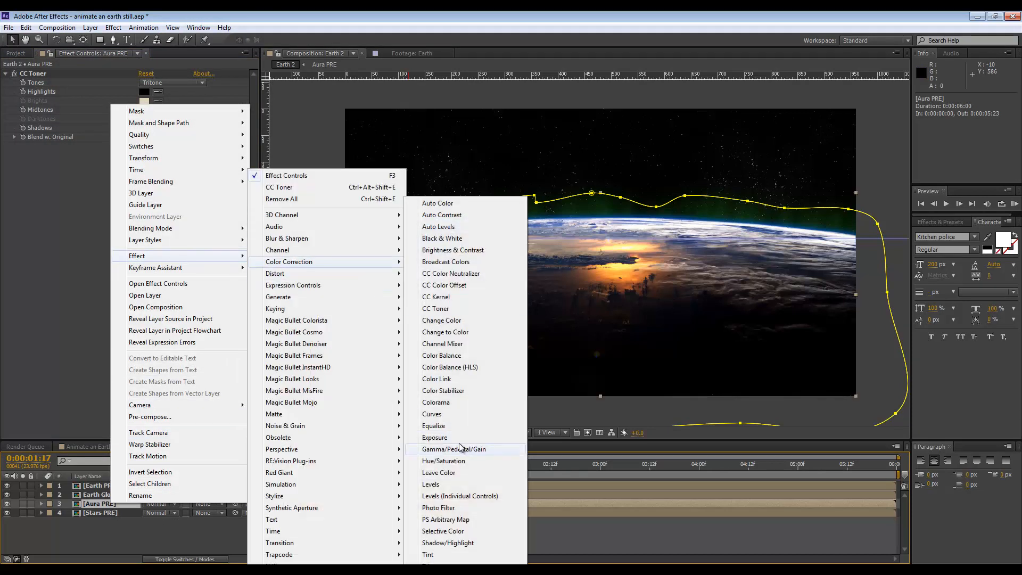
Add a Curves effect to Aura PRE and set the CC Toner midtones to a darker green.
left_click(431, 413)
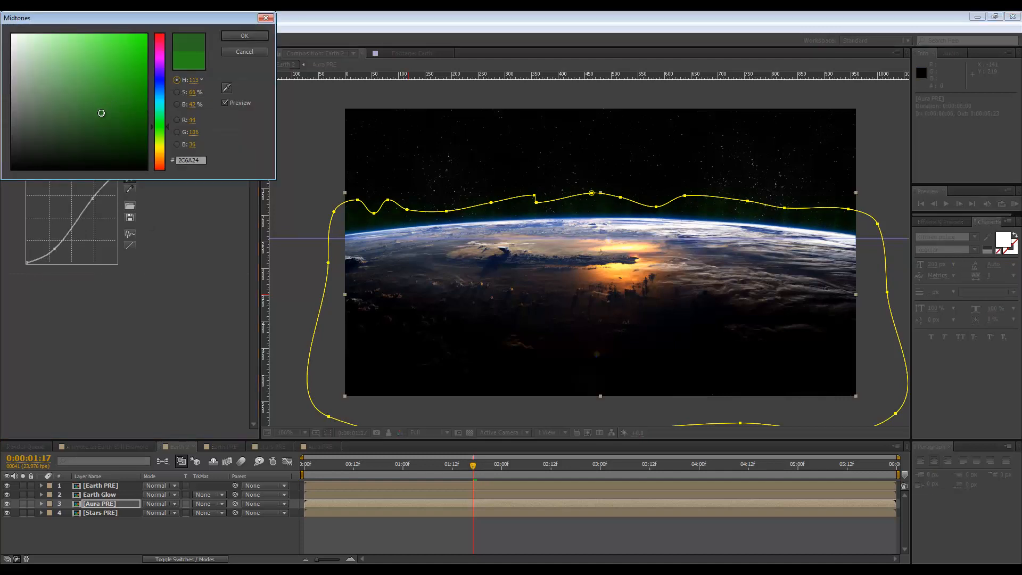
left_click_drag(101, 113, 85, 92)
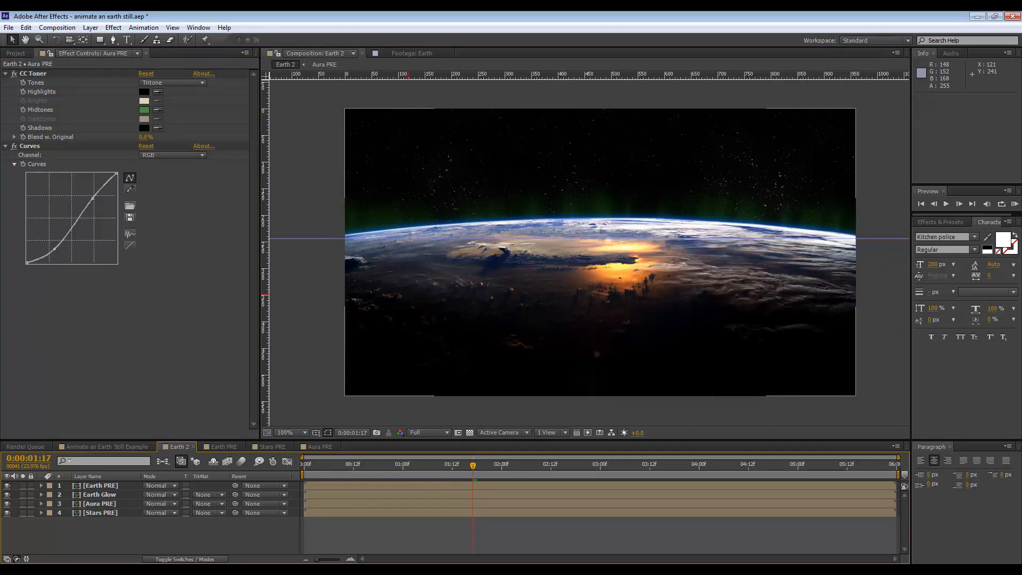
mouse_move(92, 536)
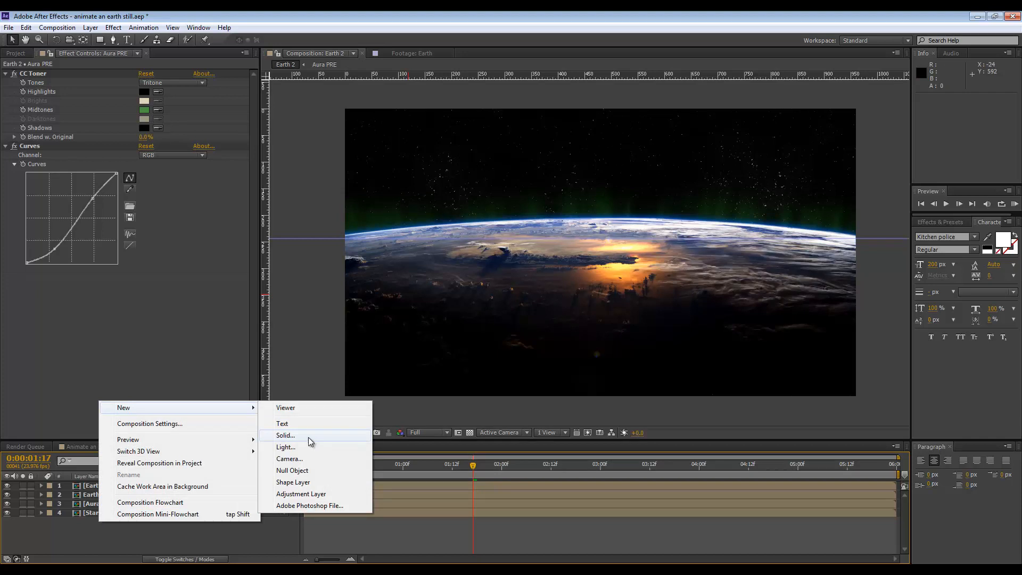
Create a solid named Sun and apply Video Copilot Optical Flares to it.
left_click(285, 434)
type("Sun")
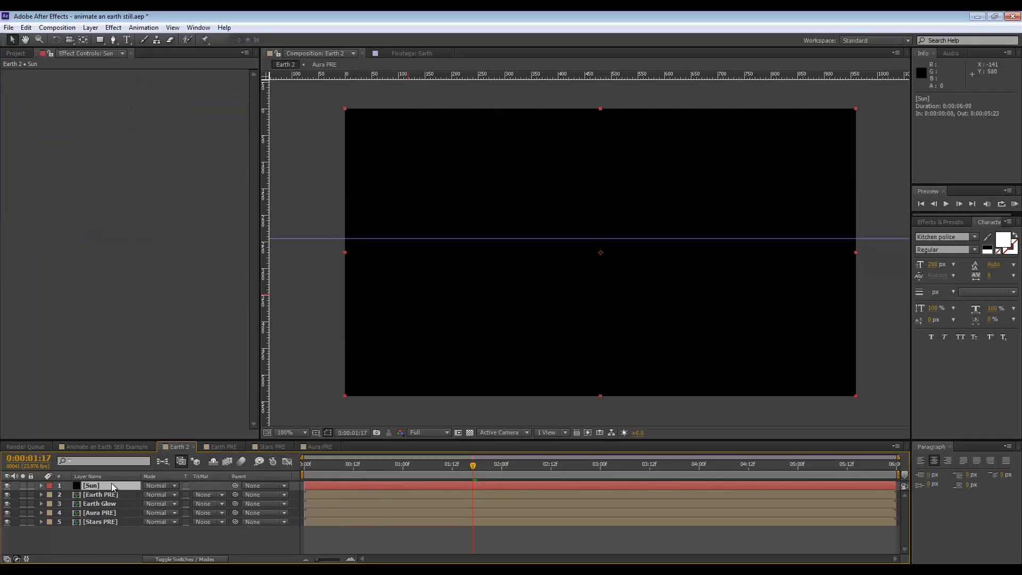
right_click(111, 485)
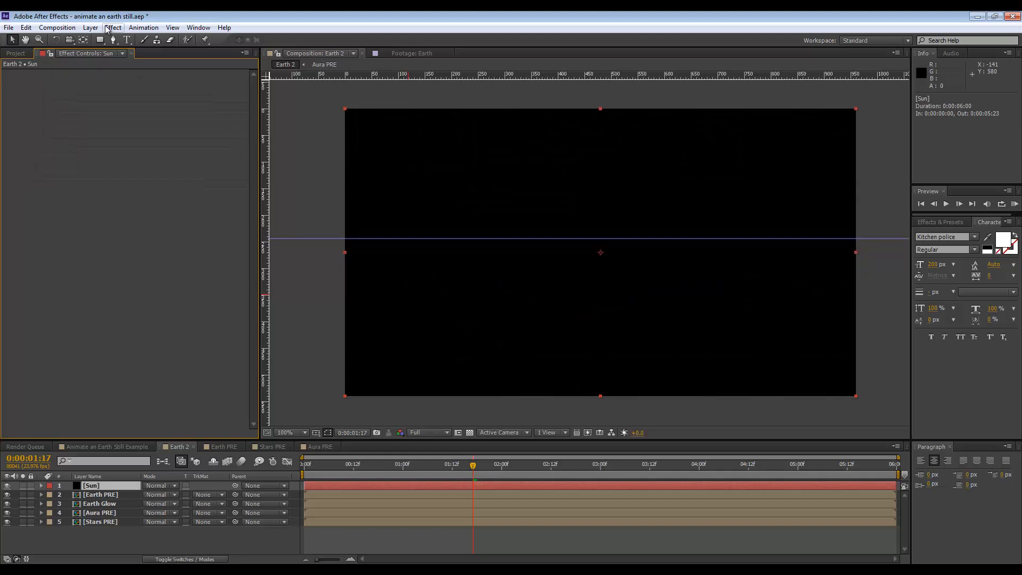
left_click(112, 28)
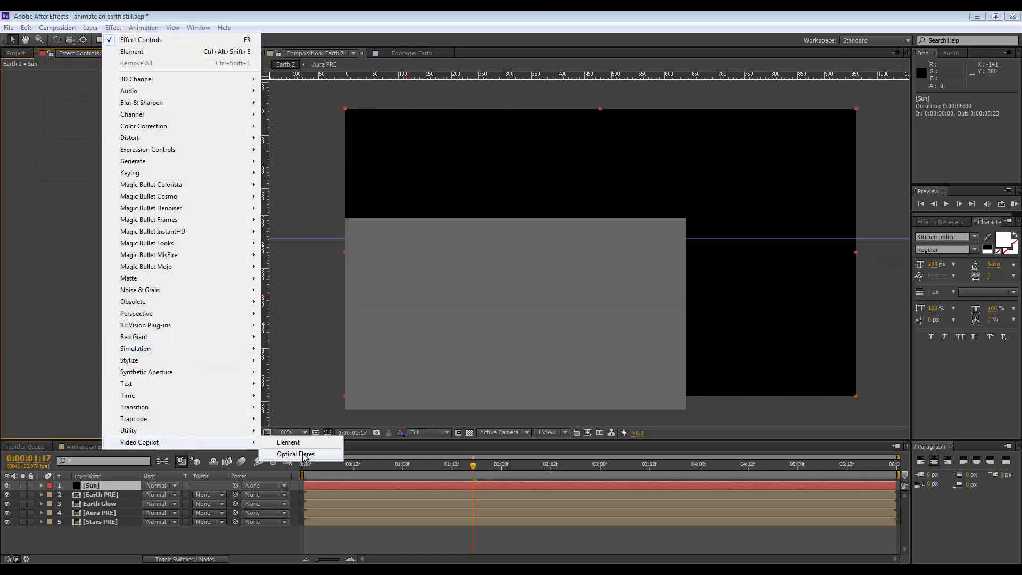
left_click(297, 453)
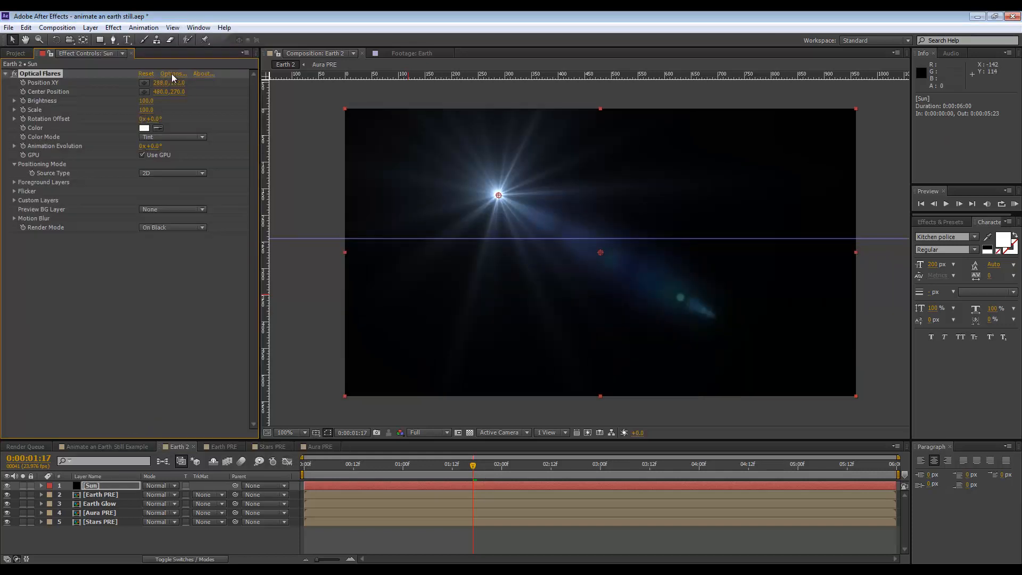
Pick a warm Light flare preset, blend it with Add mode and position it above the horizon.
left_click(171, 74)
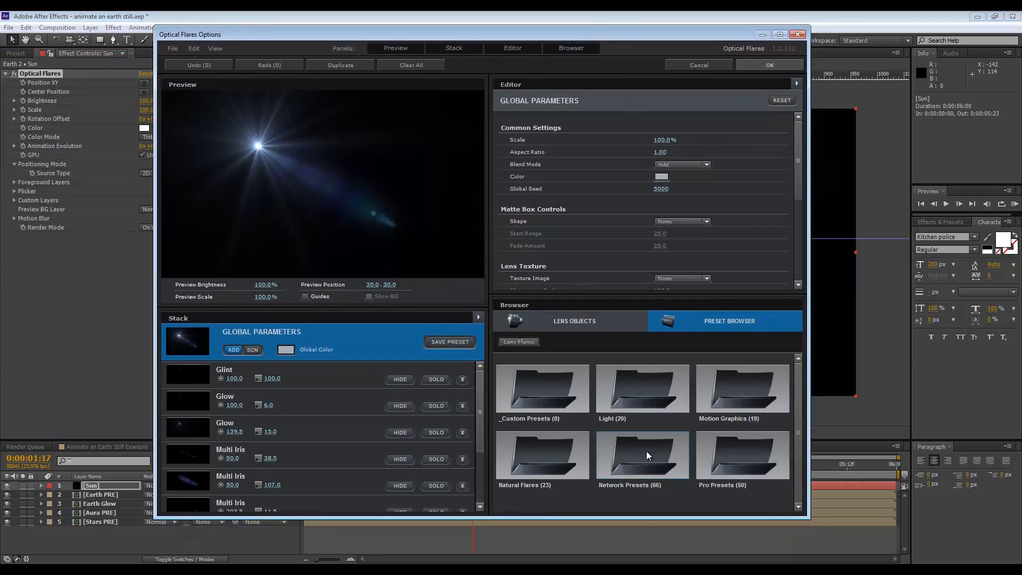
double_click(642, 391)
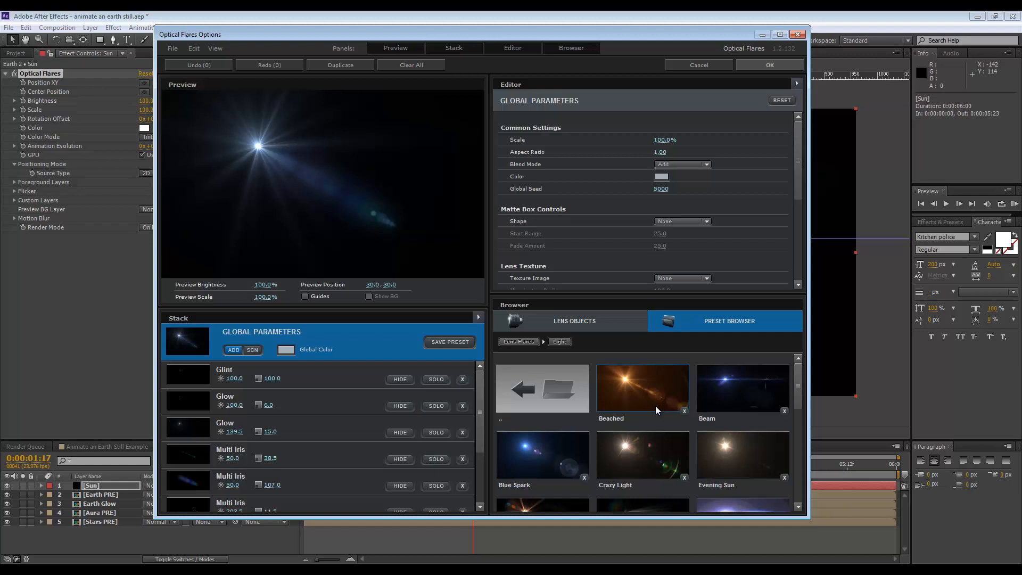
scroll("down", 3)
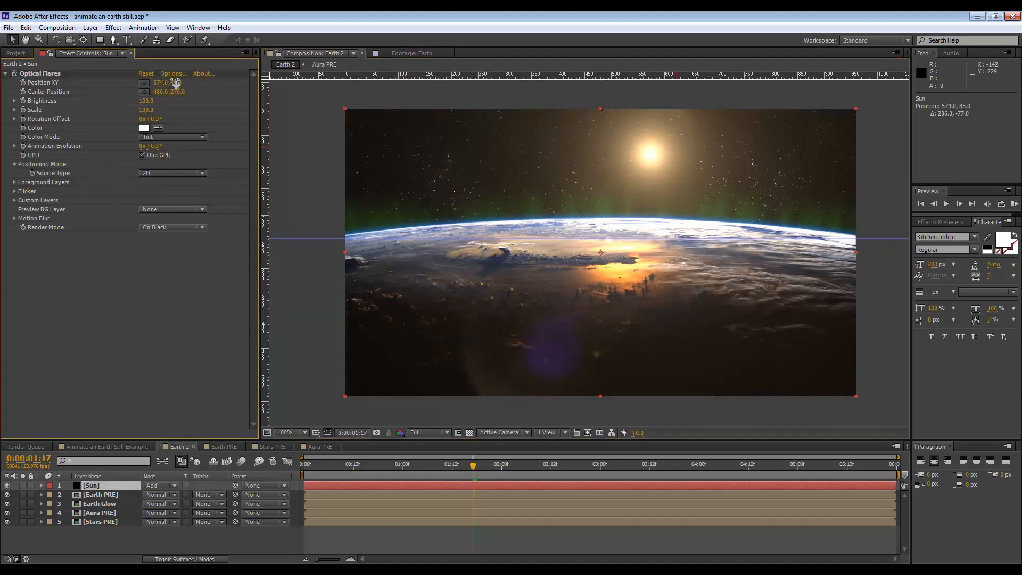
left_click(173, 74)
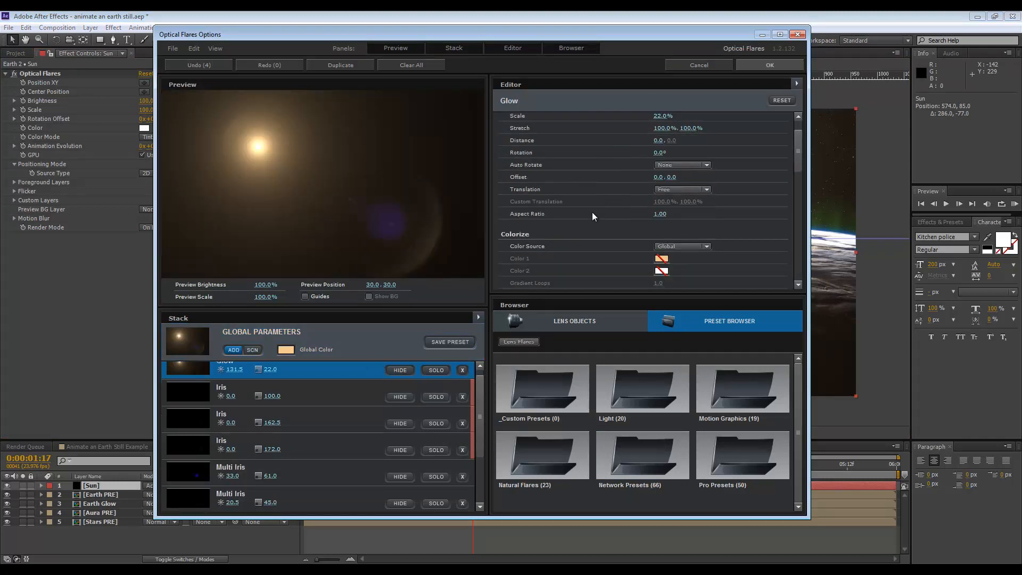
scroll("down", 3)
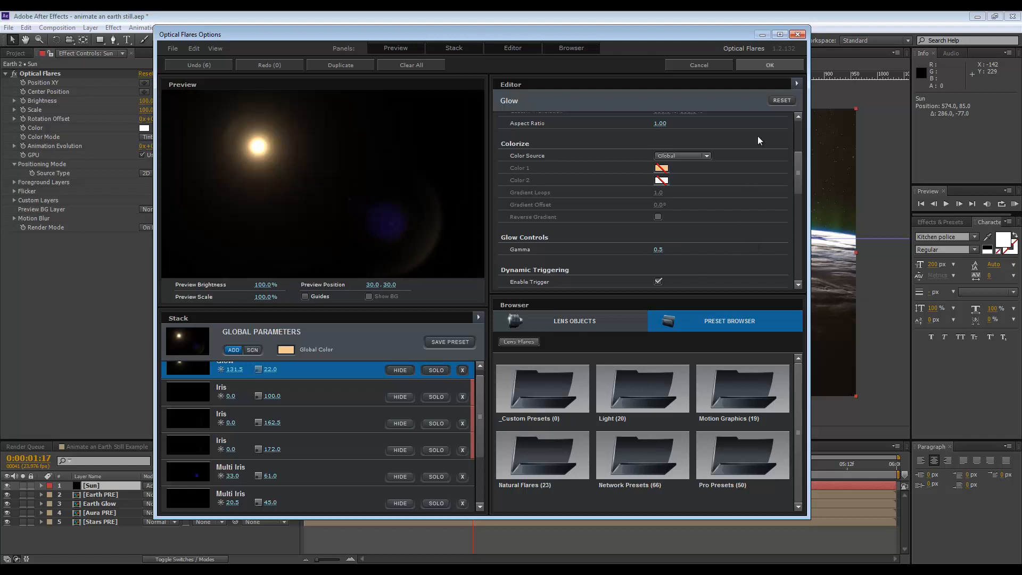
left_click(767, 65)
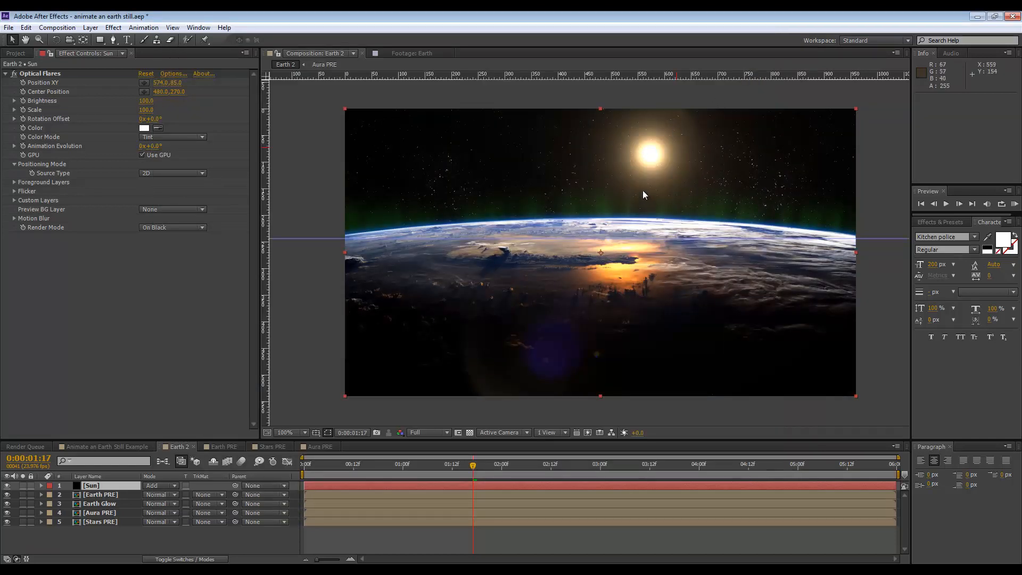
mouse_move(605, 301)
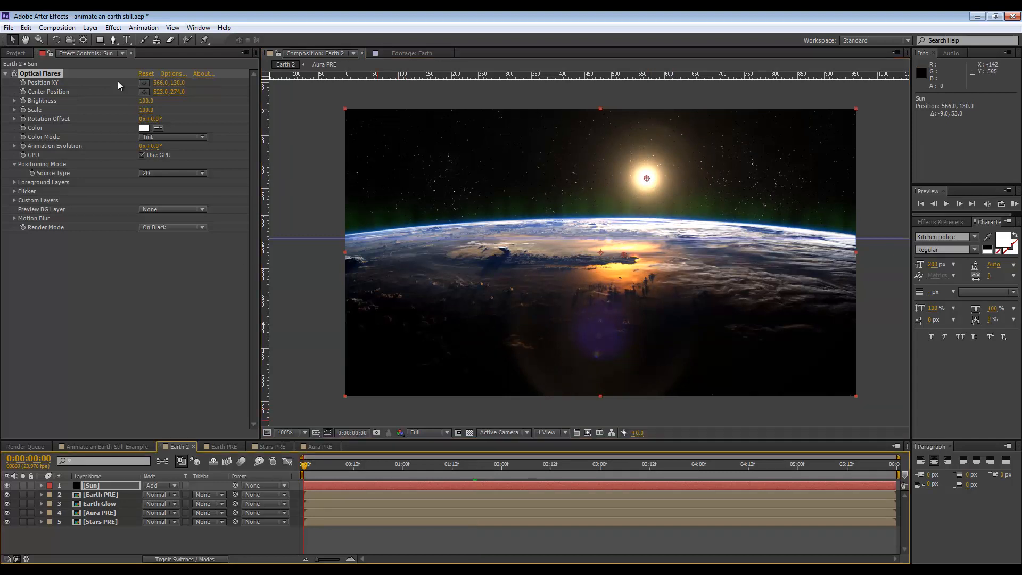
mouse_move(31, 91)
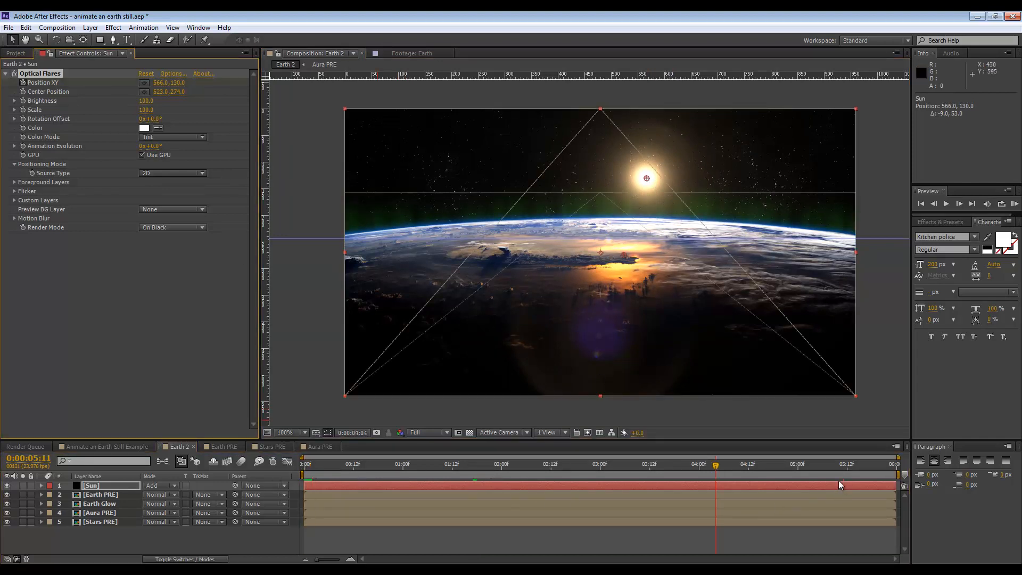
Keyframe the Optical Flares Position XY so the sun rises toward the top edge over the shot.
left_click(797, 463)
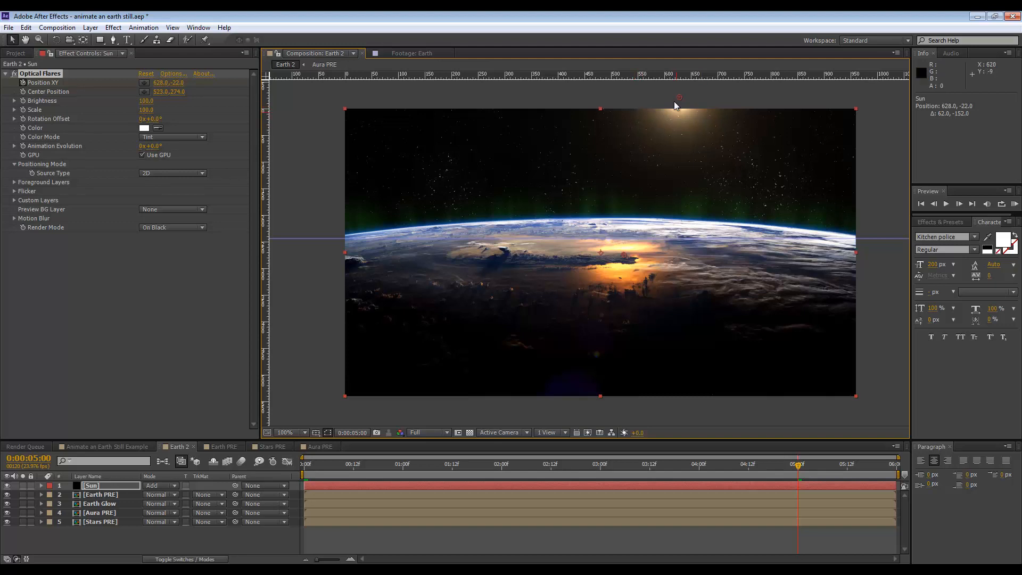
left_click(303, 463)
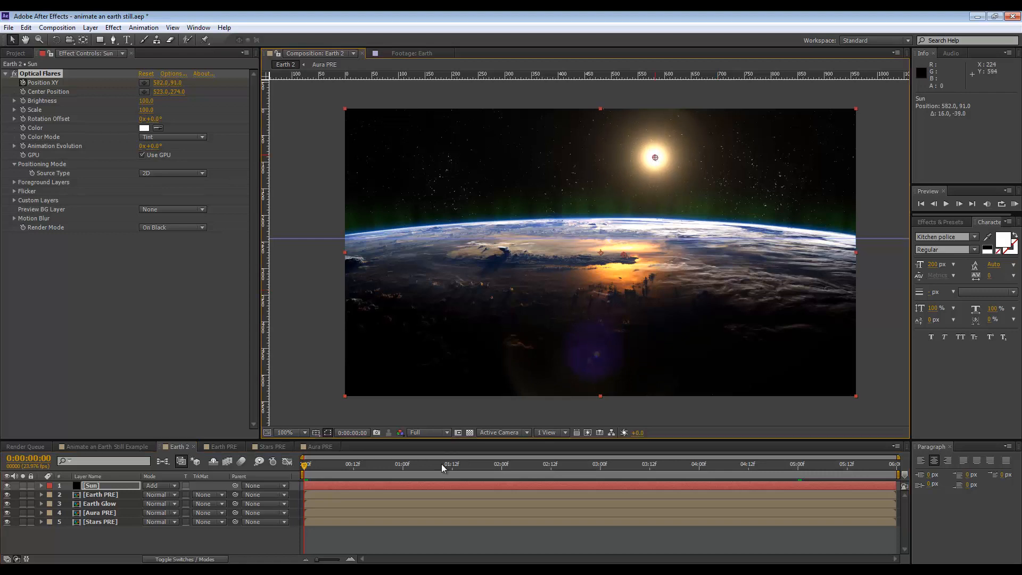
left_click(488, 463)
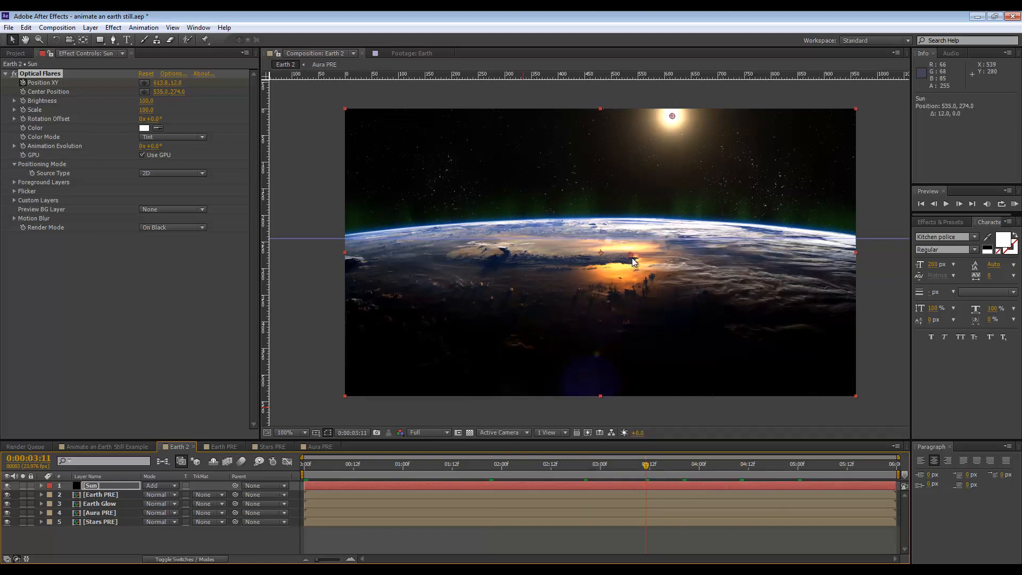
left_click(477, 464)
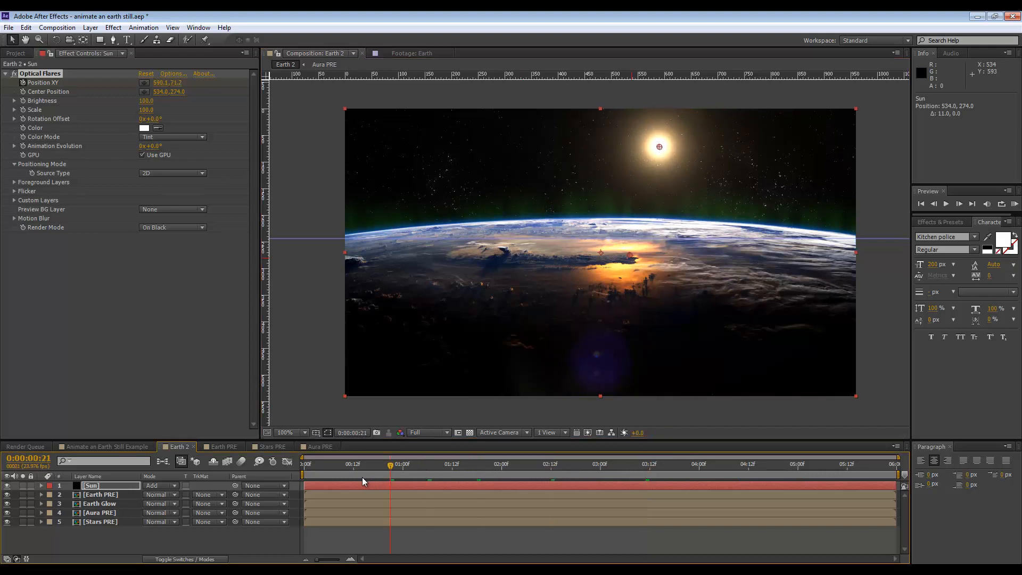
mouse_move(509, 449)
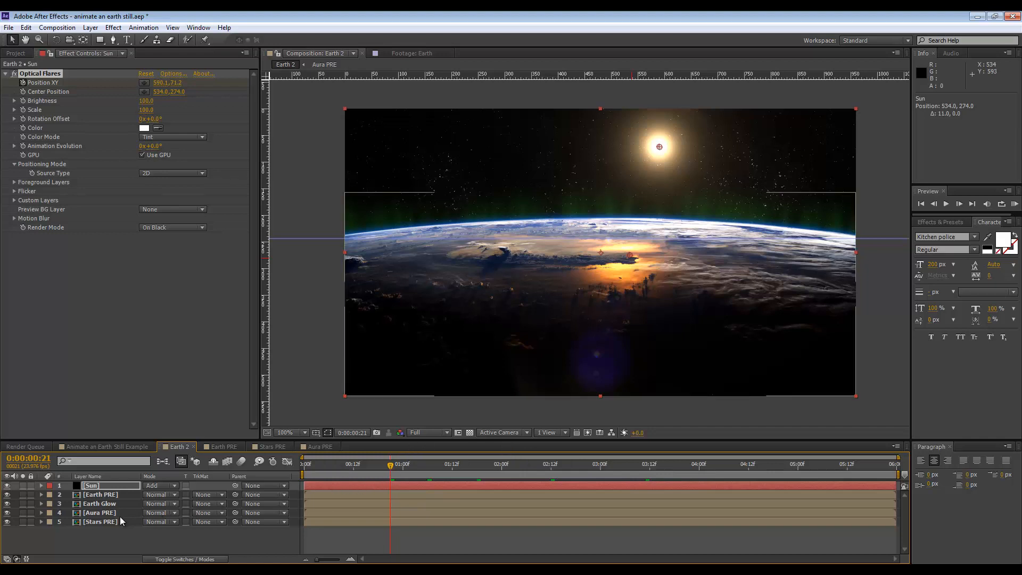
mouse_move(609, 270)
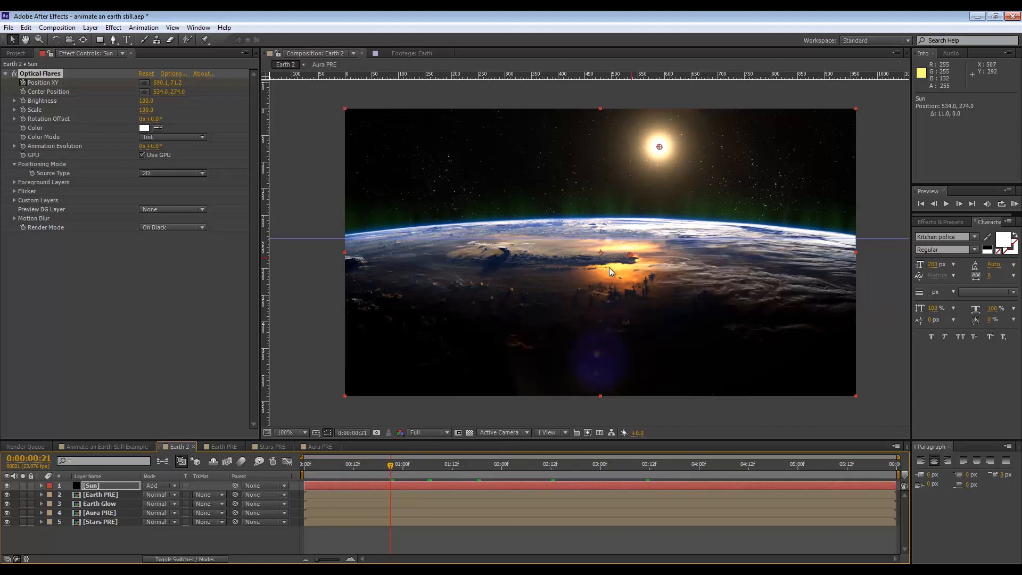
mouse_move(119, 518)
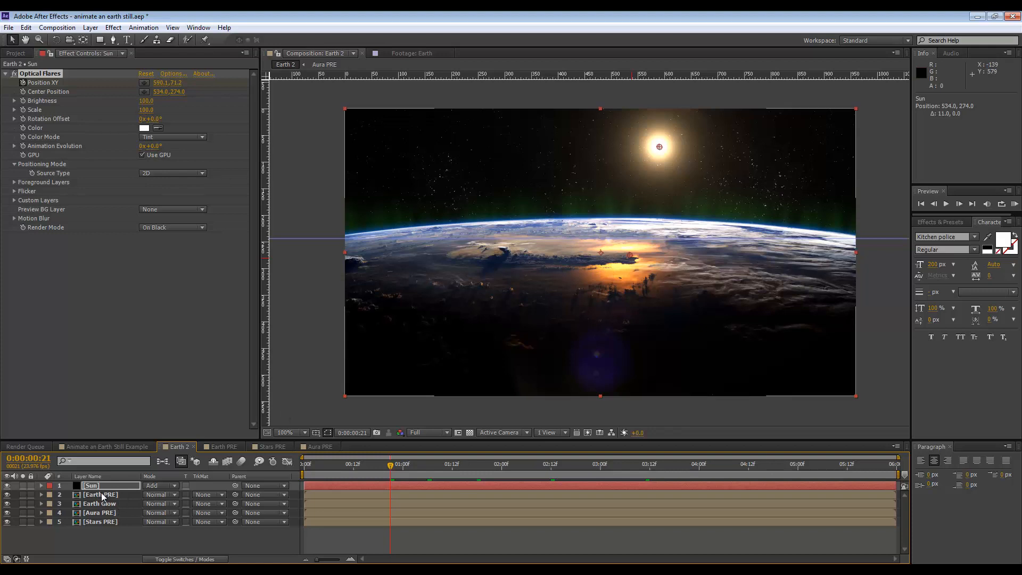
mouse_move(109, 504)
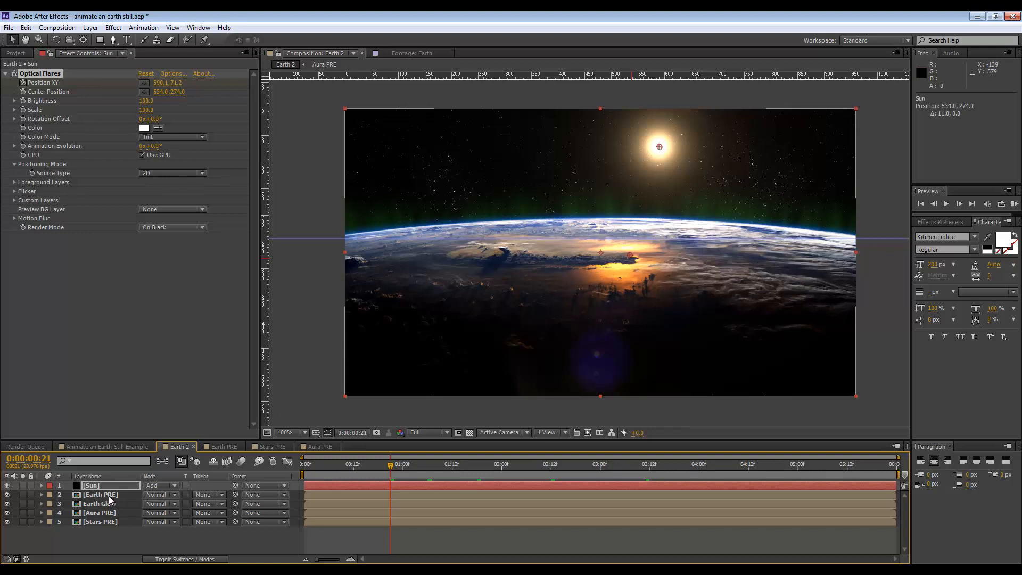
Pre-compose Earth PRE, Earth Glow and Aura PRE into a composition named Earth Elements.
left_click(100, 504)
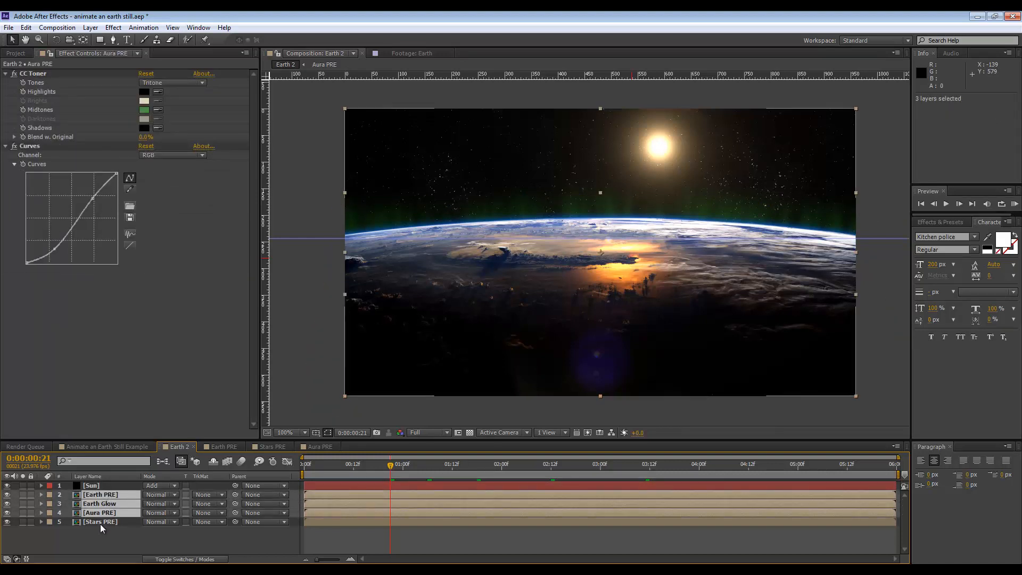
right_click(101, 521)
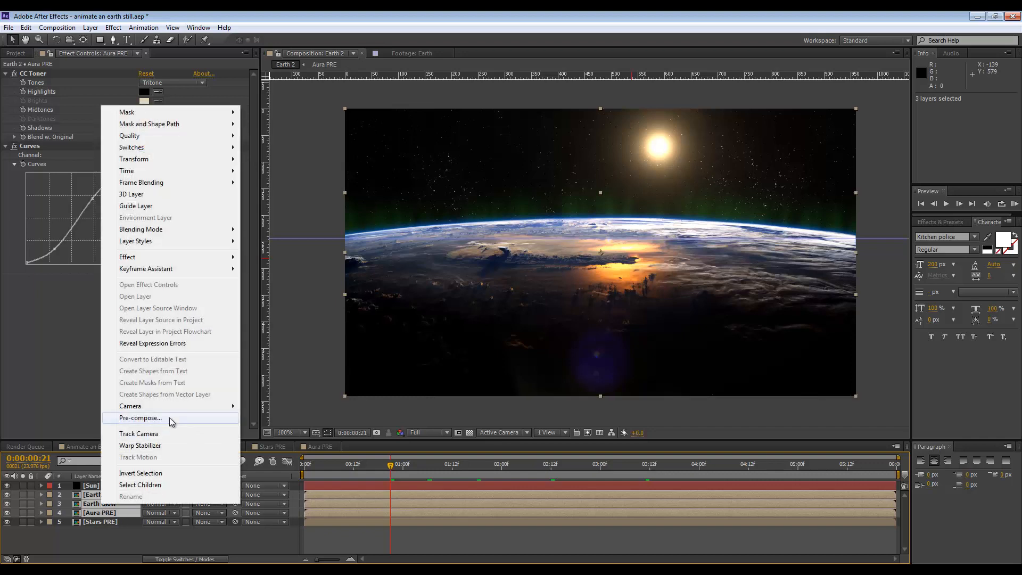
left_click(141, 417)
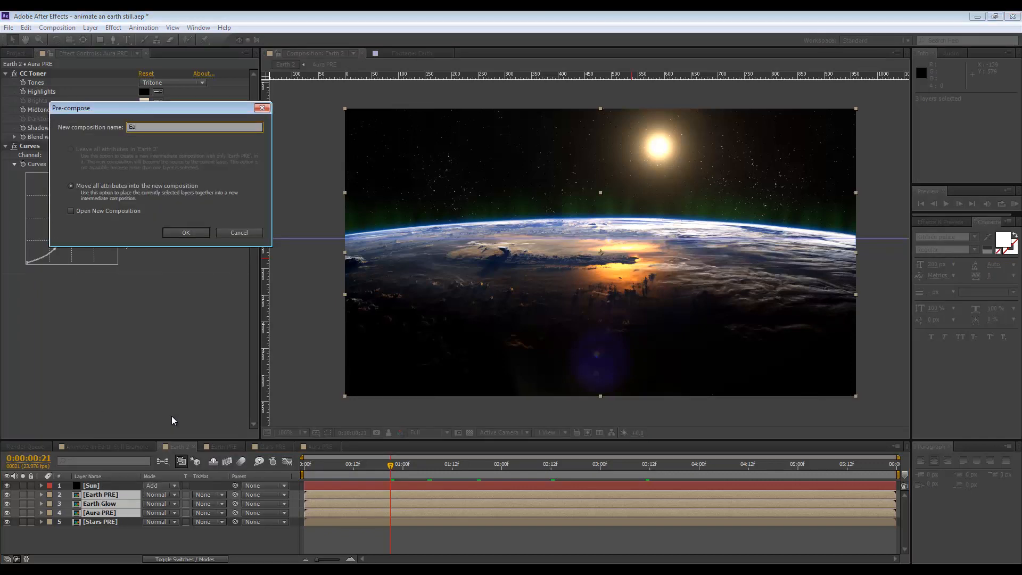
type("Earth Elements")
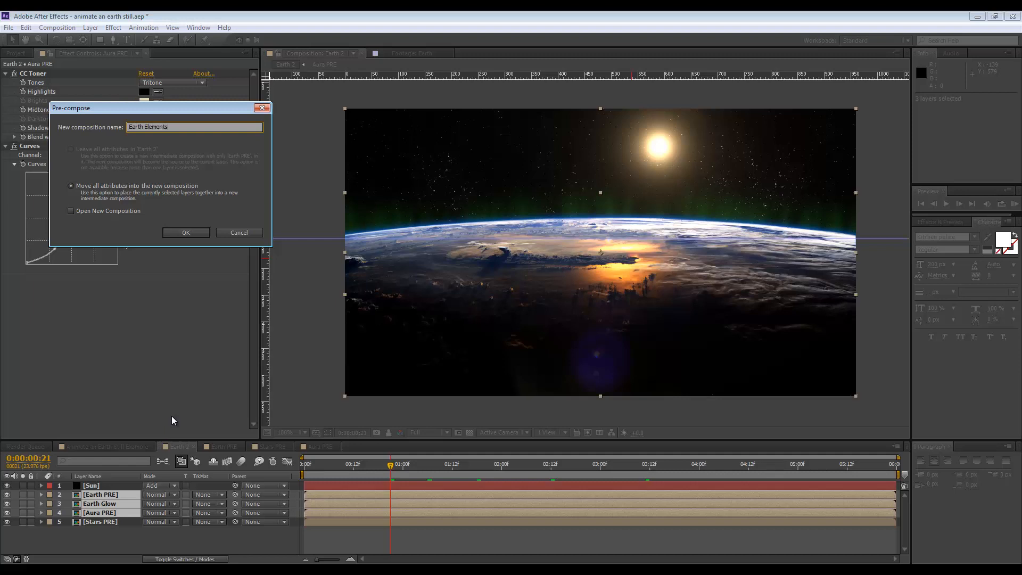
left_click(185, 233)
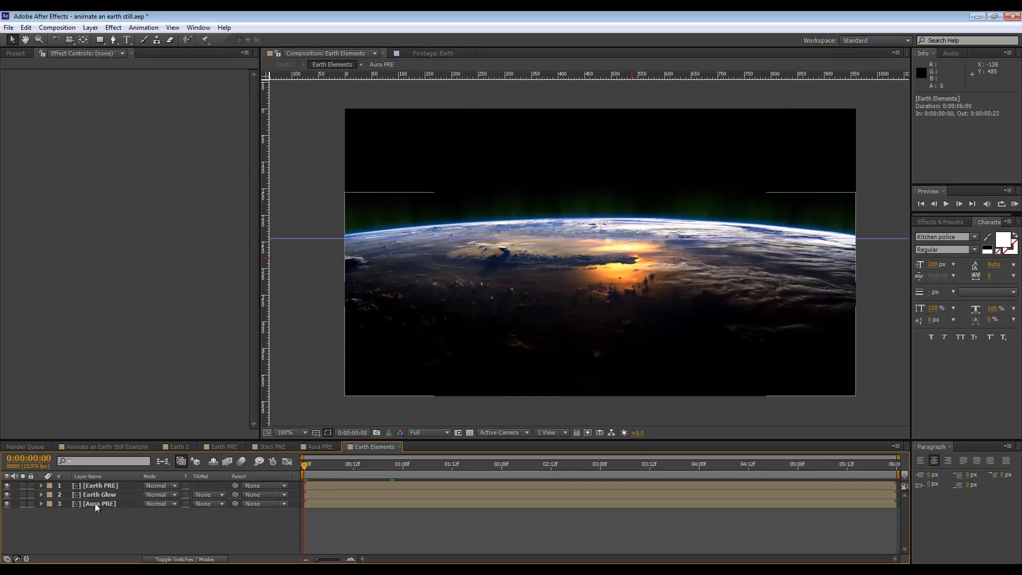
Inspect the Aura PRE and Earth PRE comps, then return to Earth 2 at the start of the shot.
left_click(99, 503)
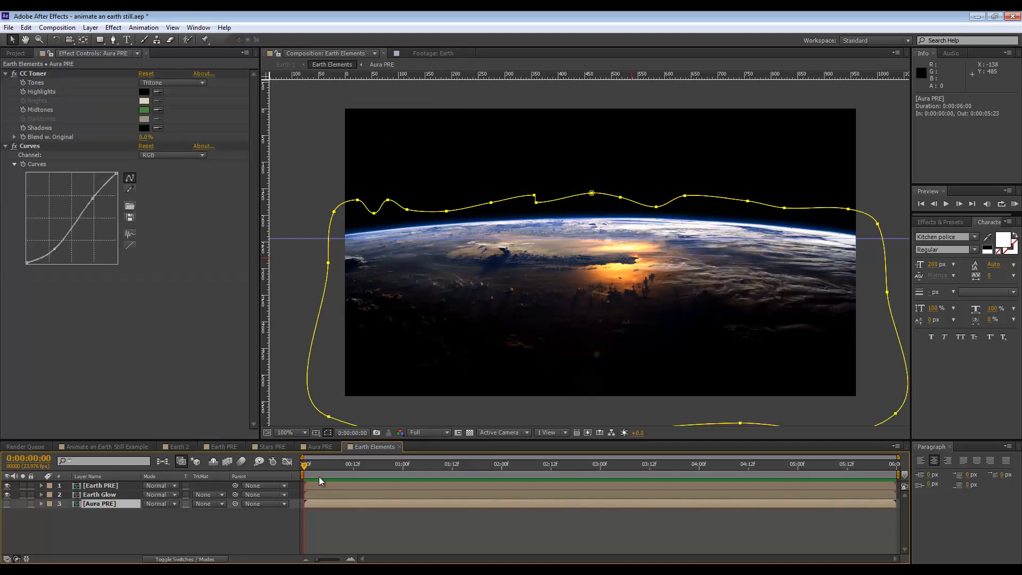
left_click(224, 446)
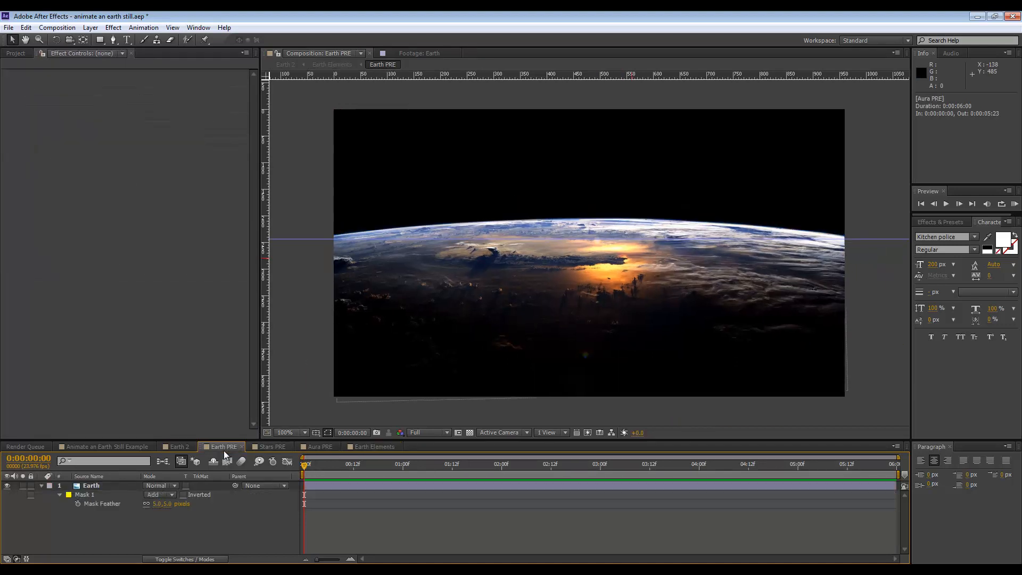
left_click(176, 446)
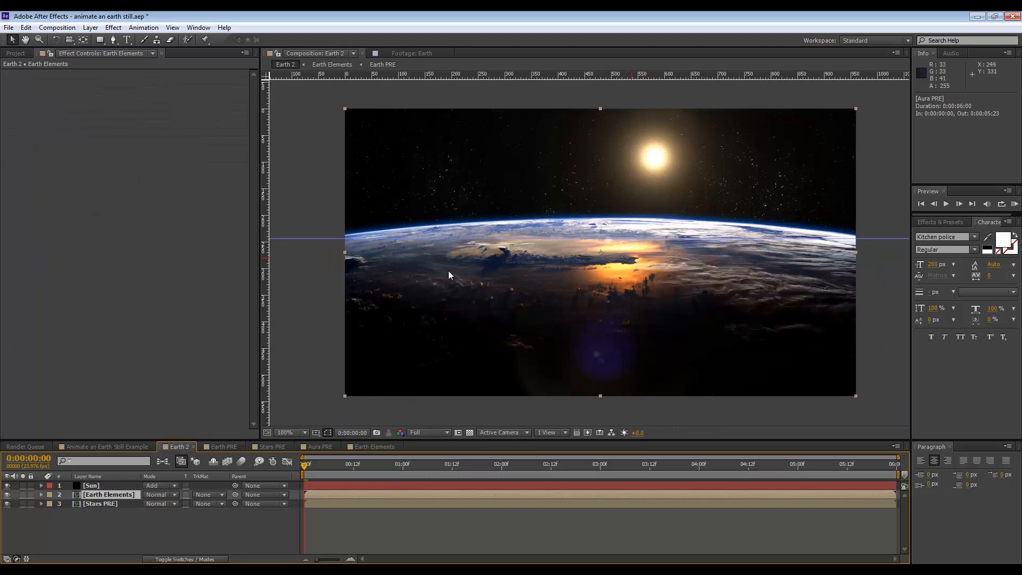
left_click(285, 432)
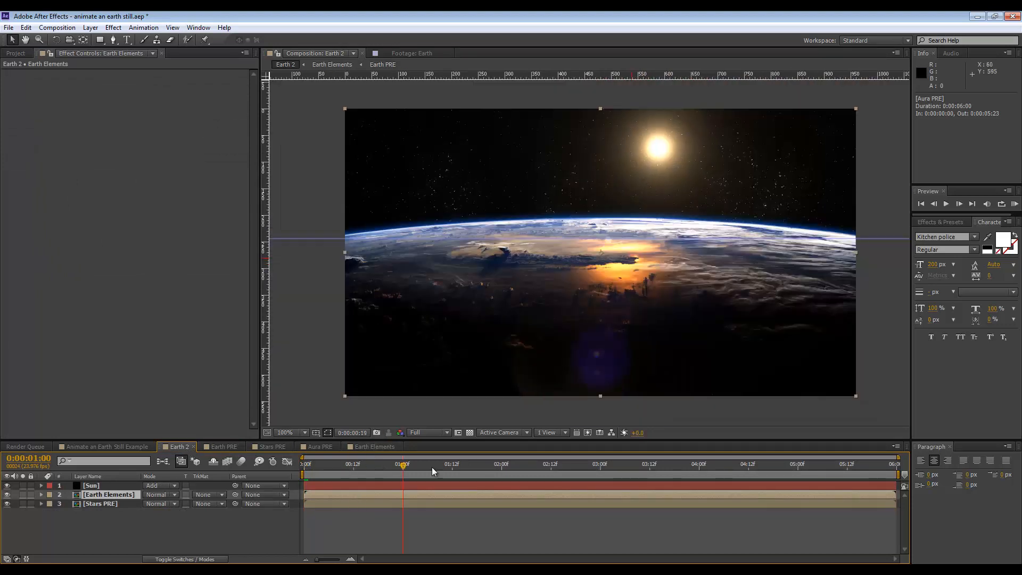
left_click(303, 463)
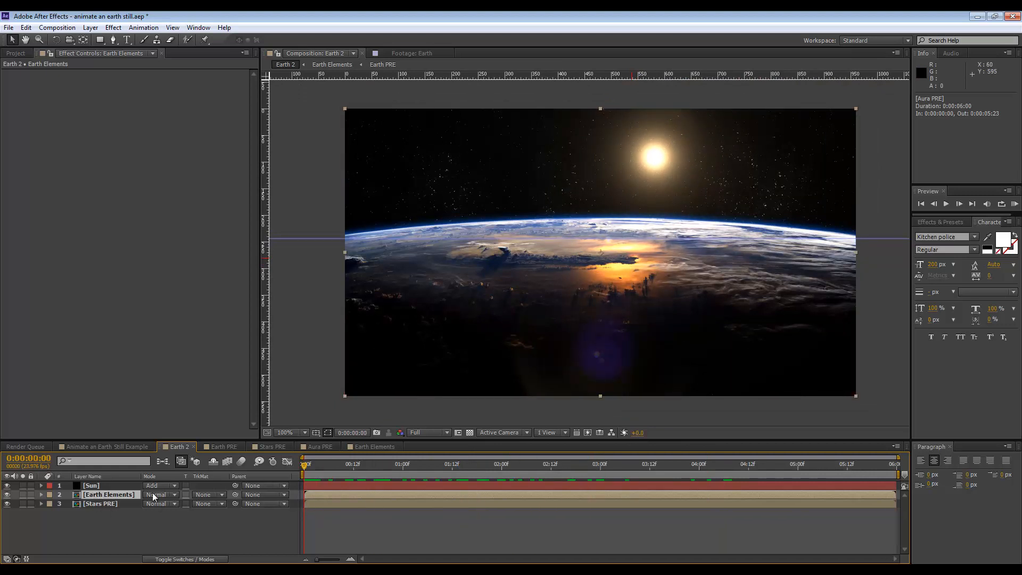
Zoom the viewer in on the horizon and back out, then show the Title/Action Safe grid.
left_click(291, 432)
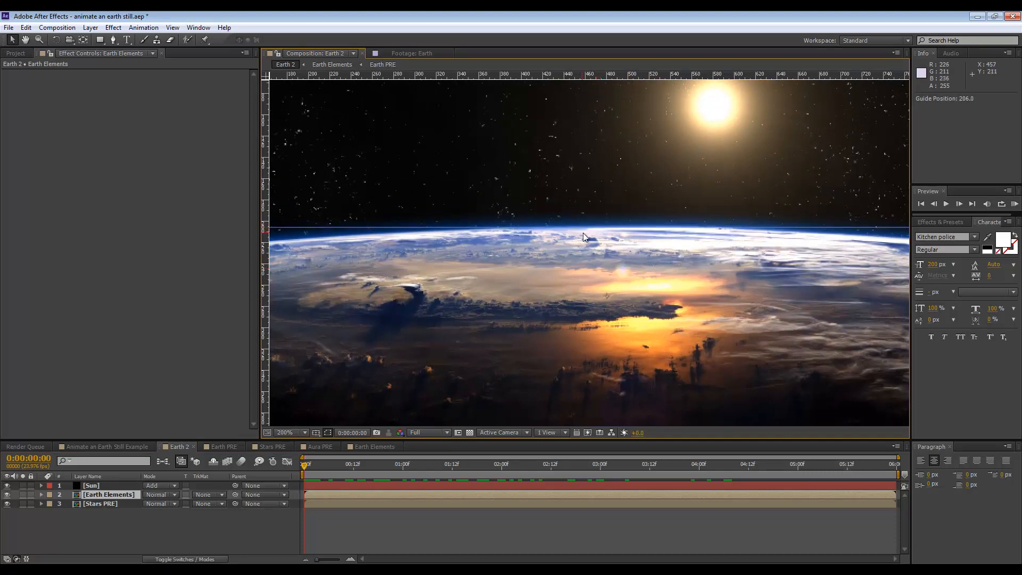
left_click(296, 432)
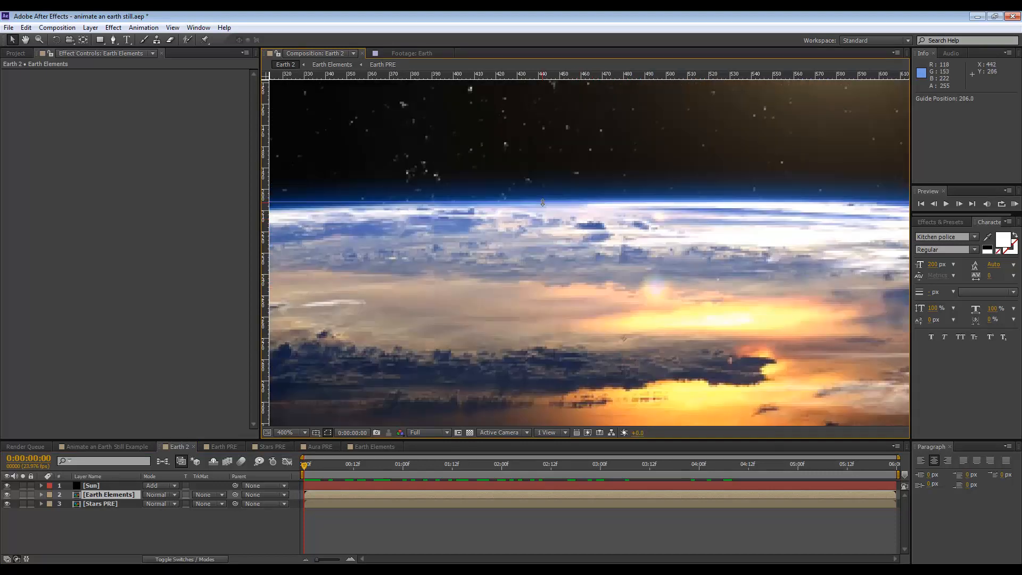
mouse_move(545, 190)
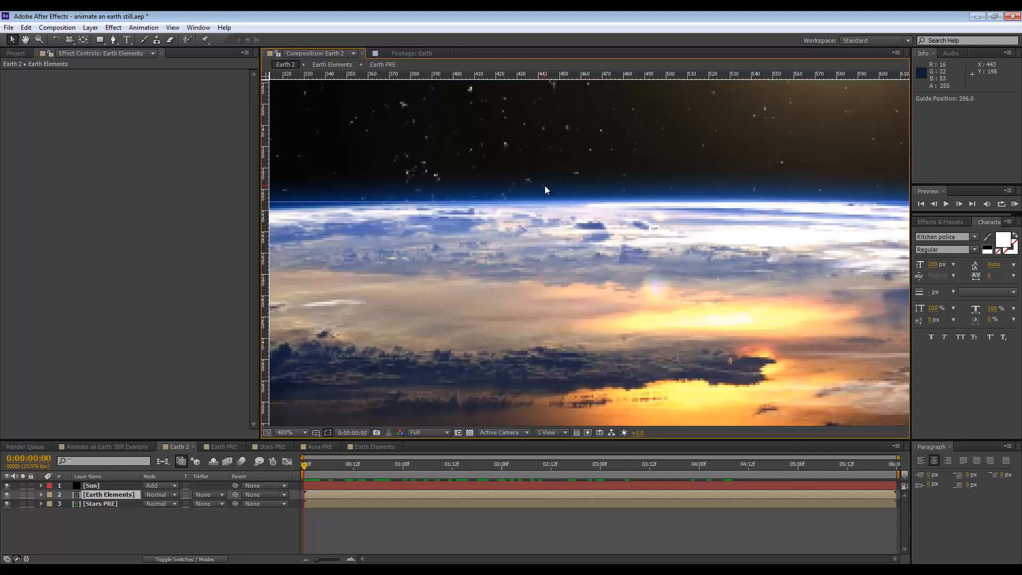
left_click(295, 432)
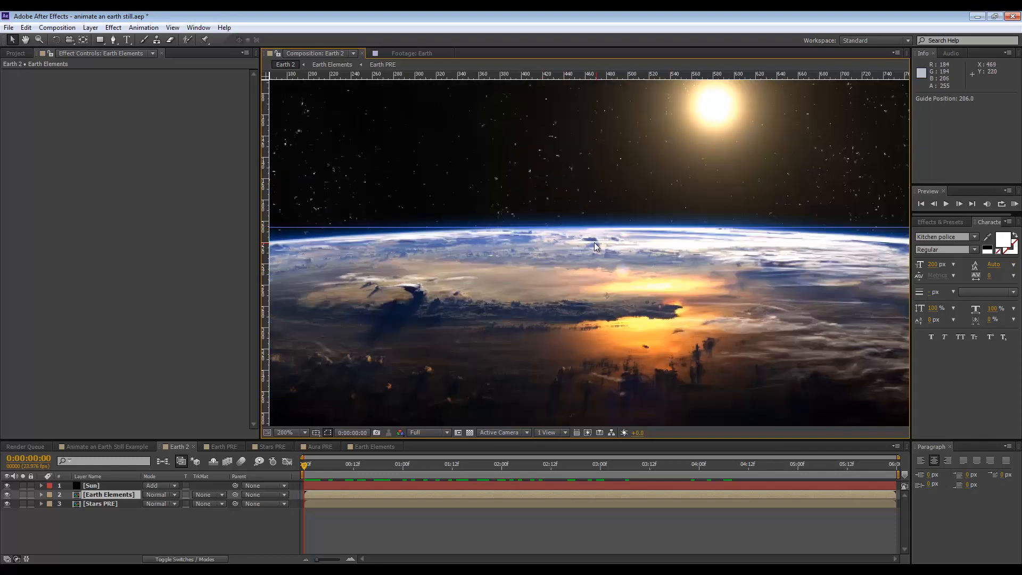
left_click(291, 433)
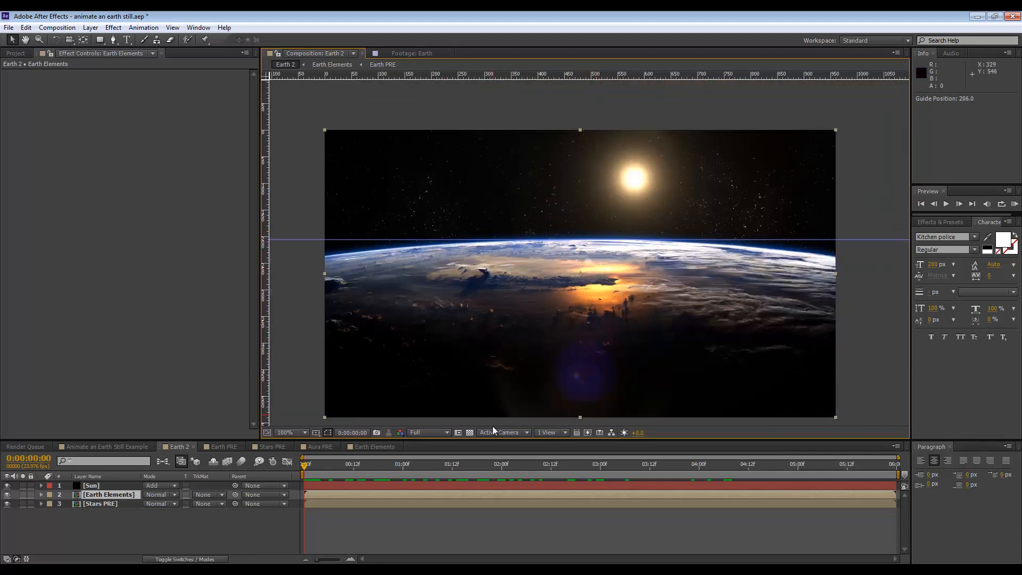
left_click(315, 432)
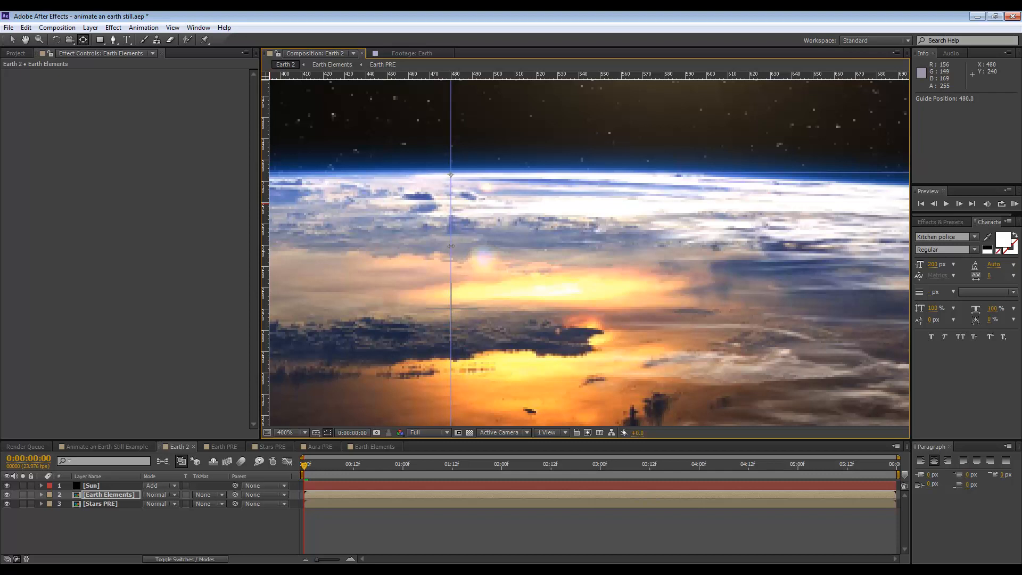
mouse_move(454, 246)
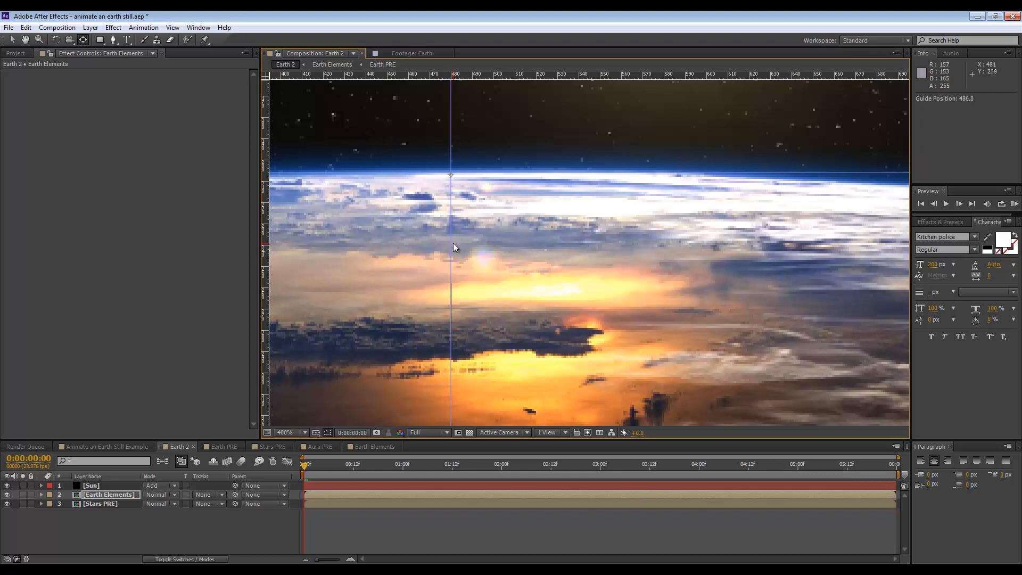
left_click(291, 432)
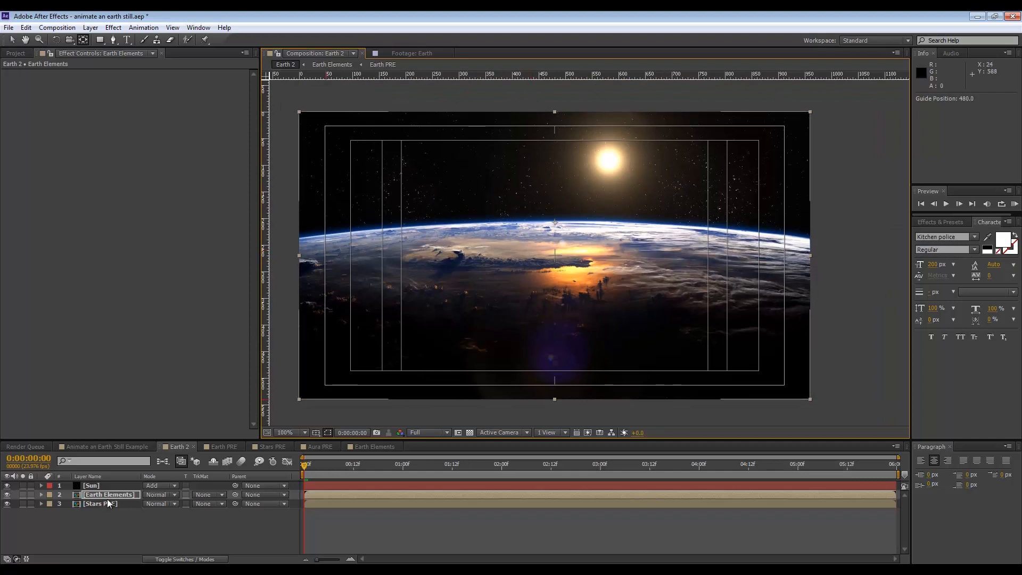
Retime the Earth Elements final Scale keyframe so the zoom-in finishes at 0:00:05:00.
left_click(41, 494)
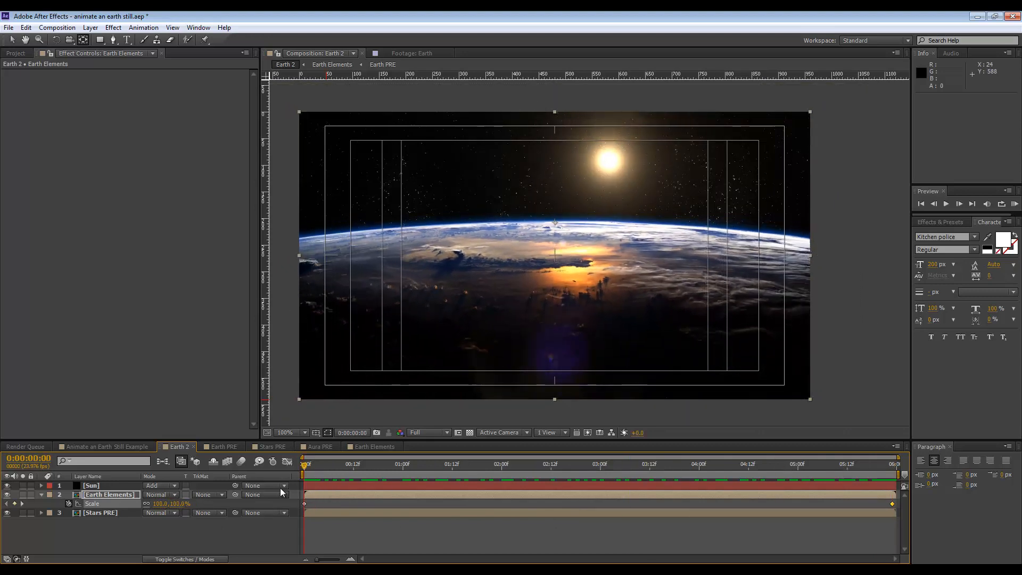
left_click(584, 463)
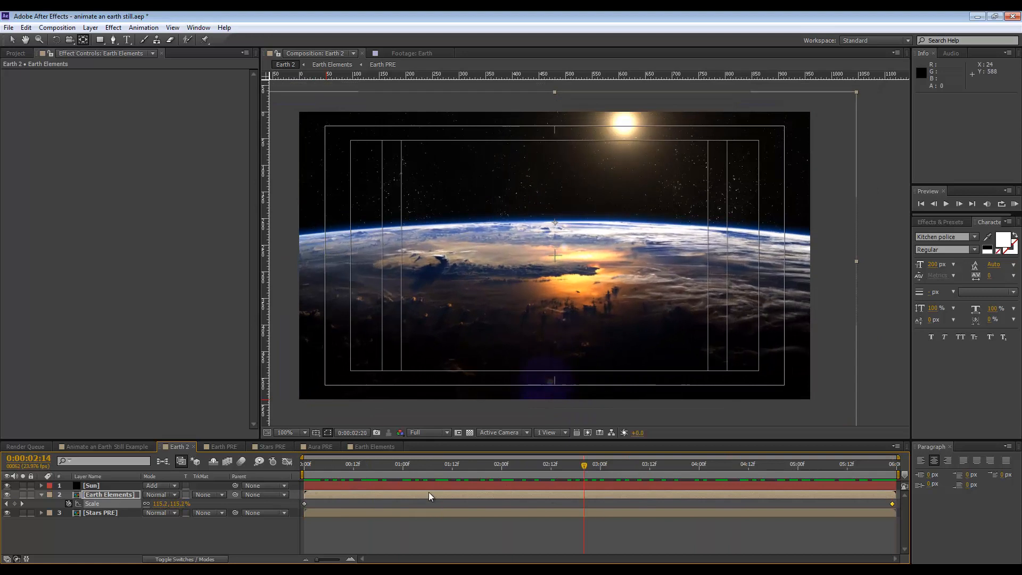
left_click(796, 463)
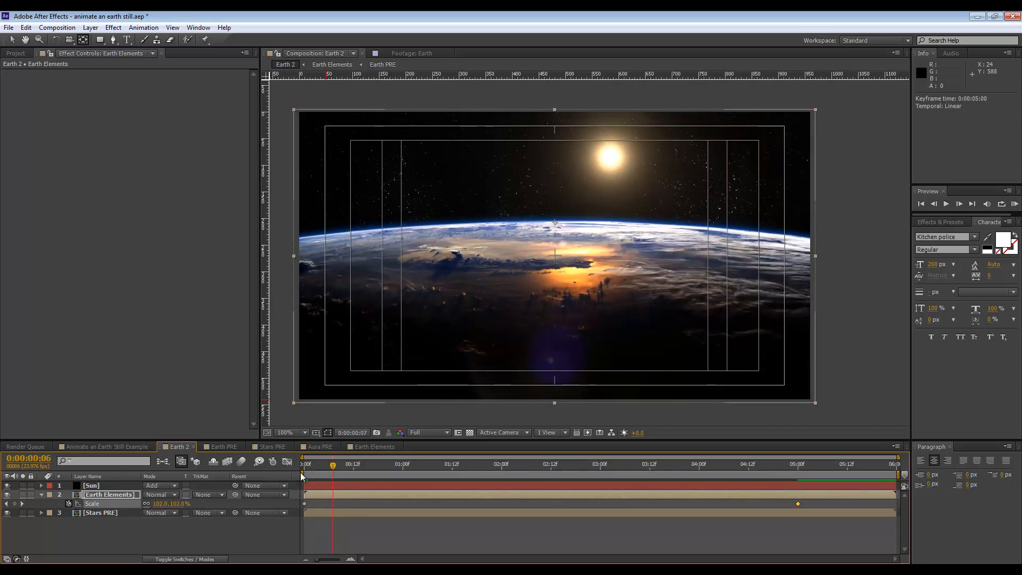
left_click(303, 464)
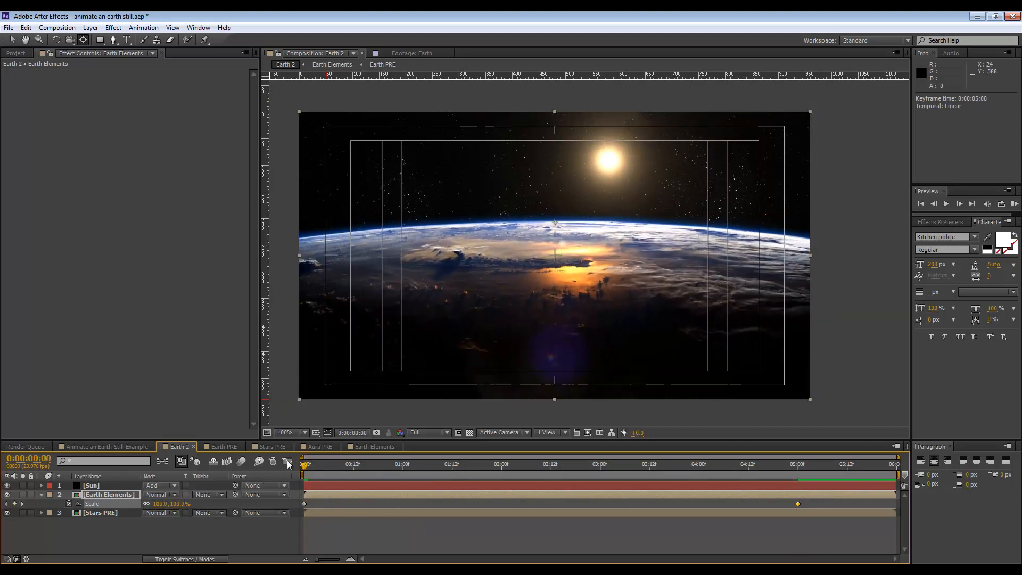
Review the finished example, Earth Elements and Earth PRE comps, then settle back on Earth 2.
left_click(104, 446)
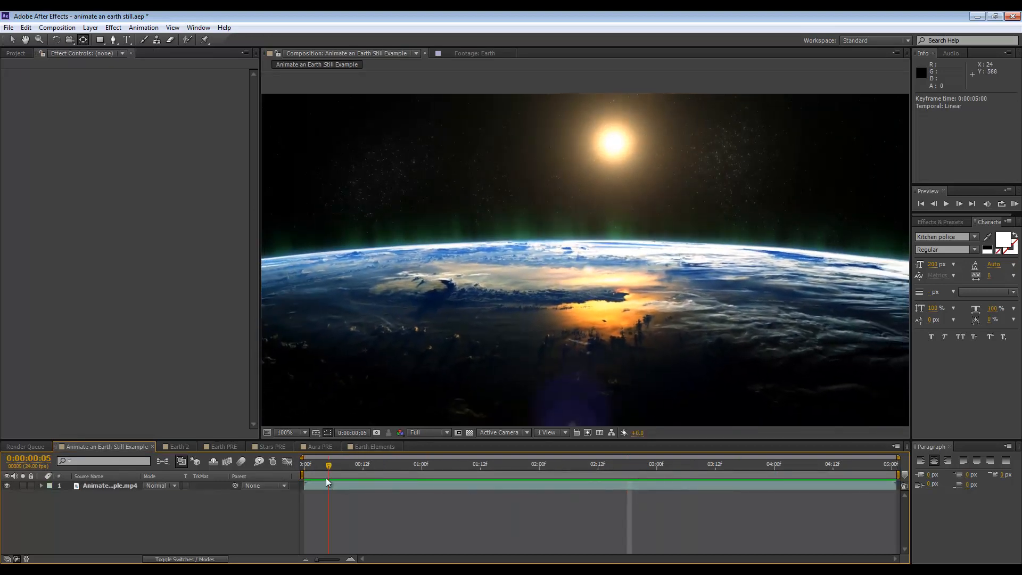
left_click(377, 446)
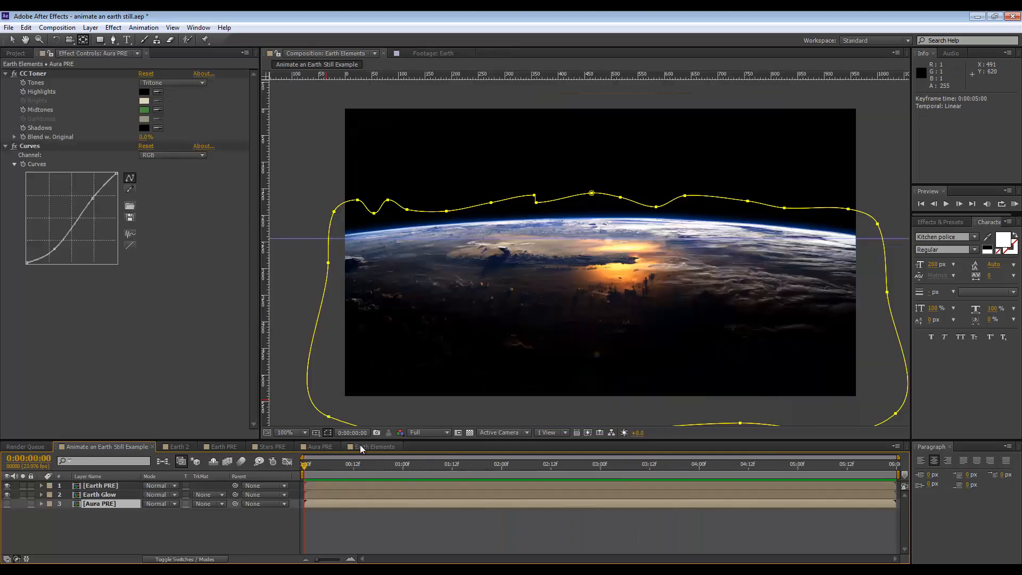
left_click(224, 446)
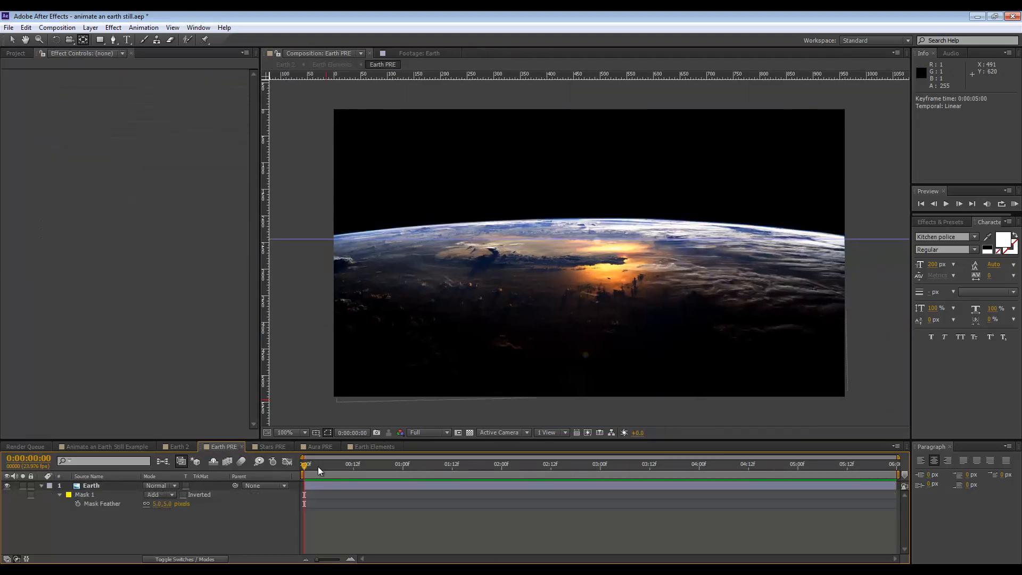
left_click(175, 445)
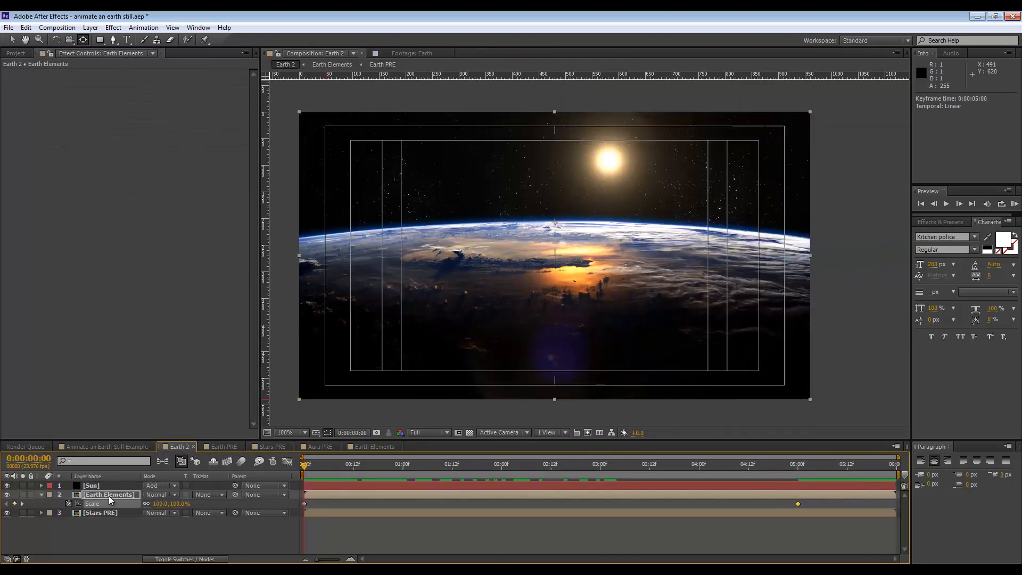
Add a Corner Pin distortion to the Earth Elements layer and move to the 5-second point.
right_click(108, 494)
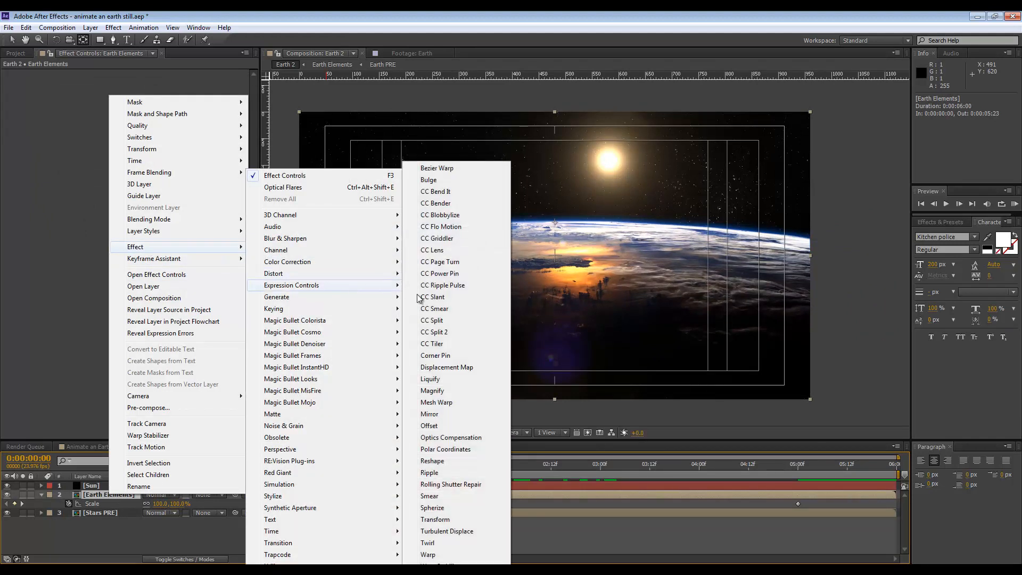
left_click(435, 355)
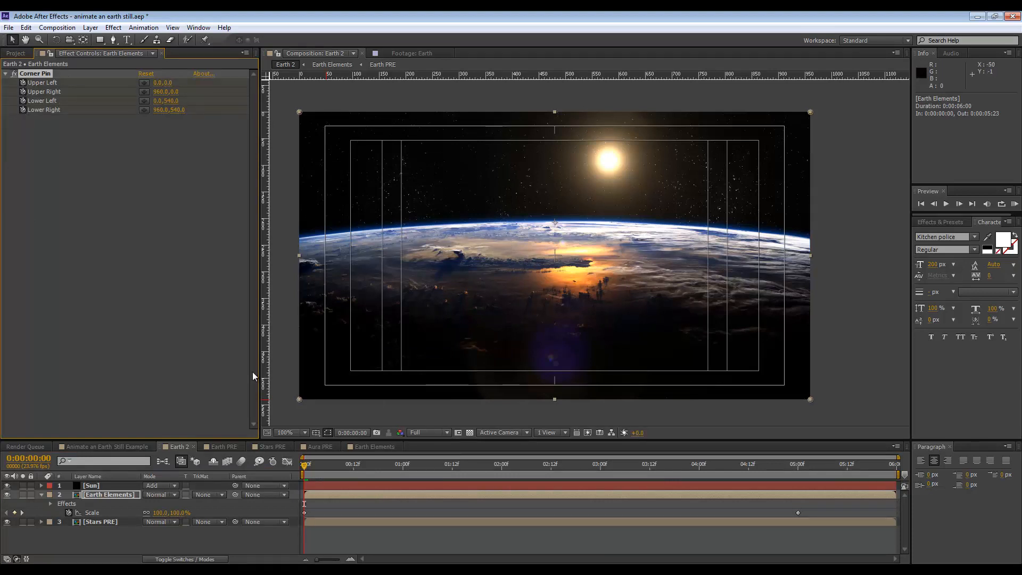
left_click(411, 464)
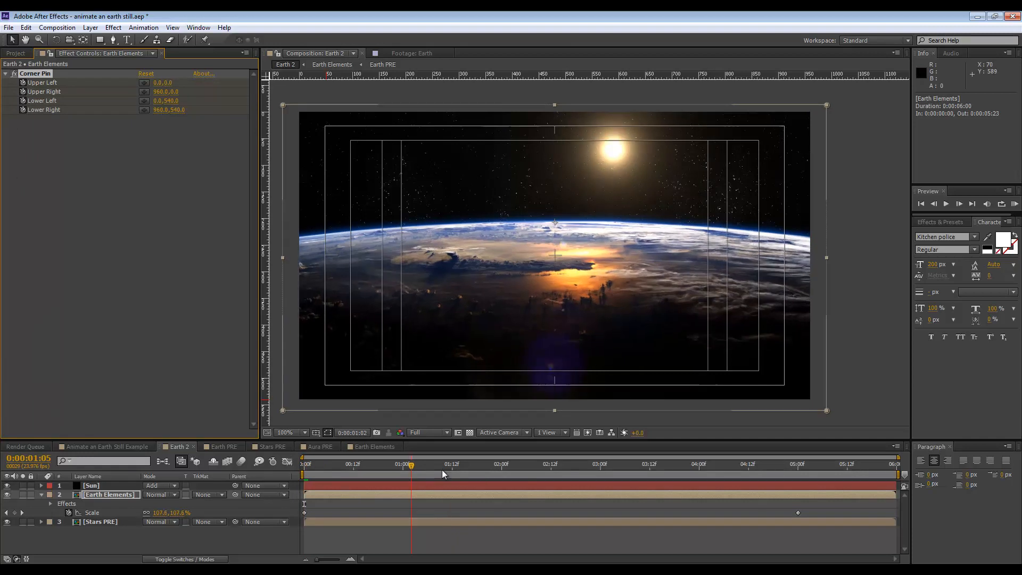
left_click(797, 463)
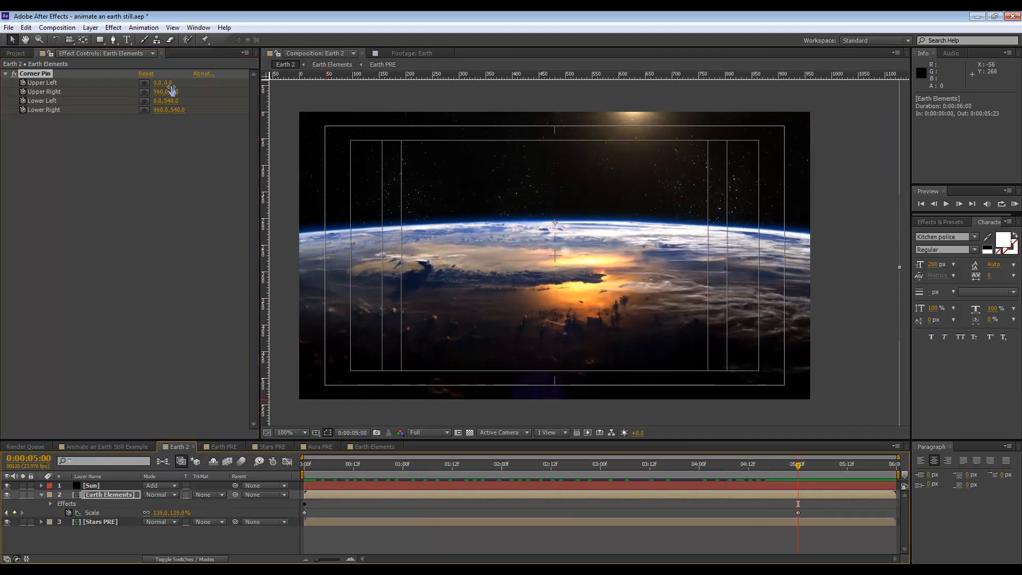
Set Corner Pin to Upper Left 100,0, Upper Right 860,0, Lower Left -200,540, Lower Right 1160,540.
left_click(285, 432)
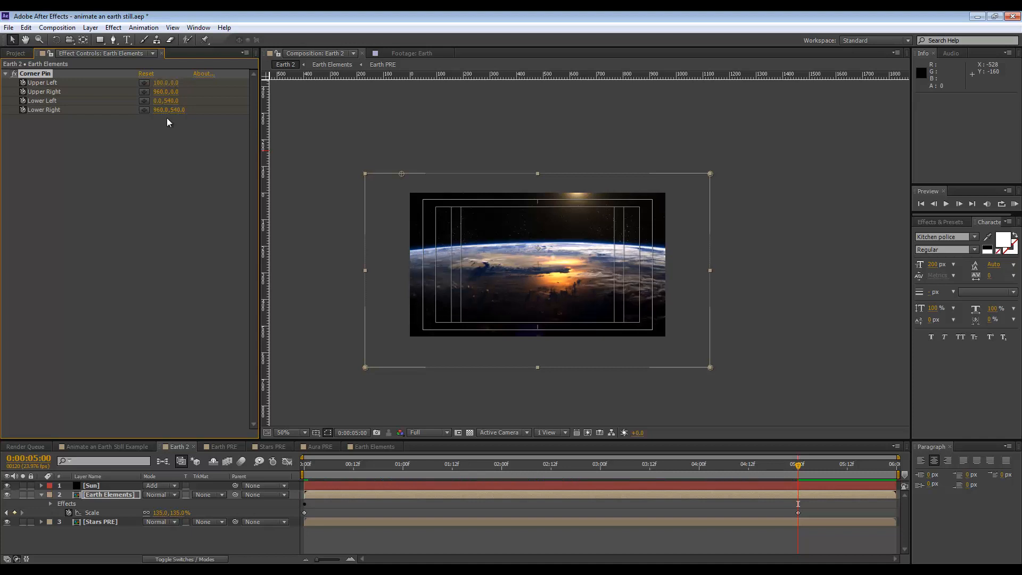
mouse_move(144, 100)
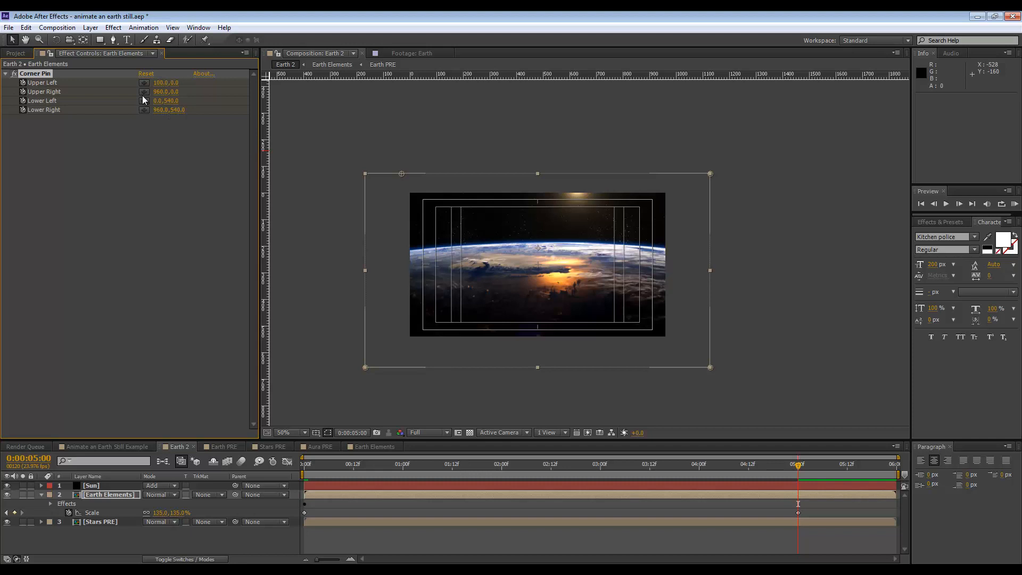
mouse_move(141, 97)
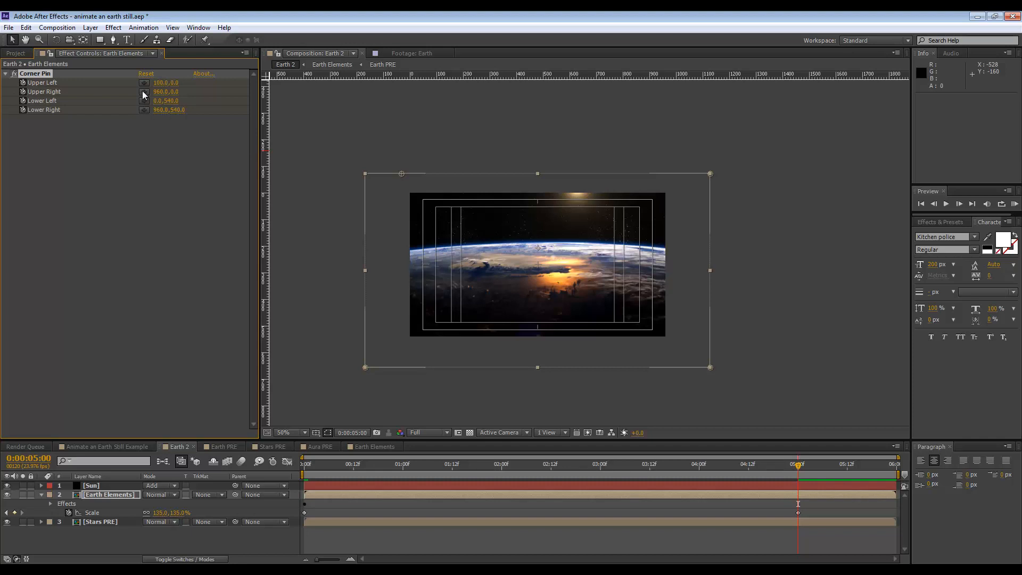
mouse_move(49, 121)
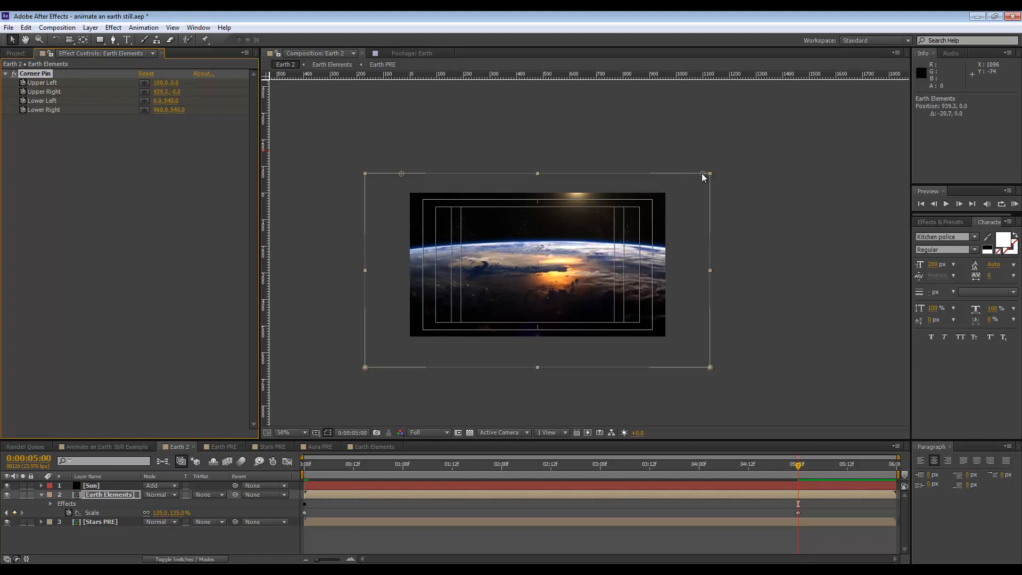
double_click(160, 91)
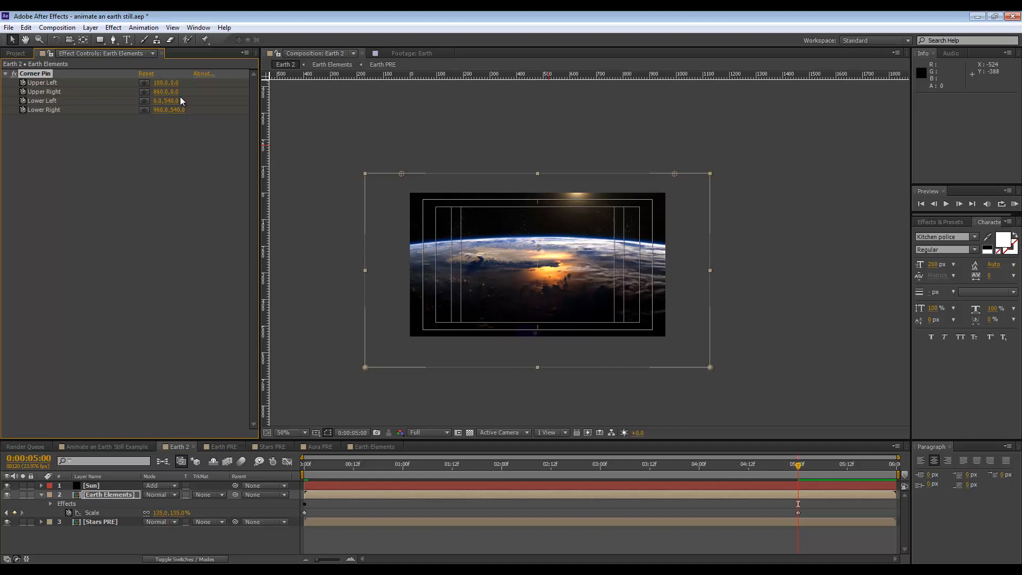
mouse_move(691, 177)
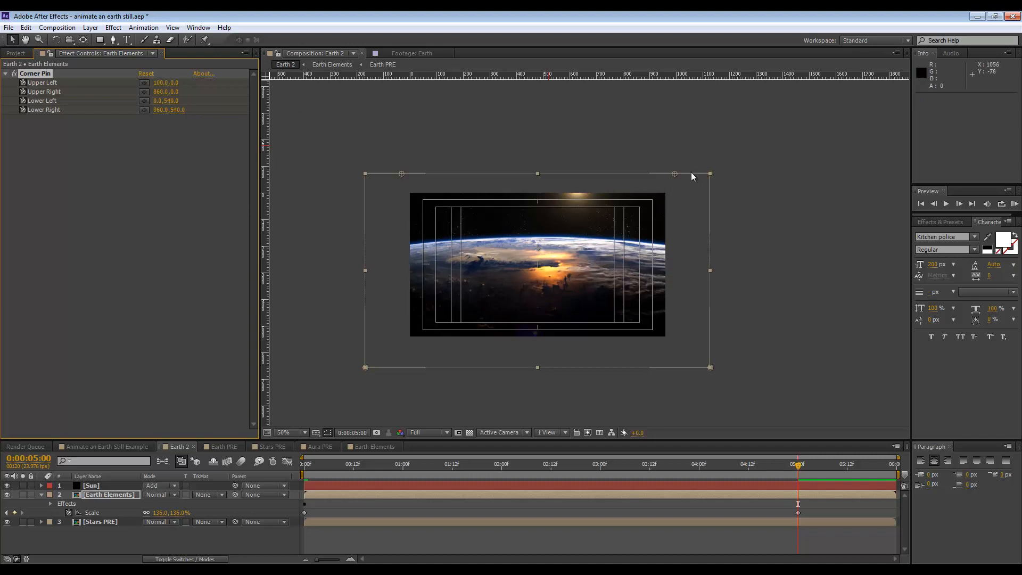
mouse_move(365, 367)
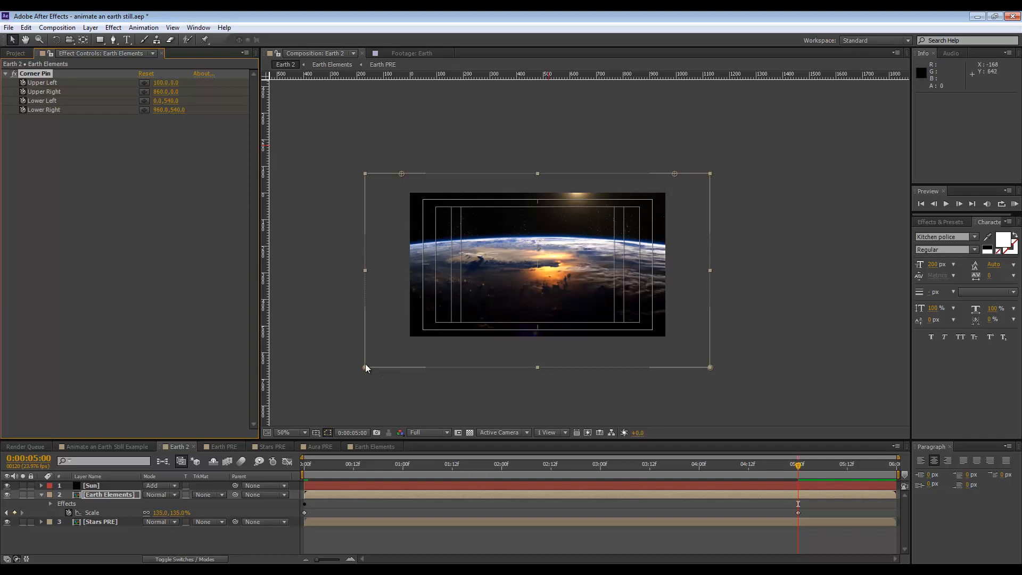
mouse_move(700, 373)
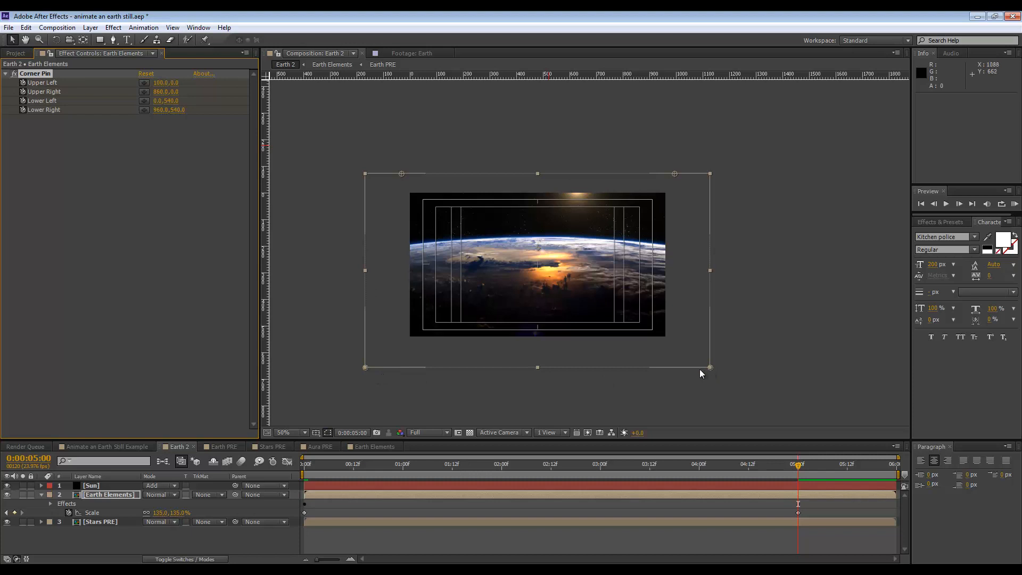
mouse_move(713, 359)
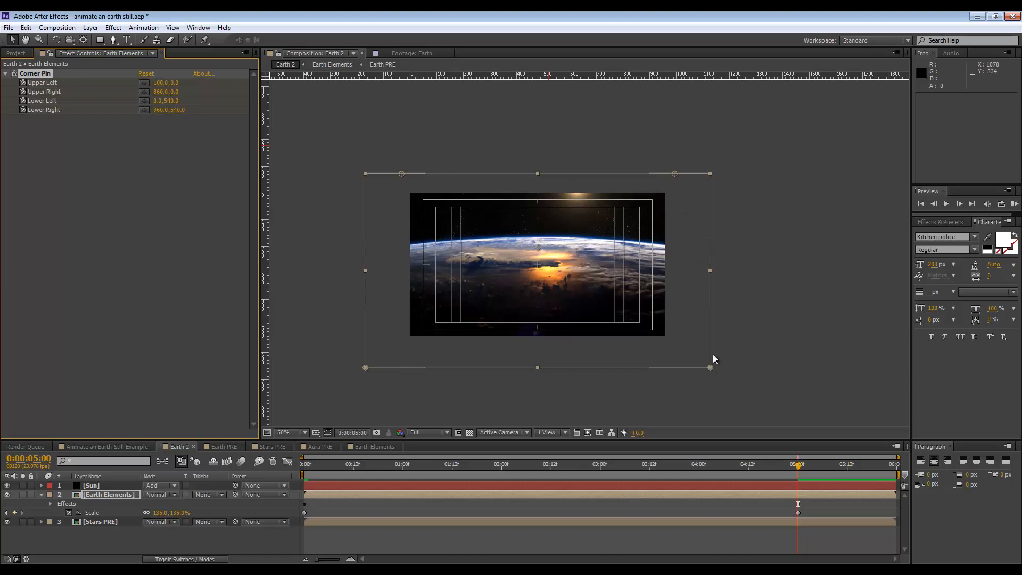
mouse_move(315, 243)
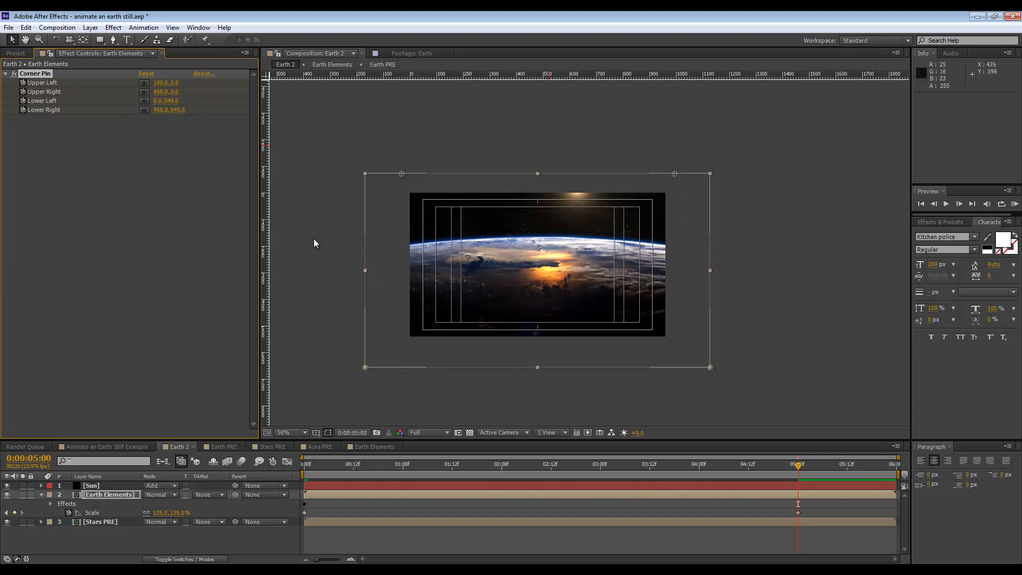
double_click(165, 100)
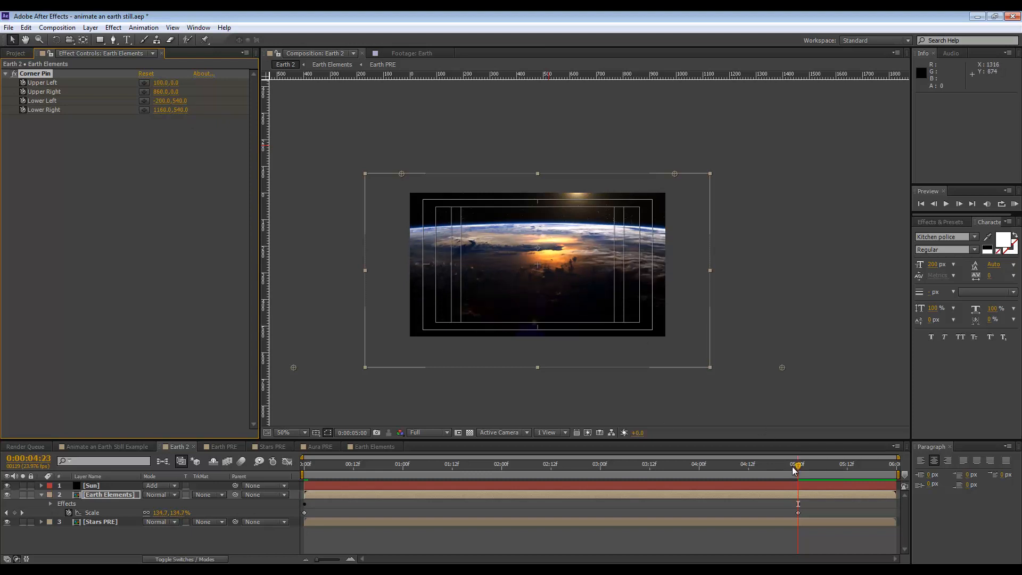
left_click(799, 463)
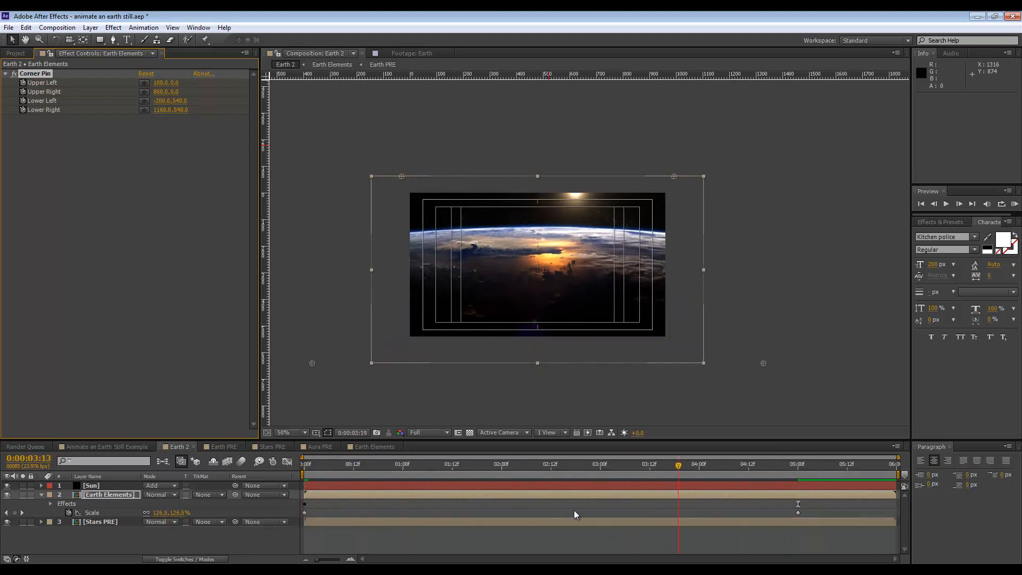
Adjust Earth Elements' vertical position at the 5-second point, checking the sunset glow up close.
left_click(308, 463)
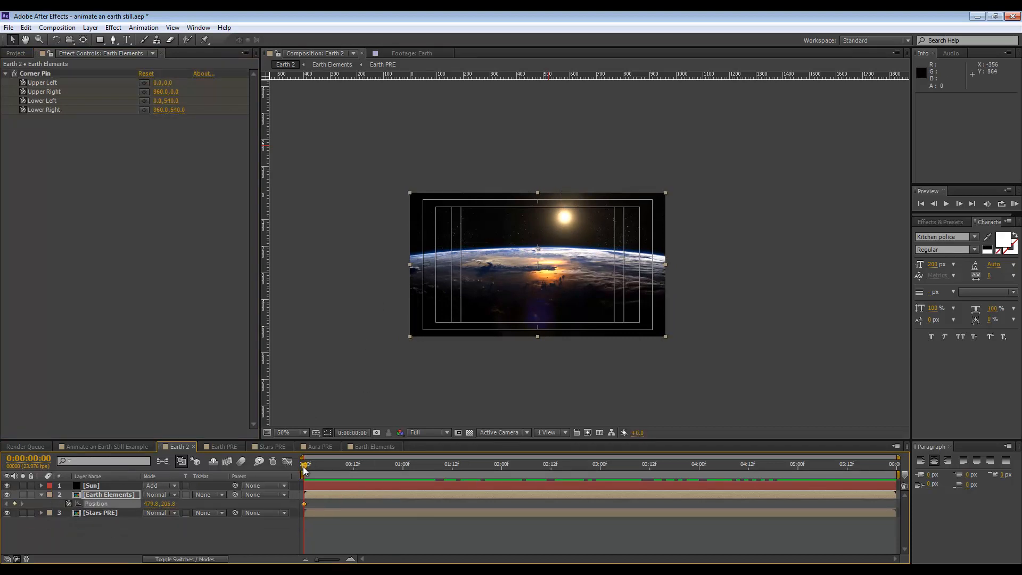
left_click(788, 464)
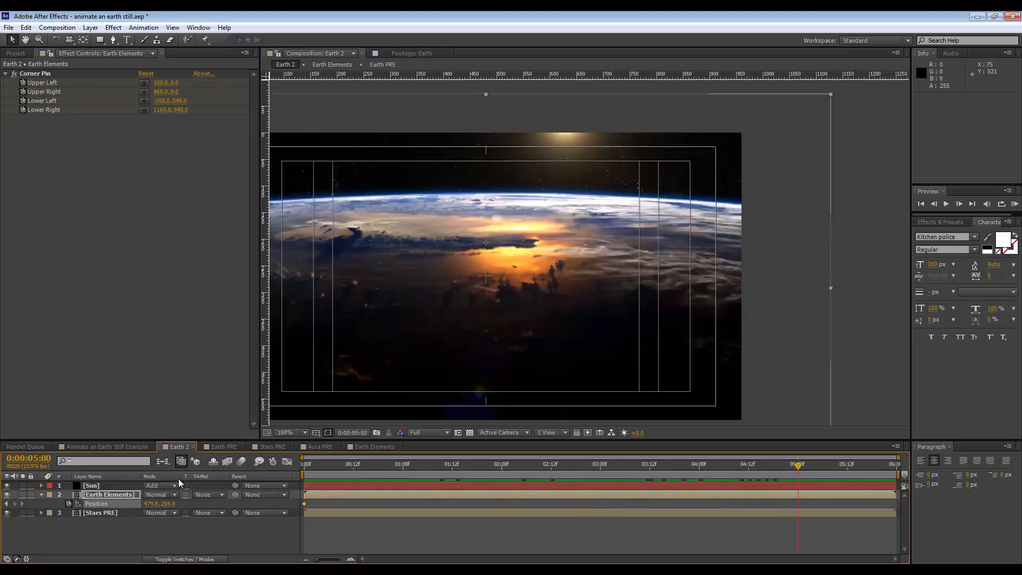
double_click(172, 504)
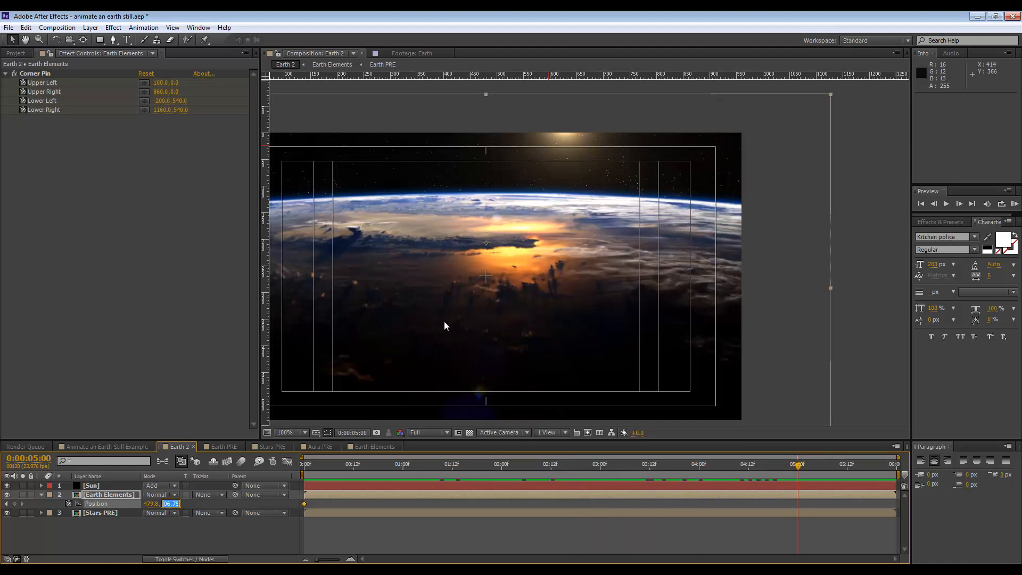
mouse_move(486, 248)
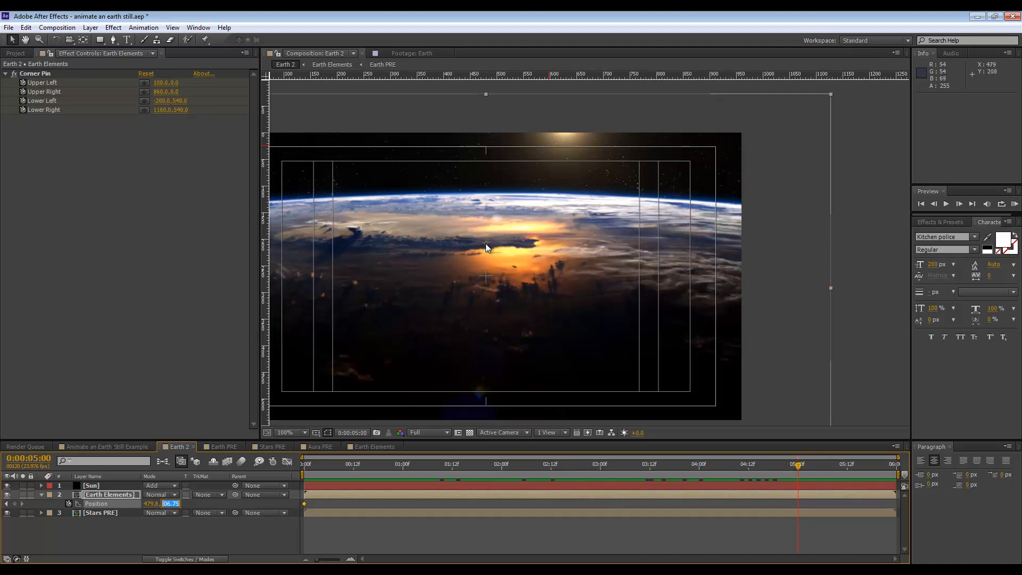
left_click(286, 432)
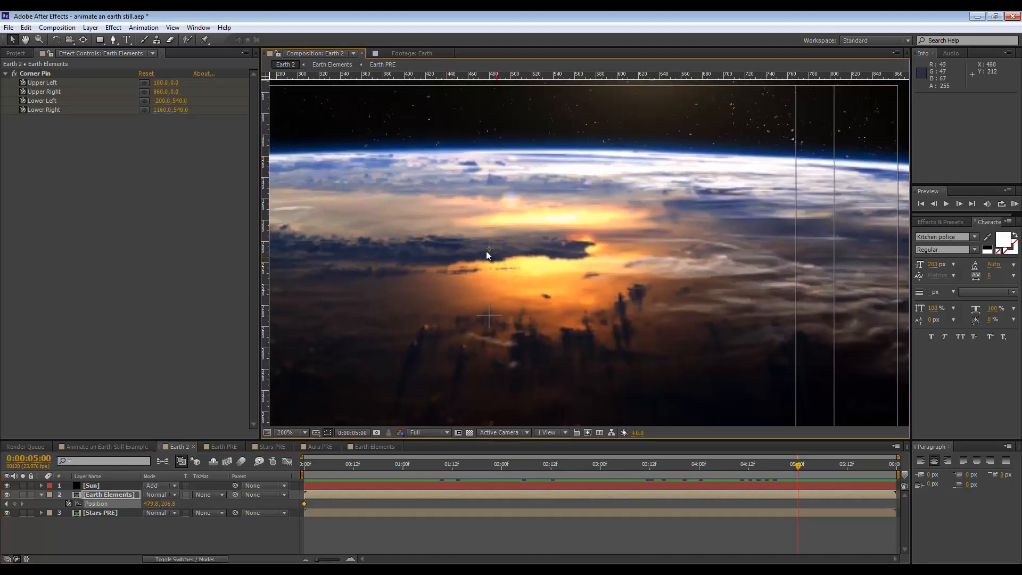
mouse_move(495, 251)
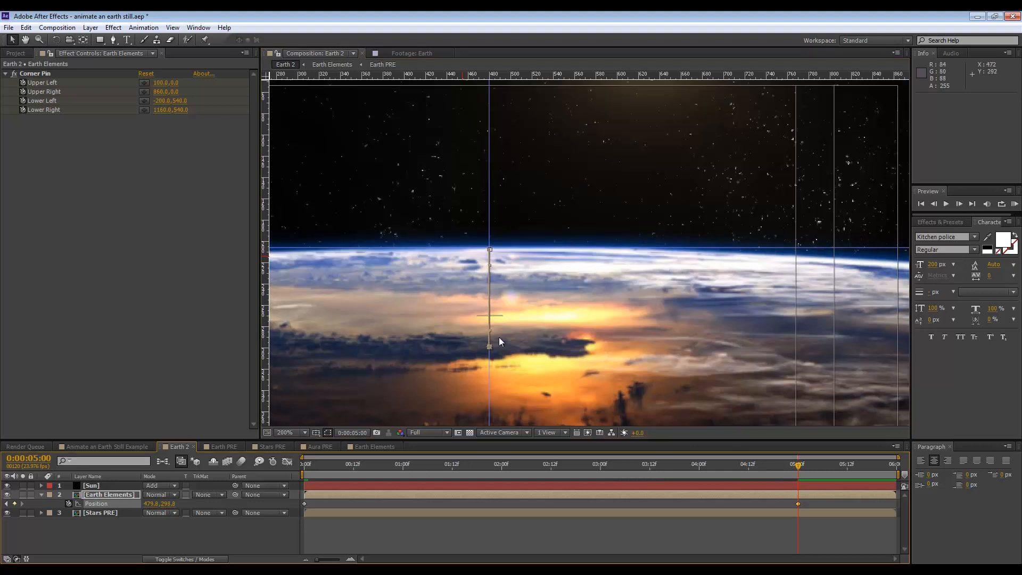
left_click(287, 432)
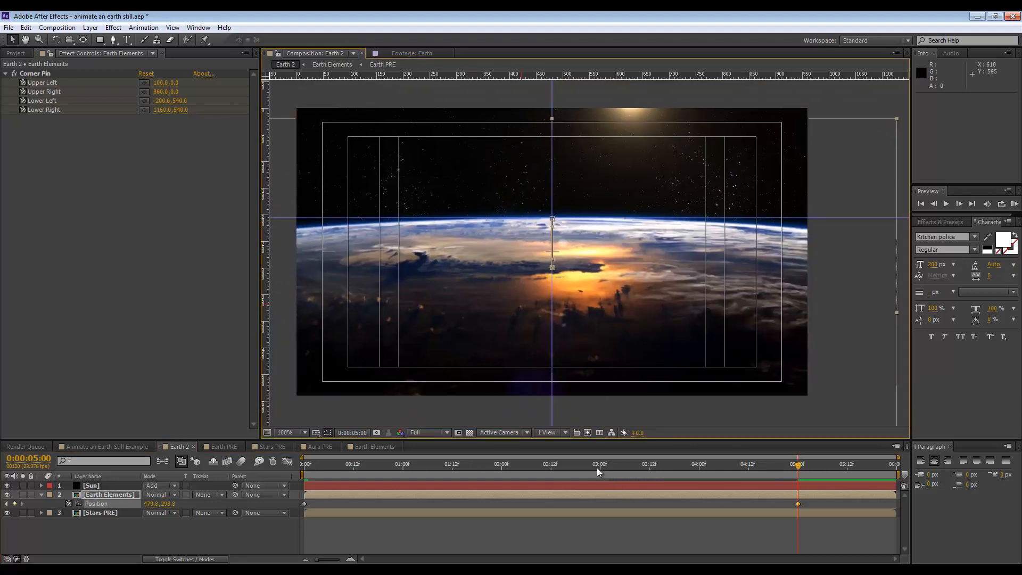
Add a mid-zoom Position keyframe at 2:12 with softened Corner Pin values on the horizon.
left_click(551, 463)
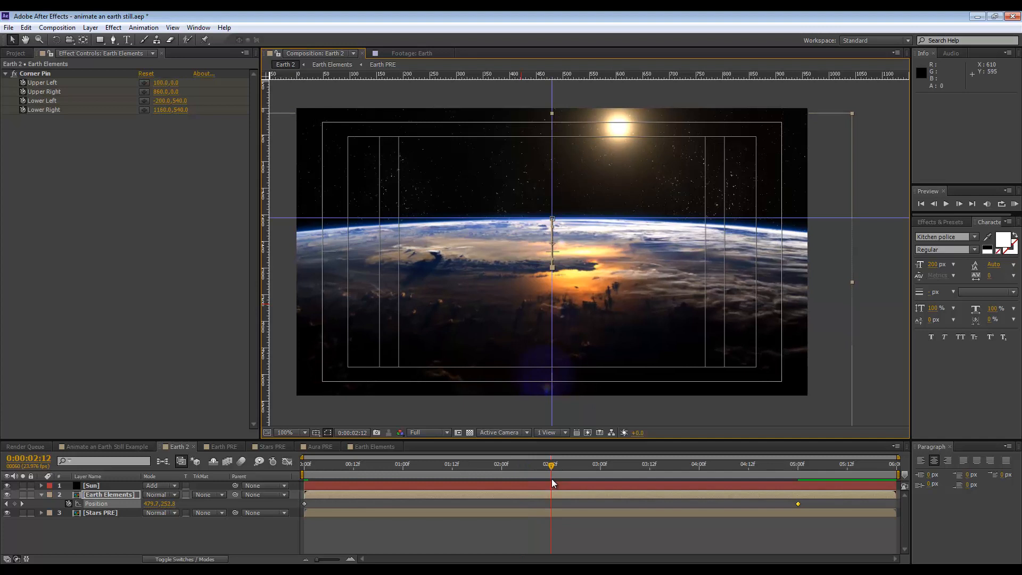
left_click(285, 432)
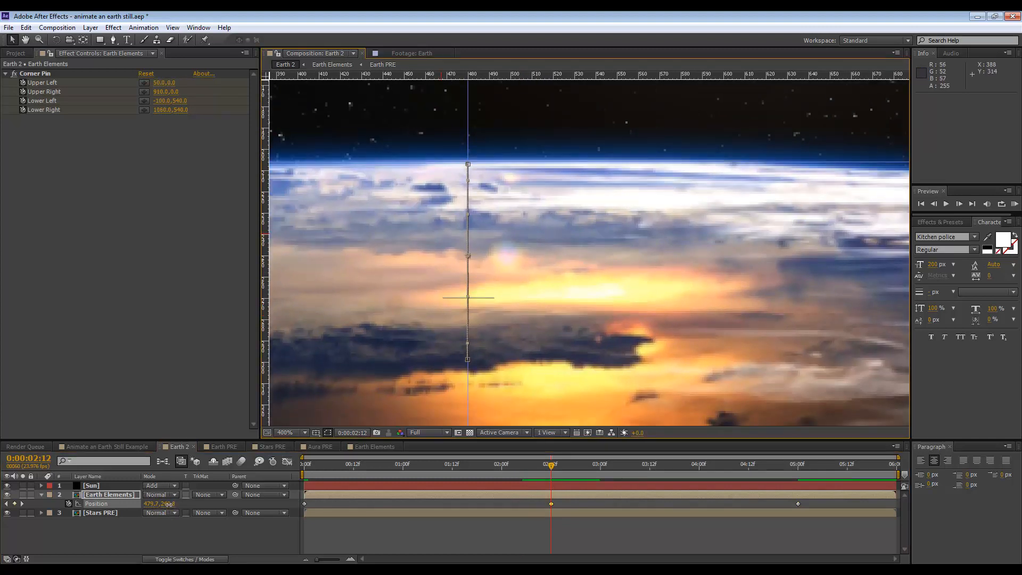
left_click(285, 433)
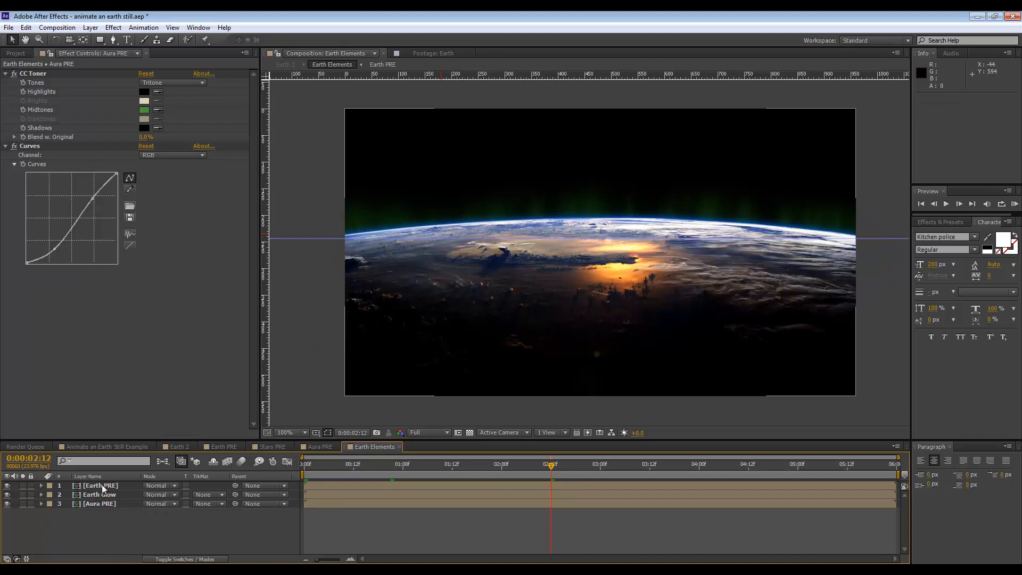
Add a Curves effect to the Earth layer in Earth PRE and adjust the Red, Blue and Green channels.
right_click(91, 485)
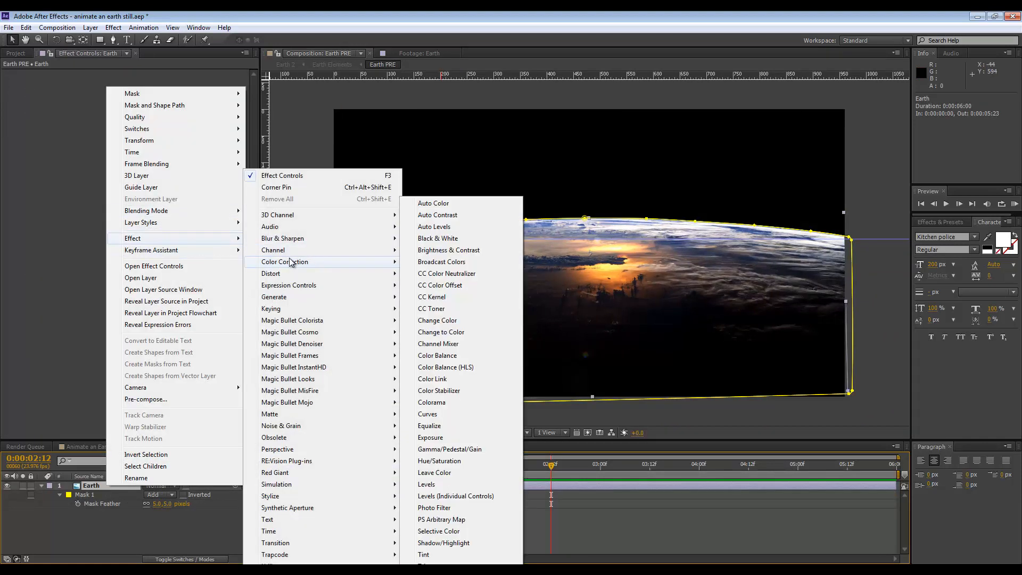
left_click(427, 413)
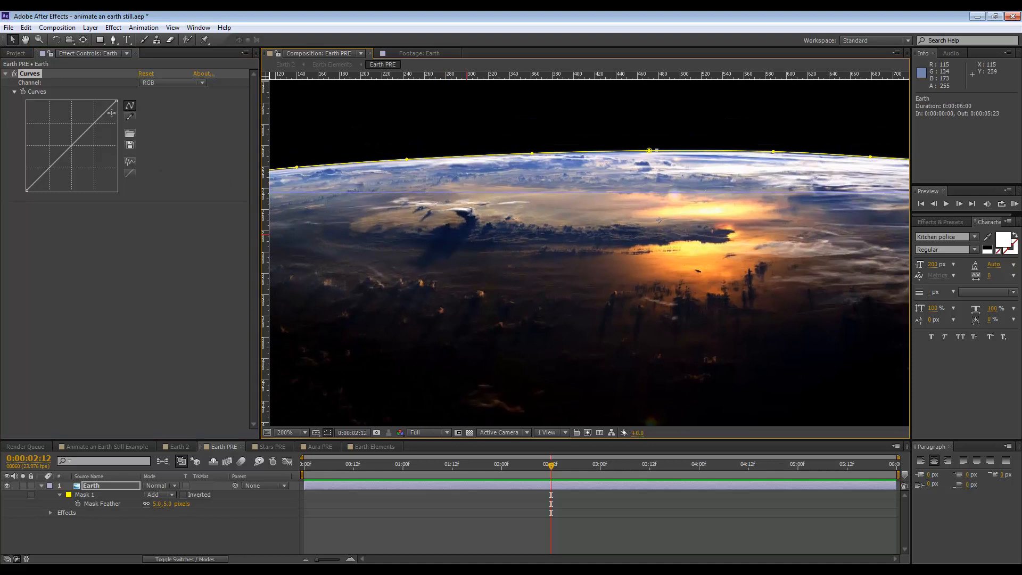
left_click(173, 82)
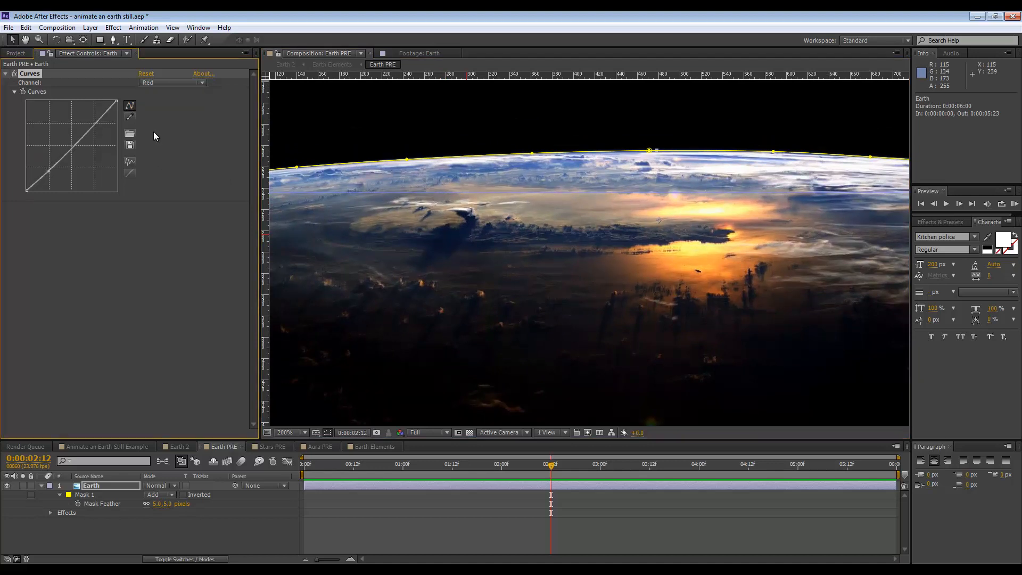
left_click(172, 83)
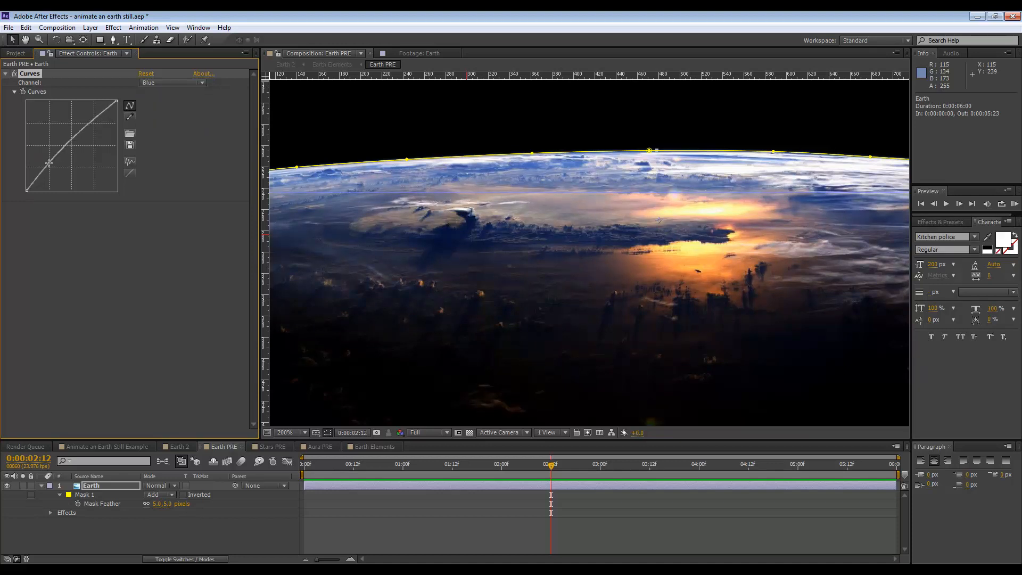
left_click(172, 82)
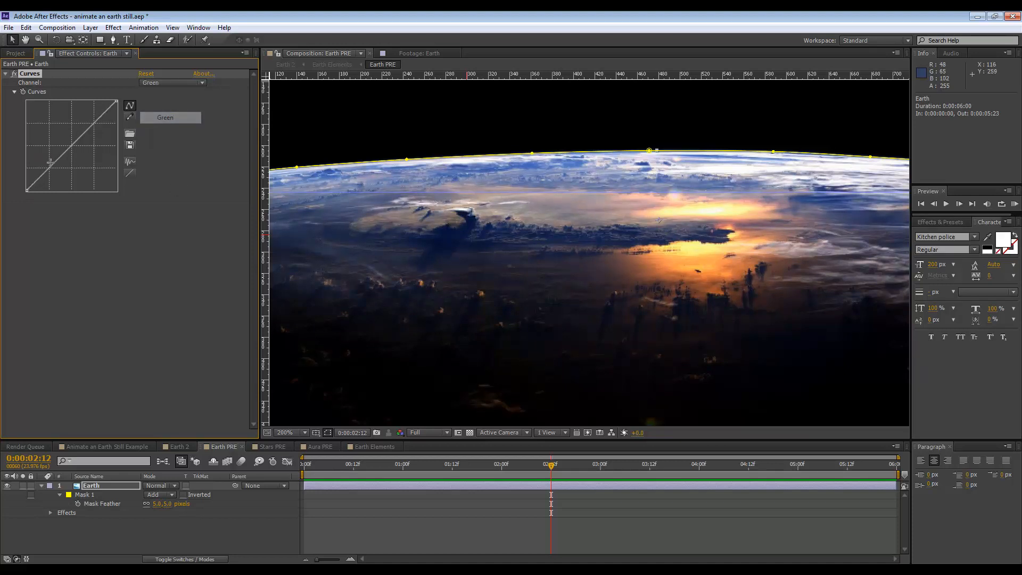
View the whole Earth PRE frame and return to the Earth 2 composition.
left_click(288, 432)
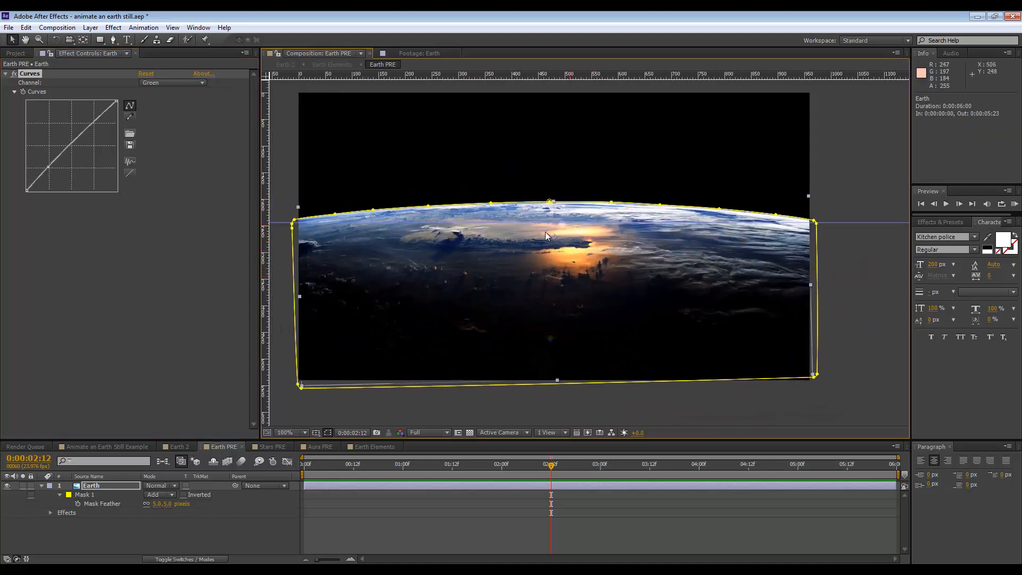
mouse_move(565, 245)
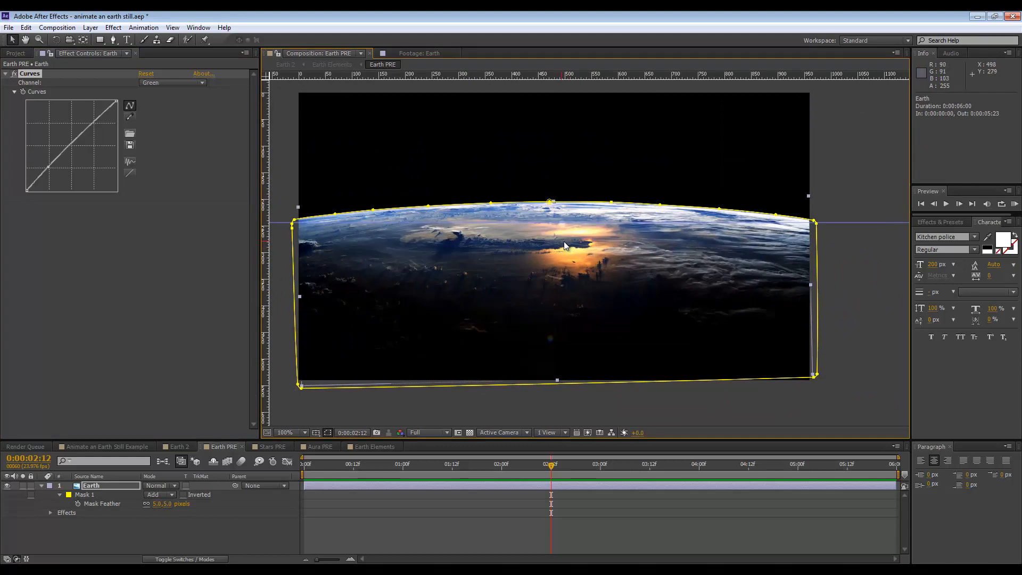
left_click(175, 446)
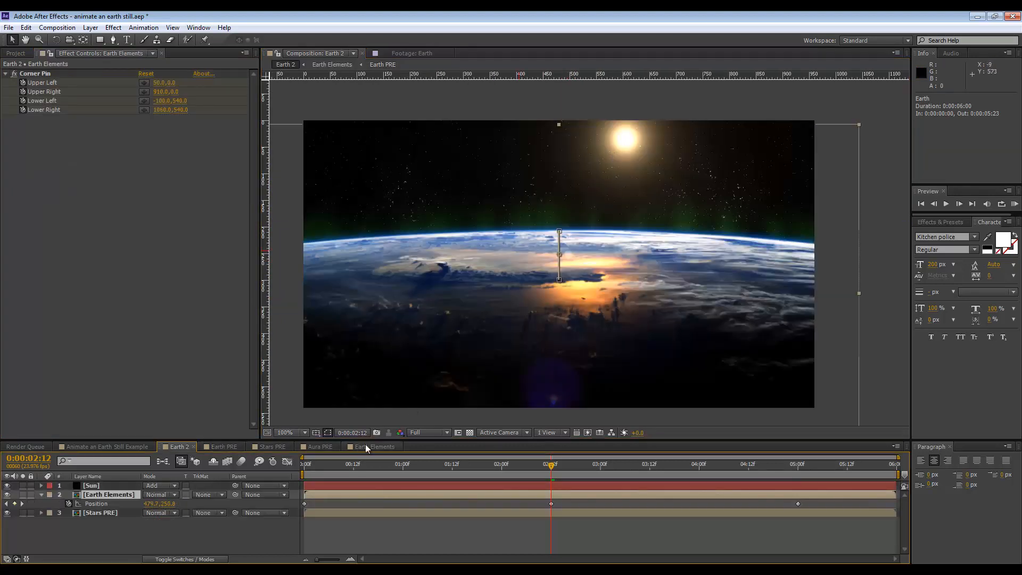
Add a Hue/Saturation effect to the Earth layer in Earth PRE, limited to the Yellows channel.
left_click(373, 446)
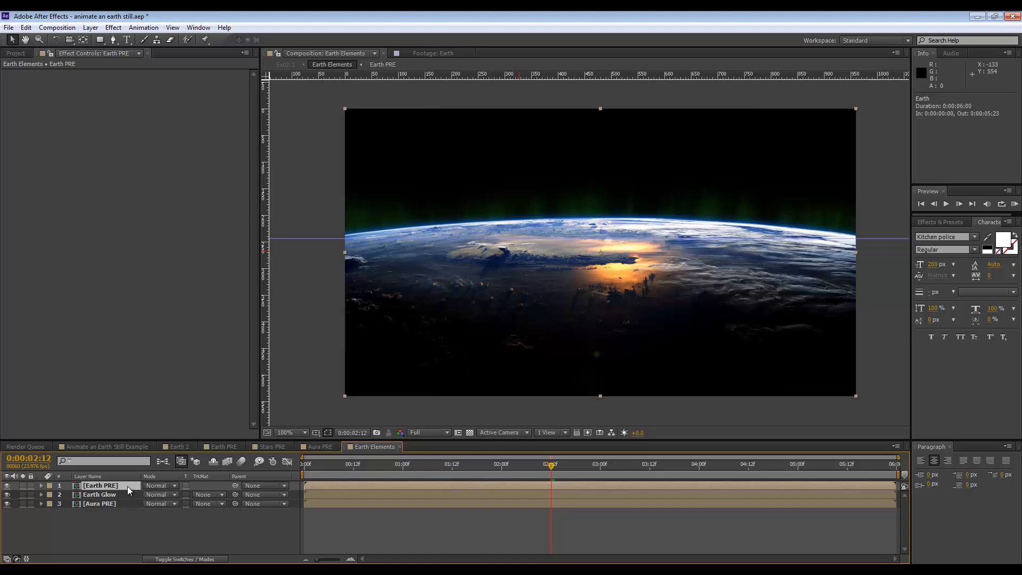
right_click(99, 485)
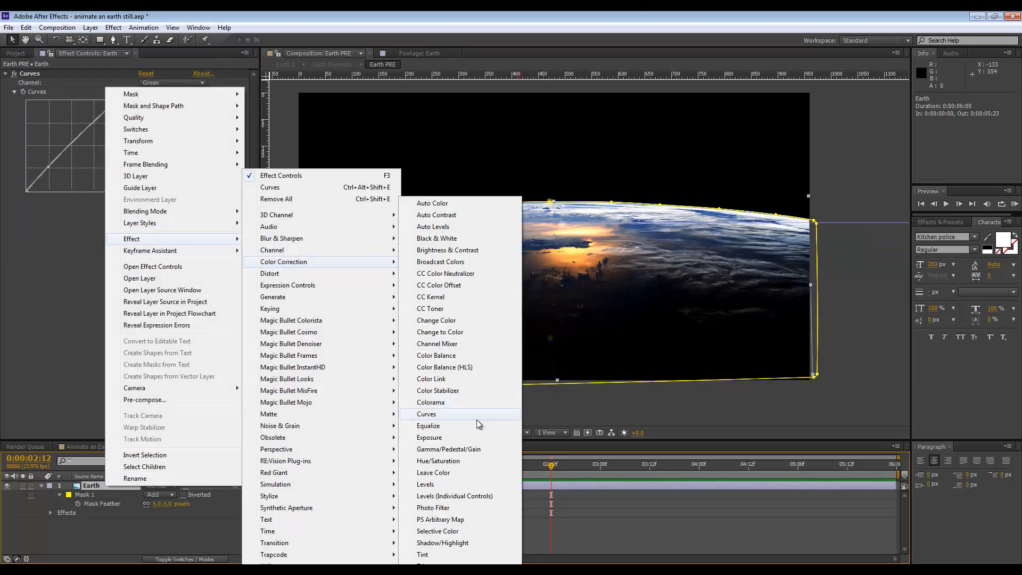
left_click(437, 461)
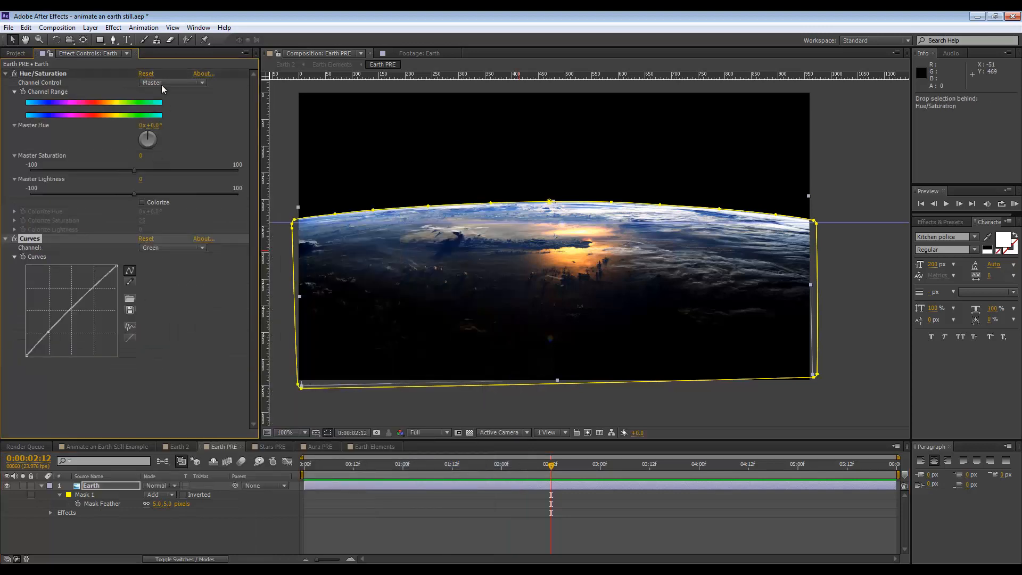
left_click(172, 82)
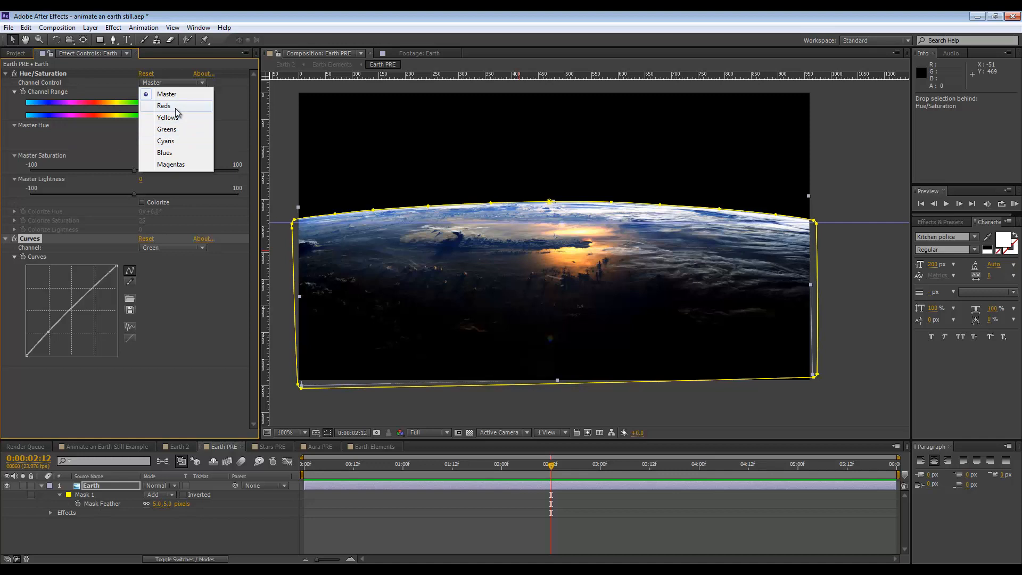
left_click(167, 117)
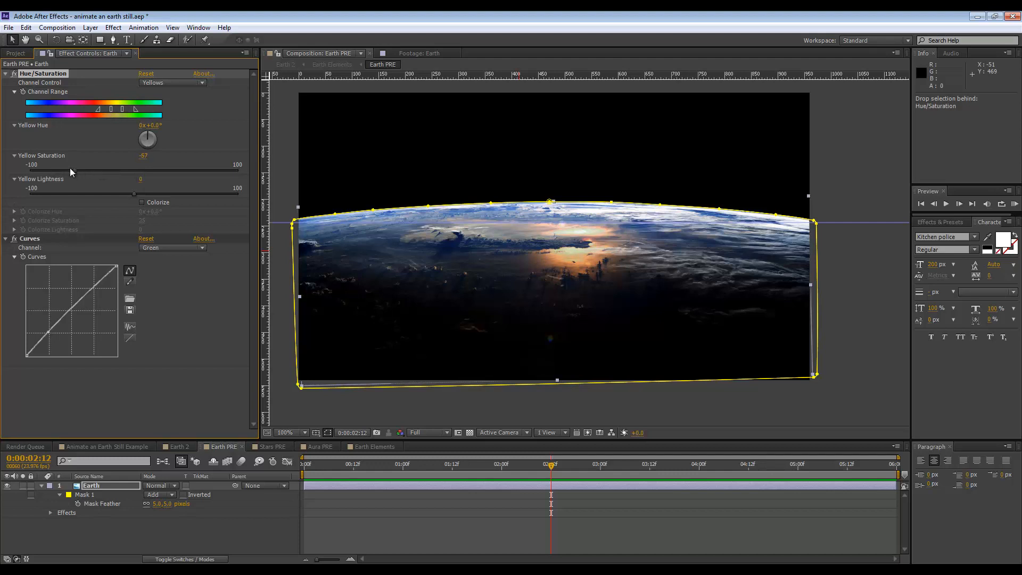
Widen the yellow range toward the reds and set Yellow Saturation to -34 to mute the orange sunlight.
left_click(285, 432)
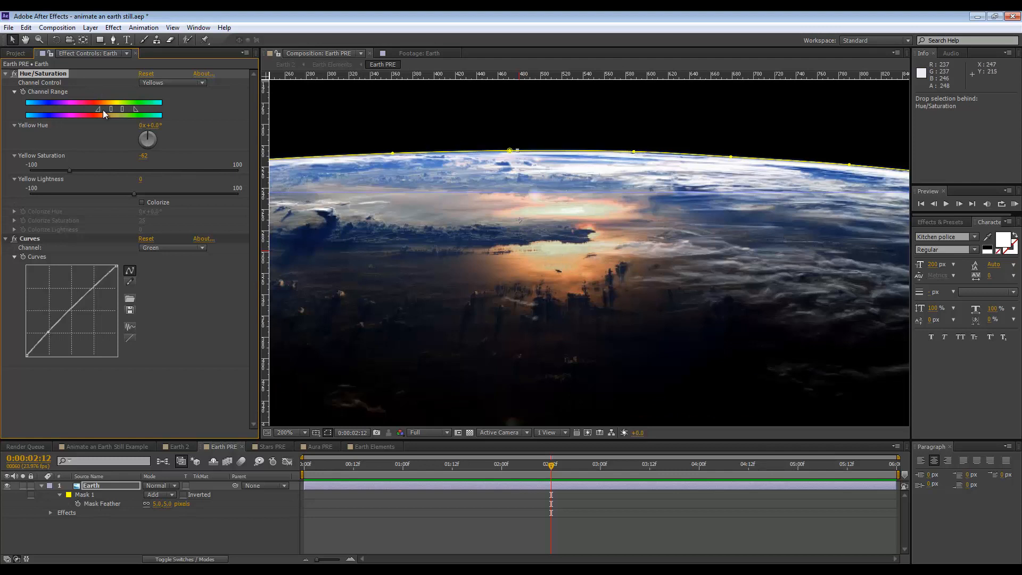
left_click_drag(97, 108, 77, 109)
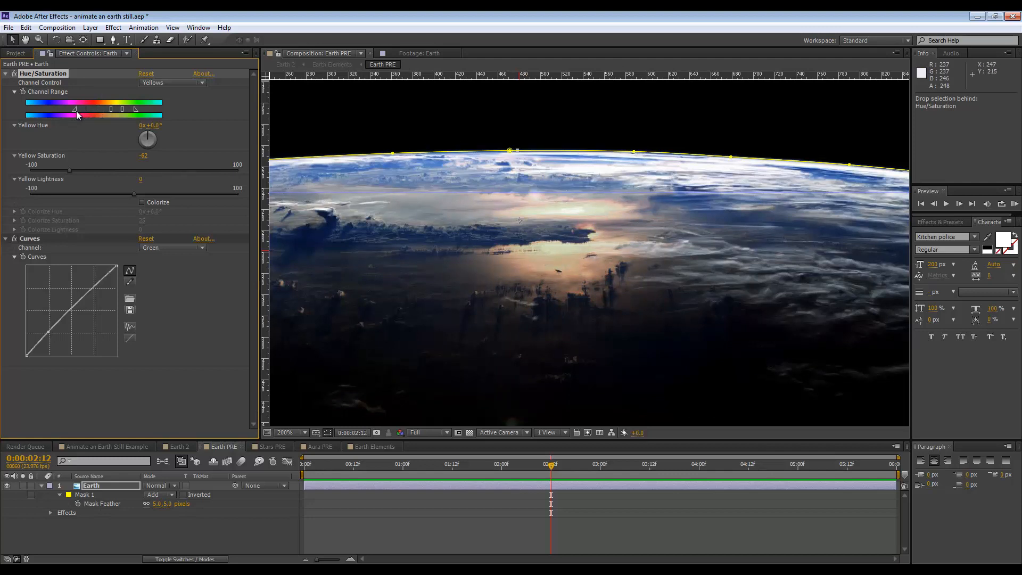
left_click_drag(76, 108, 67, 109)
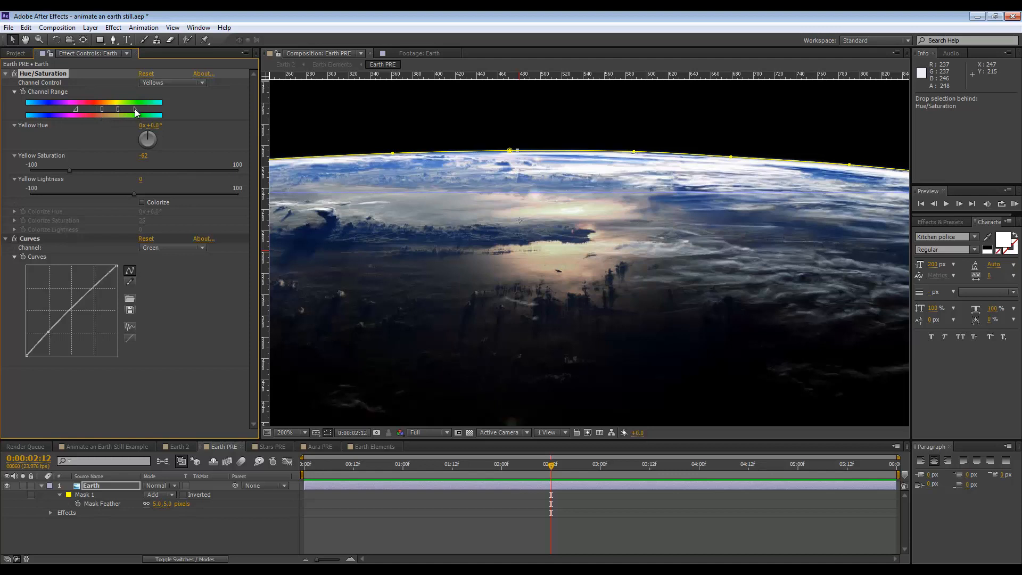
left_click_drag(65, 164, 80, 164)
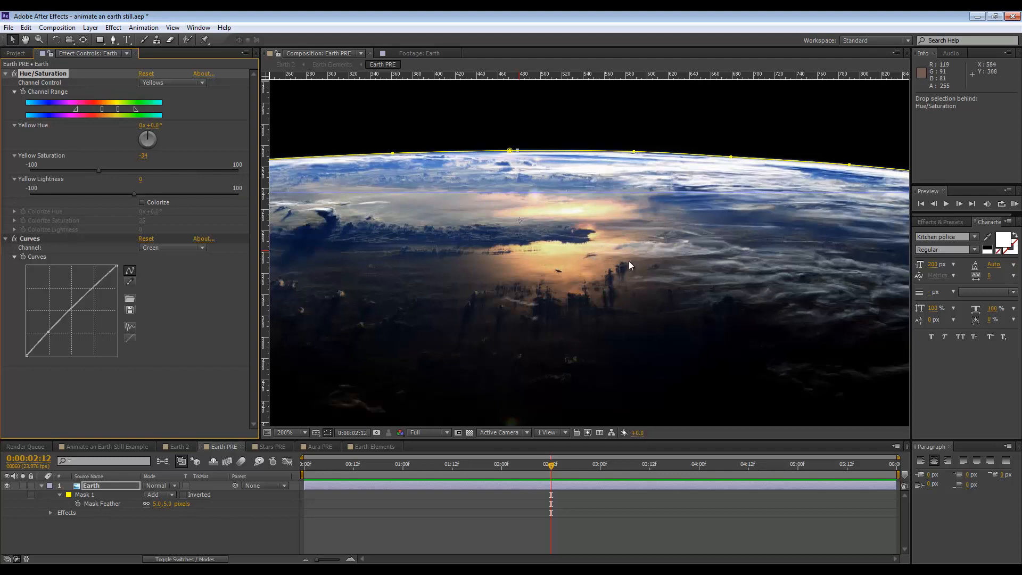
left_click(286, 432)
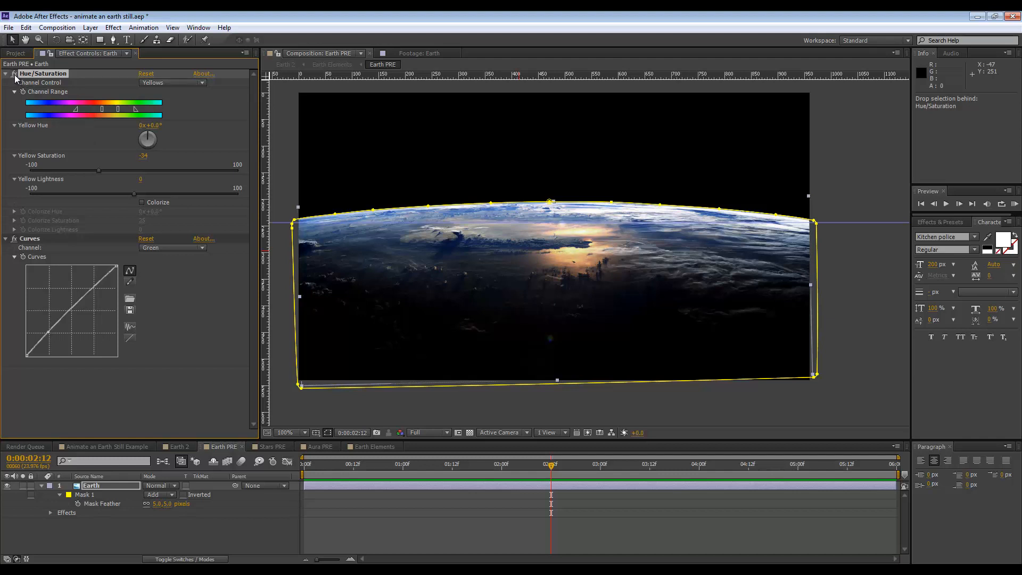
Scrub Earth 2 from 2:12 to about 5:05 to review the colour-corrected Earth through the zoom.
left_click(176, 446)
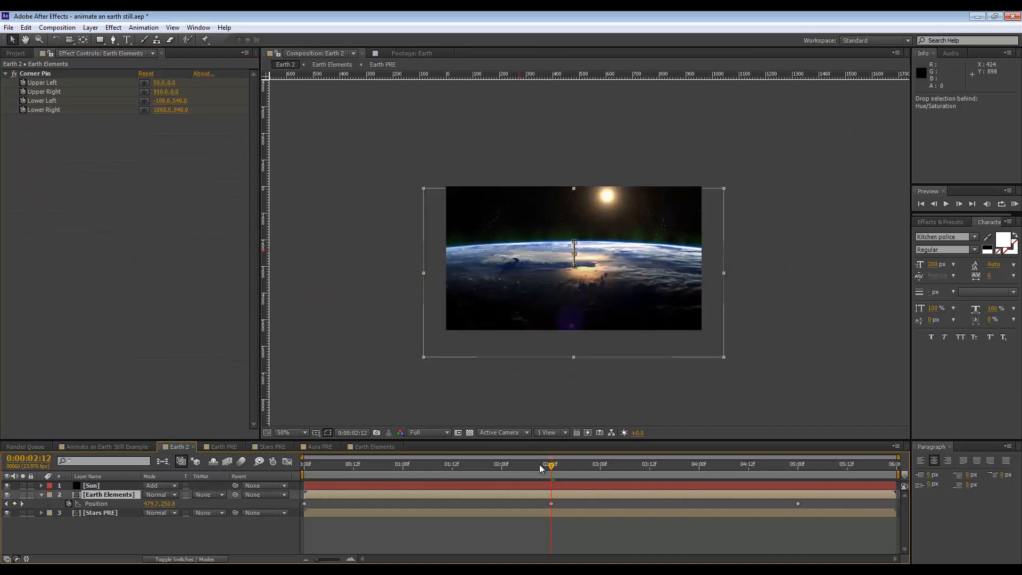
left_click(694, 463)
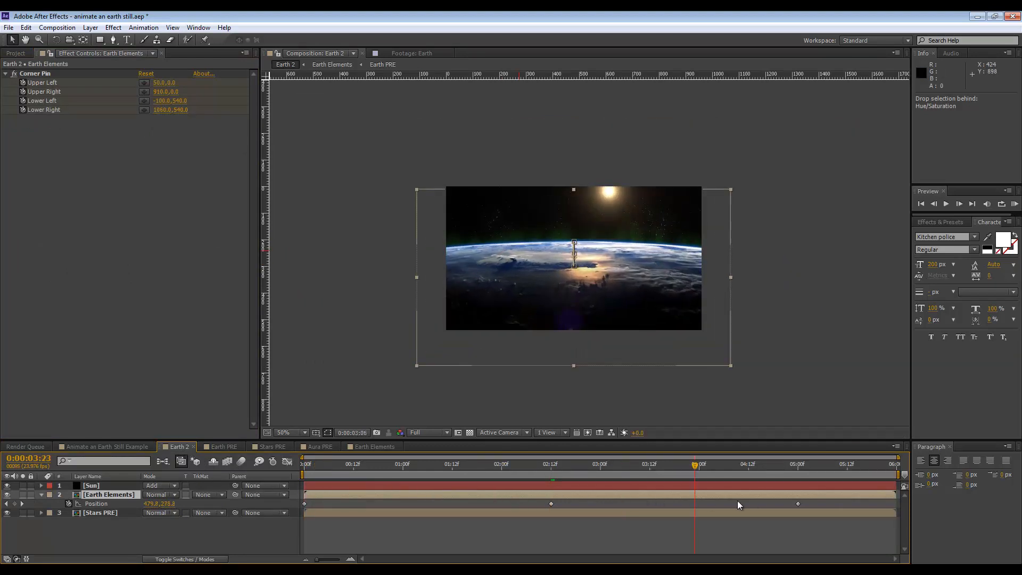
left_click(816, 463)
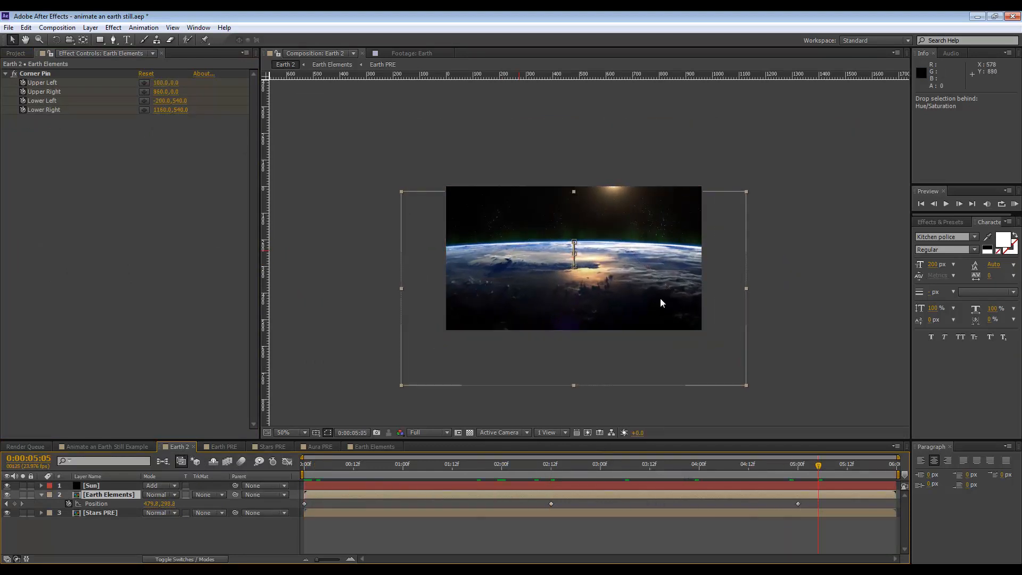